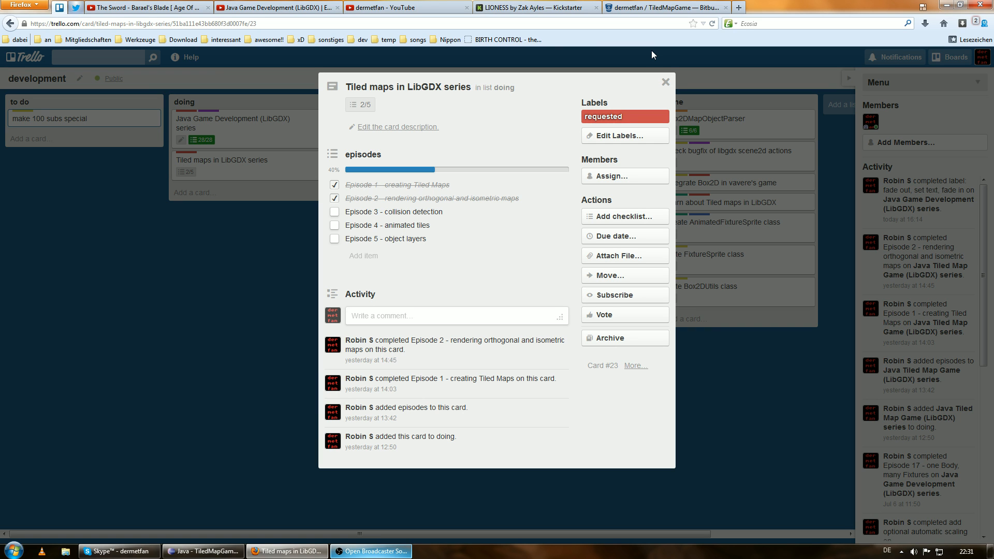
mouse_move(390, 224)
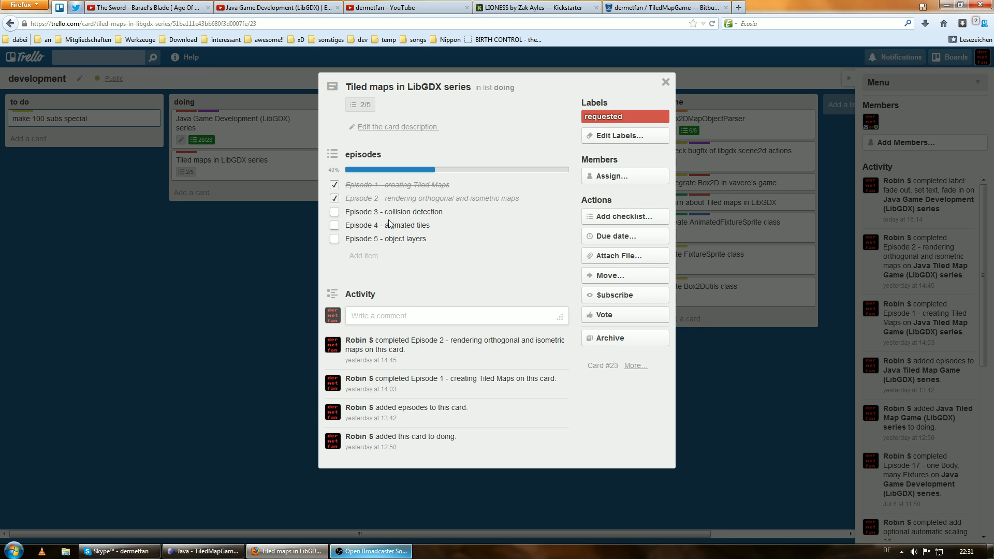
mouse_move(408, 209)
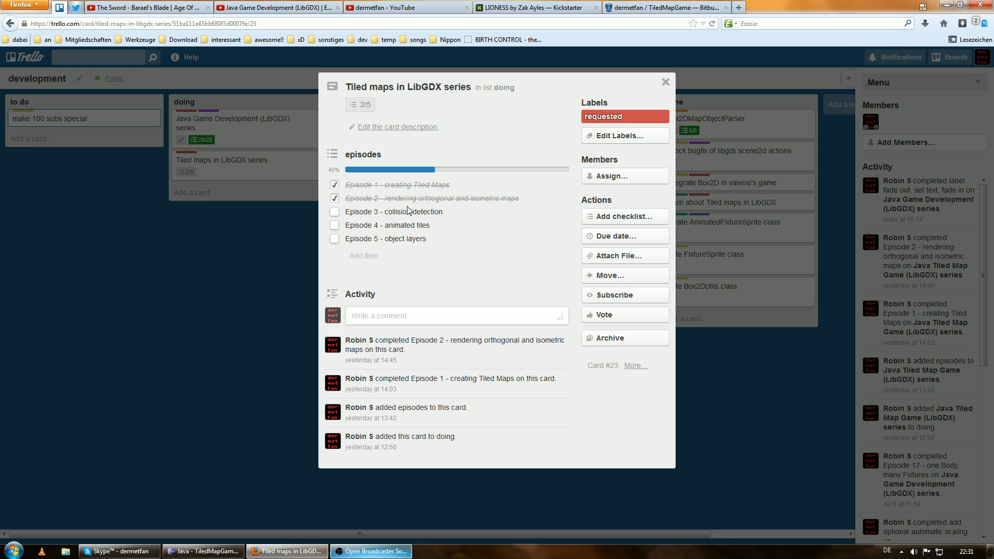
mouse_move(453, 218)
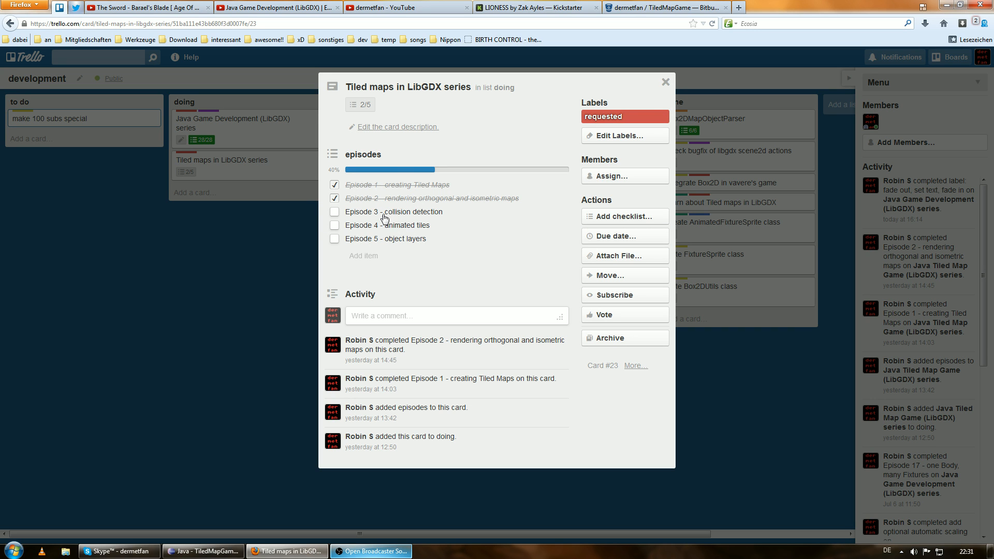
mouse_move(401, 218)
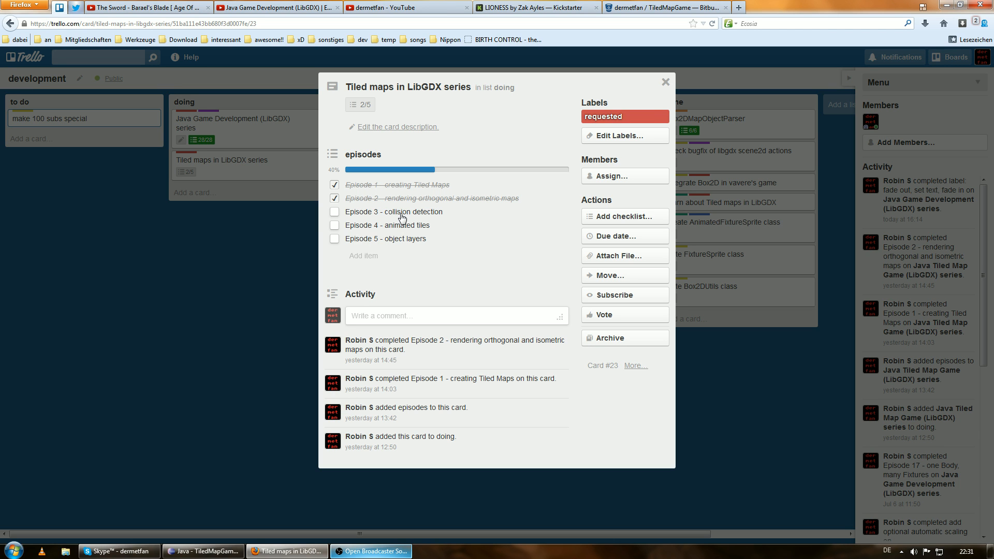
mouse_move(409, 219)
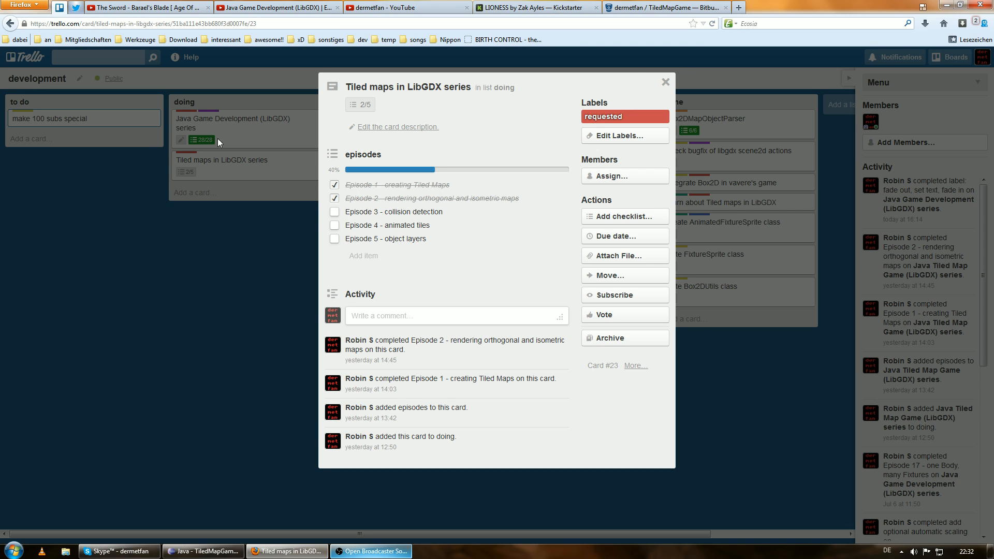
mouse_move(621, 24)
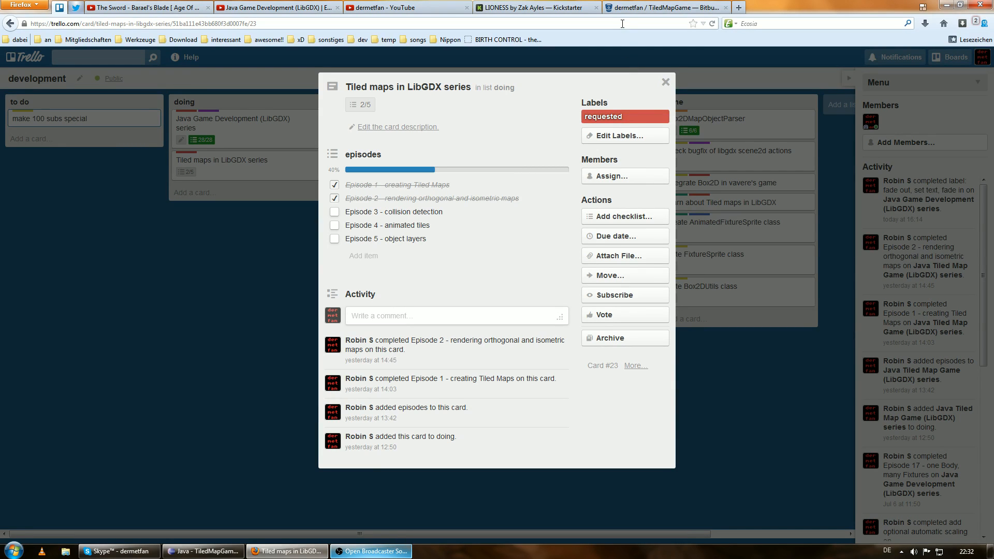
Browse the TiledMapGame repository's source listing on Bitbucket, then return to Eclipse's Play.java.
left_click(663, 6)
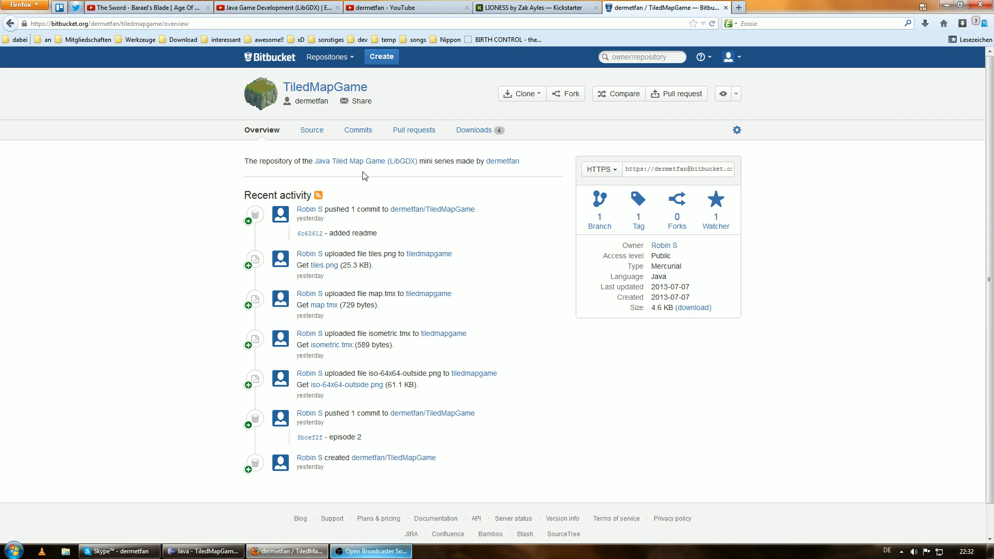
mouse_move(325, 87)
type("bitbucket.org/dermetfan/")
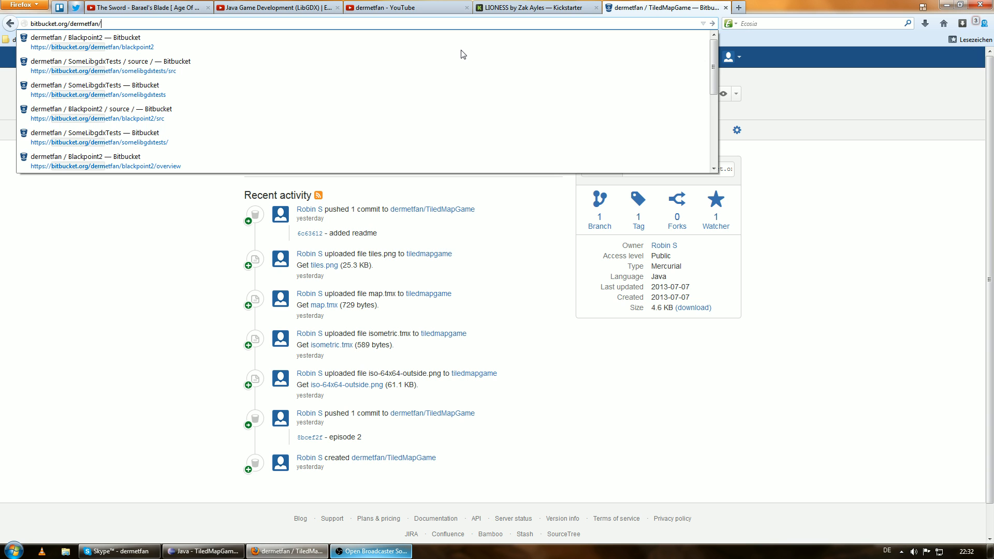
type("tiledmapgame")
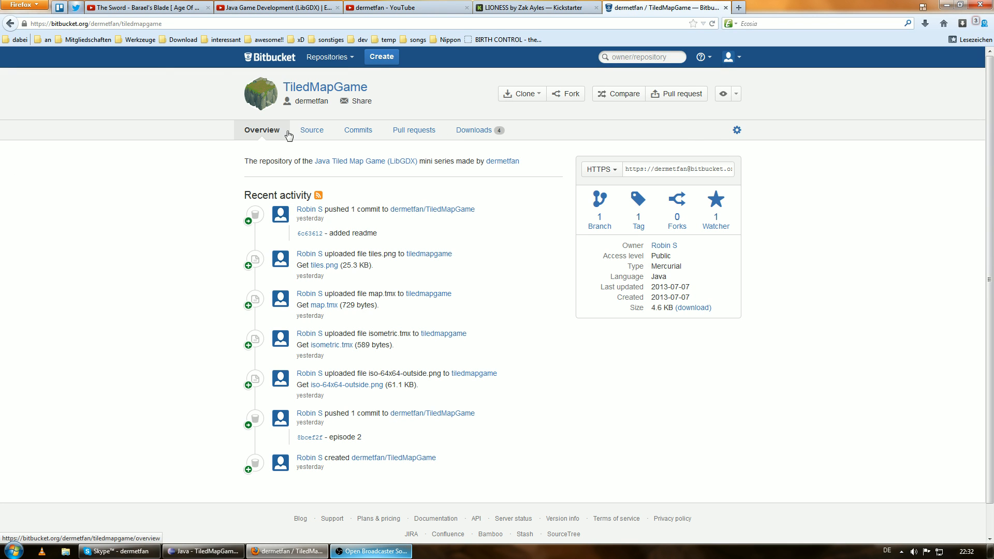
left_click(311, 130)
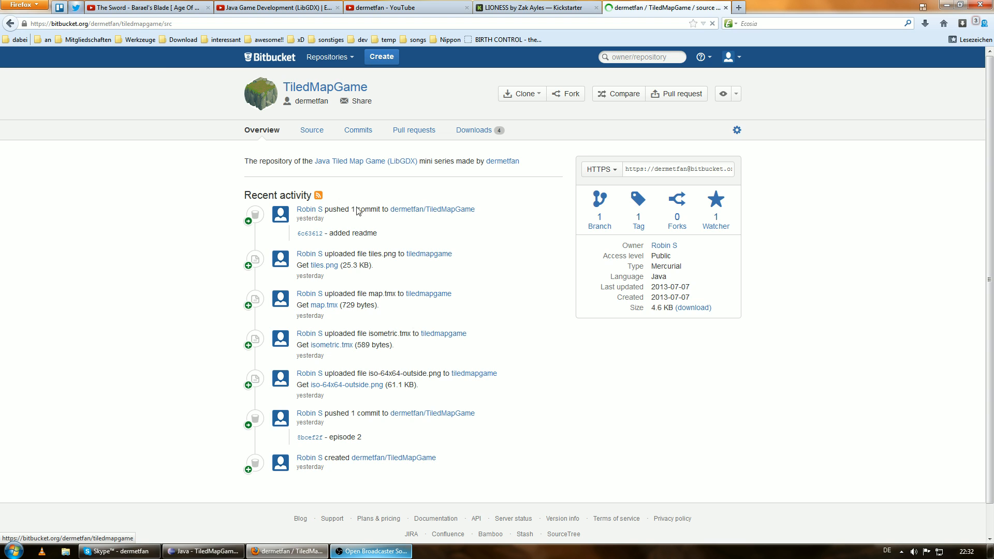
left_click(311, 130)
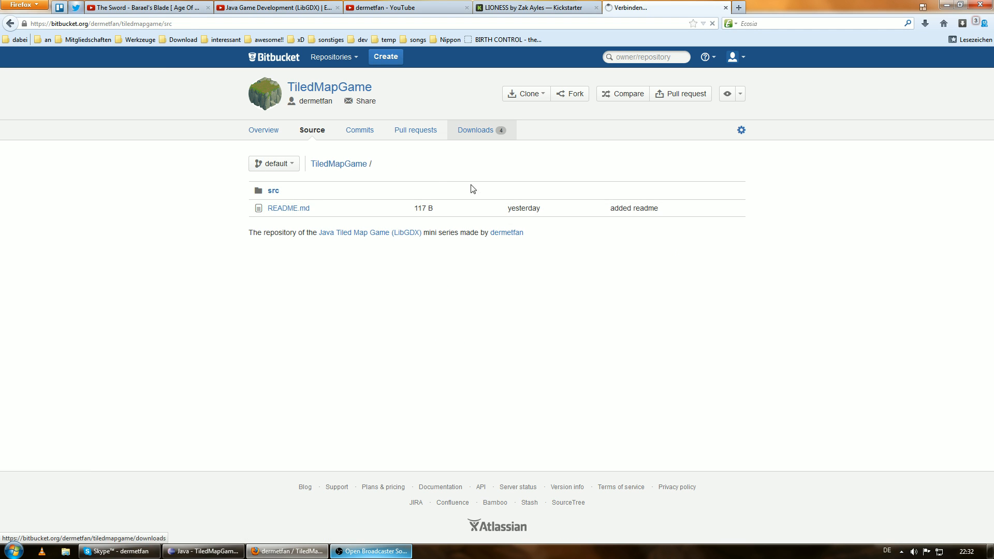
left_click(475, 130)
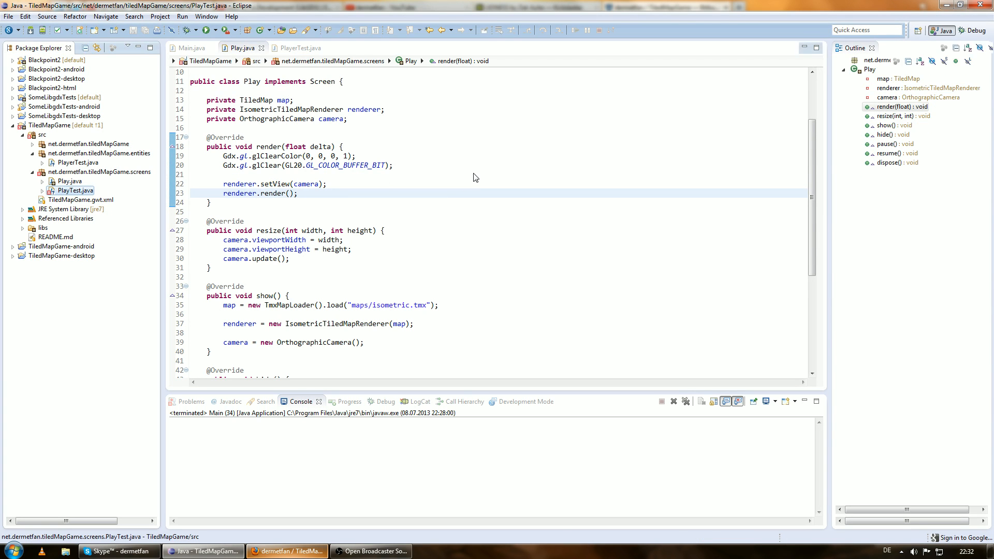
Make PlayTest.java position the player with getCollisionLayer().getTileWidth() and getTileHeight(), then return to Play.java.
left_click(362, 48)
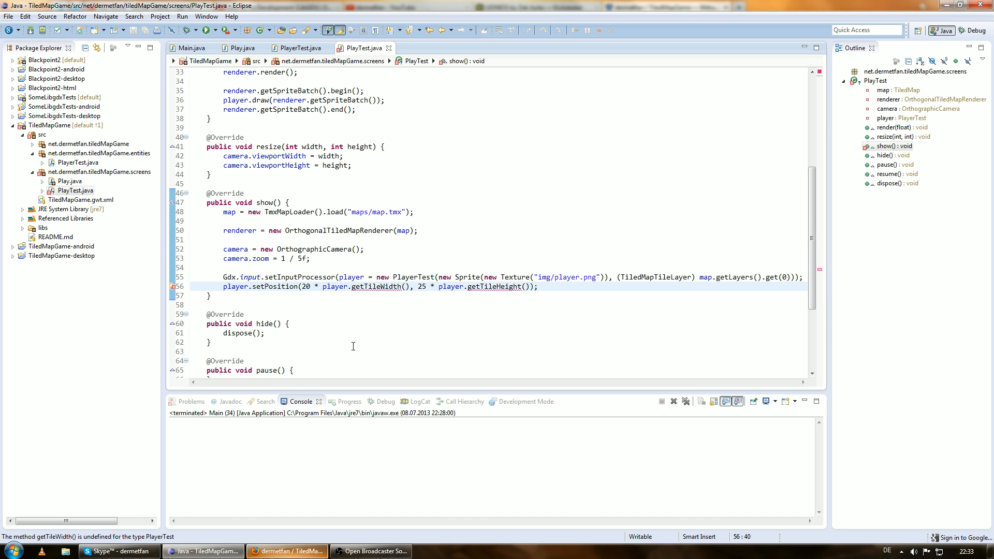
mouse_move(382, 184)
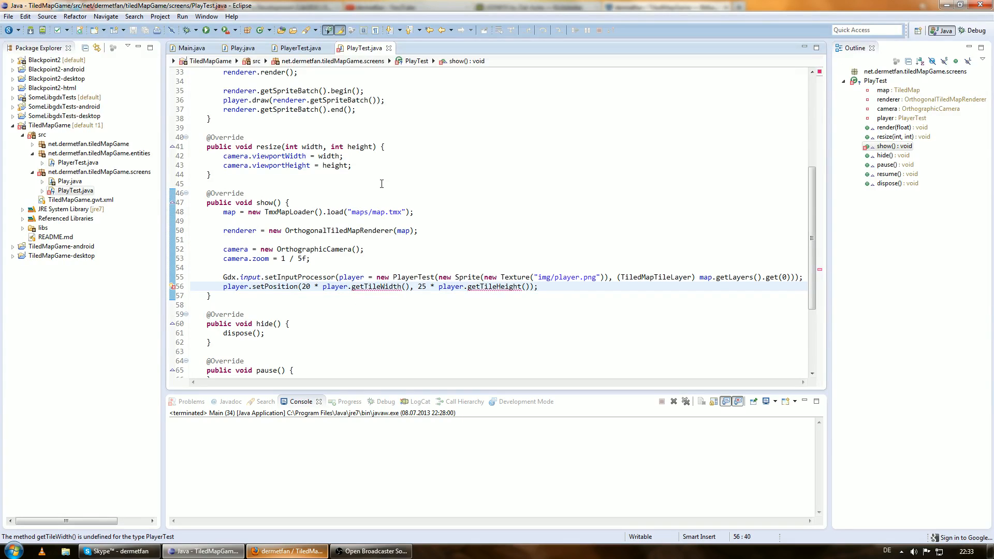
mouse_move(330, 268)
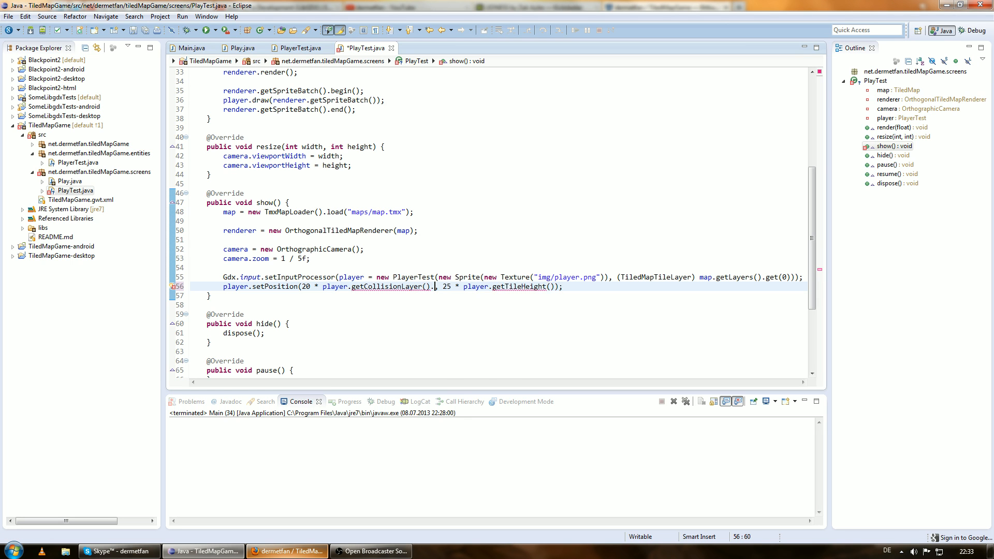
type("gettileWidth(")
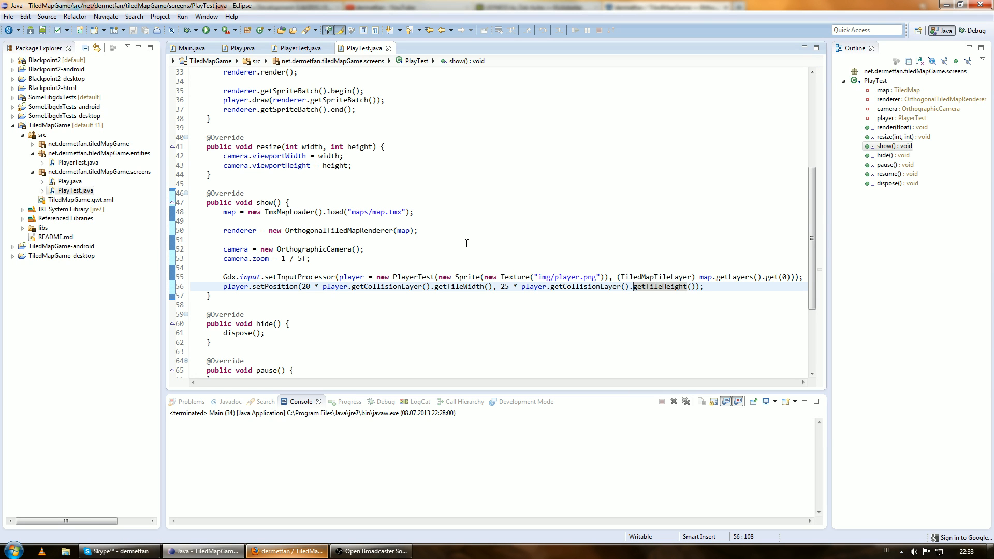
left_click(242, 48)
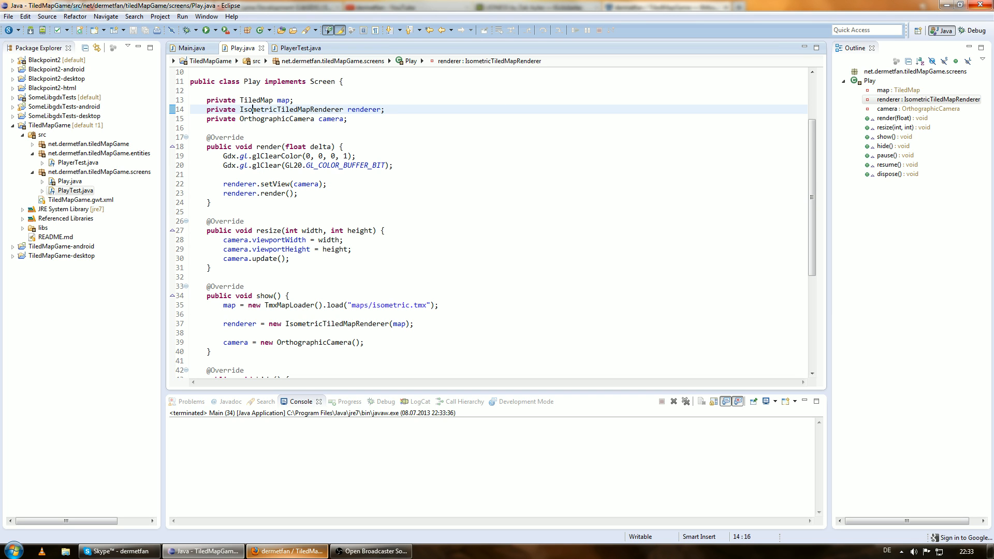
Swap Play.java's IsometricTiledMapRenderer for OrthogonalTiledMapRenderer and load maps/map.tmx.
double_click(257, 109)
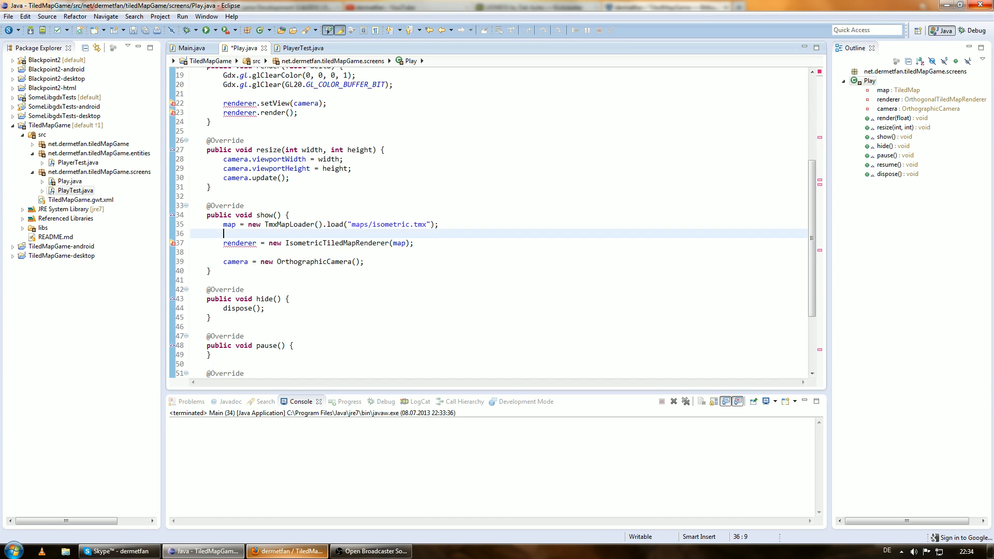
type("PO")
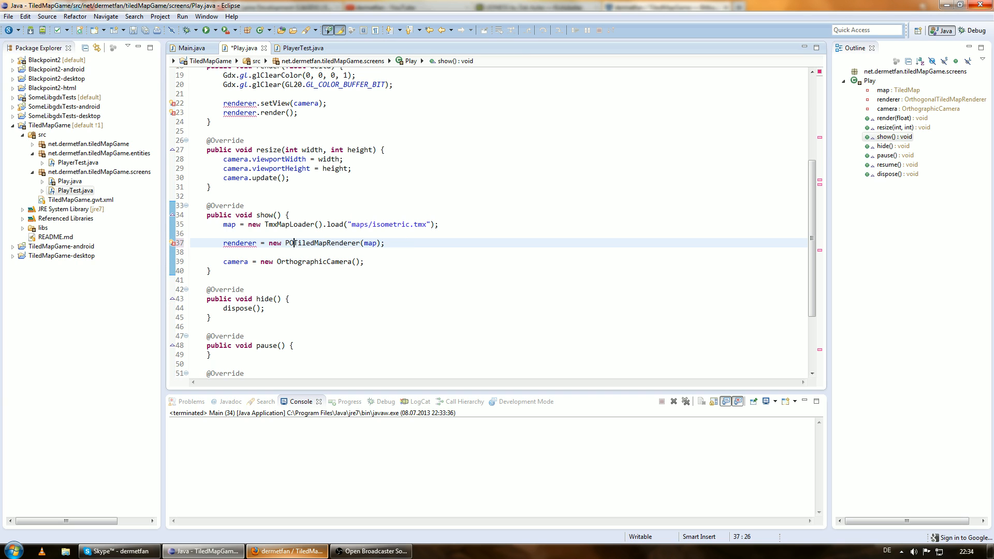
type("Orthogonal")
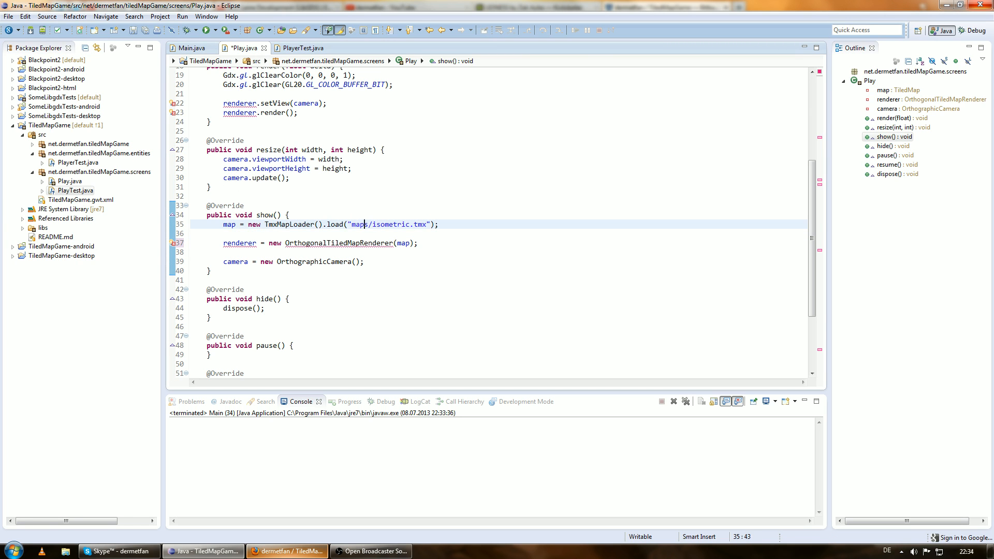
type("map")
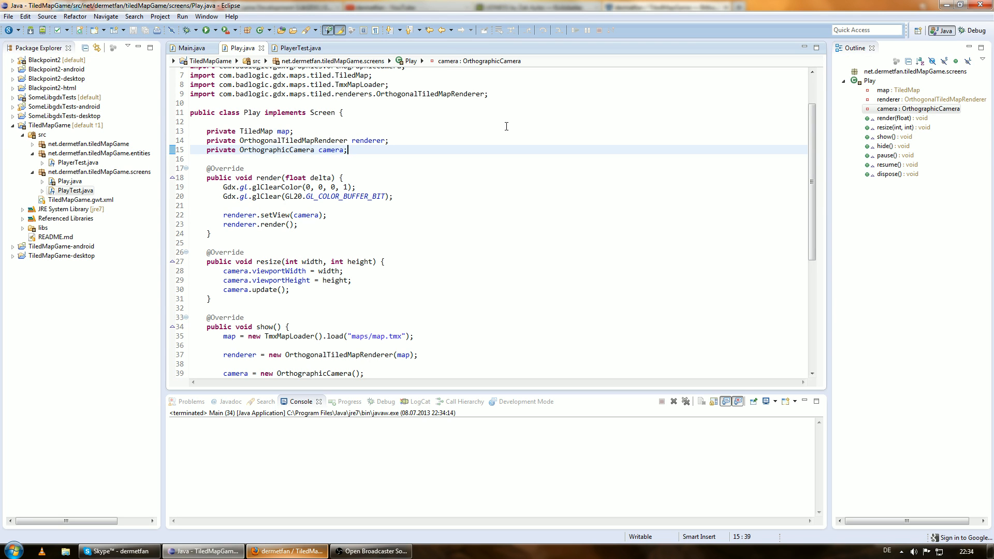
Declare a private Player field in Play.java and create the class in package entities.
type("private")
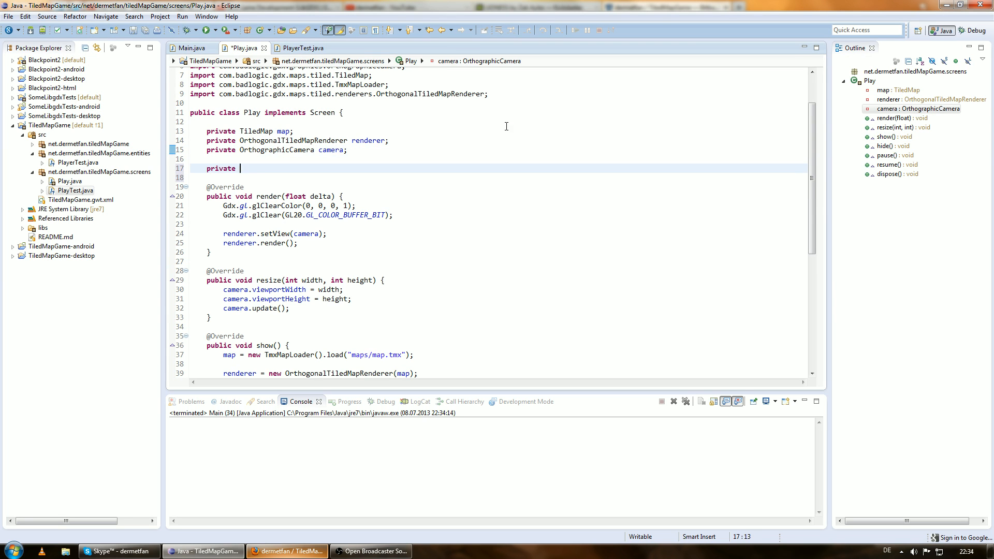
type("Player player;")
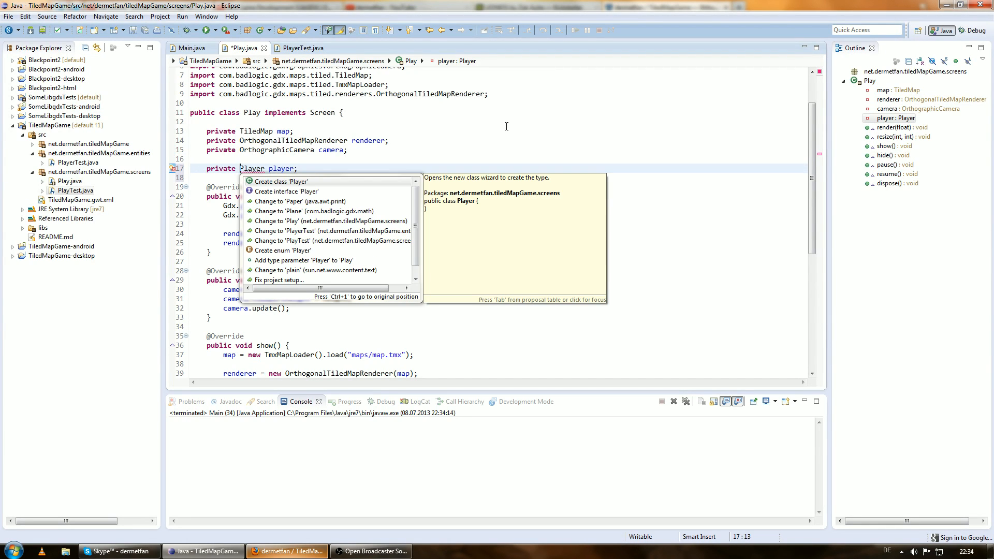
left_click(280, 182)
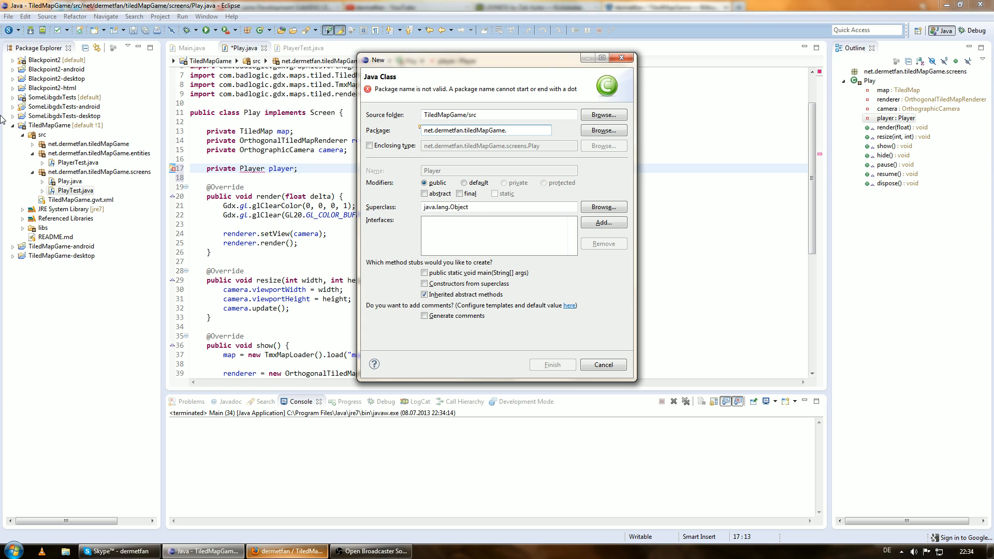
type("entities")
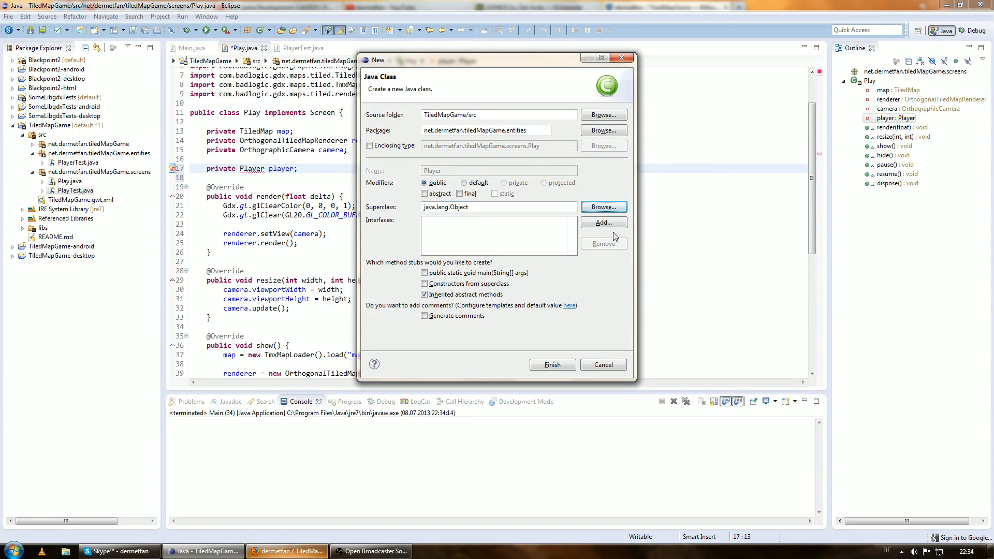
Set the new Player class's superclass to Sprite and finish the wizard.
left_click(602, 207)
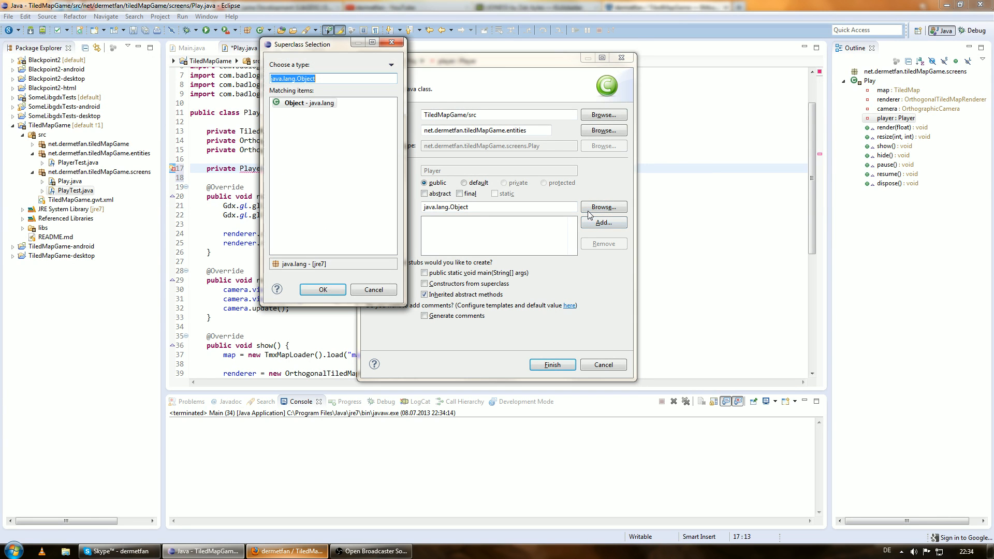
type("Sprite")
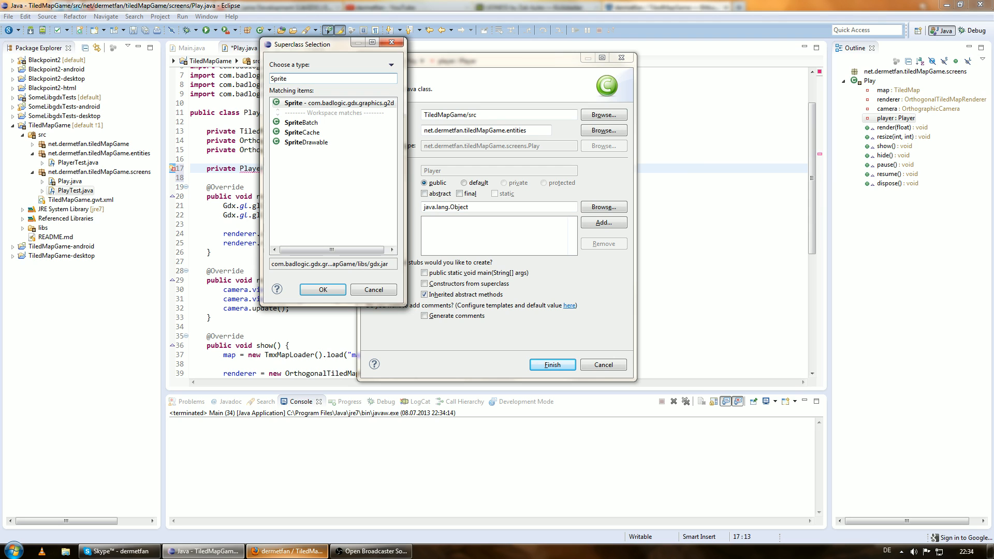
mouse_move(341, 123)
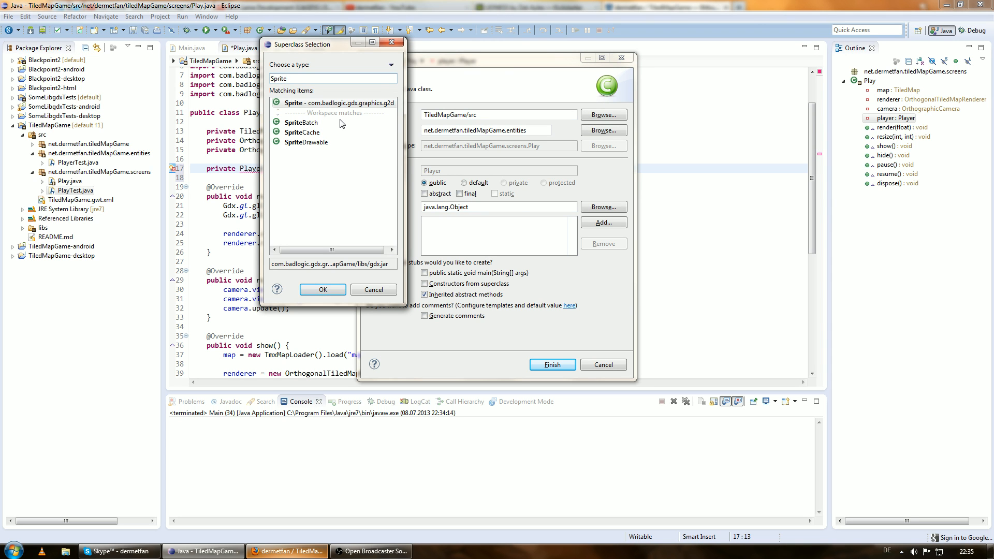
left_click(322, 289)
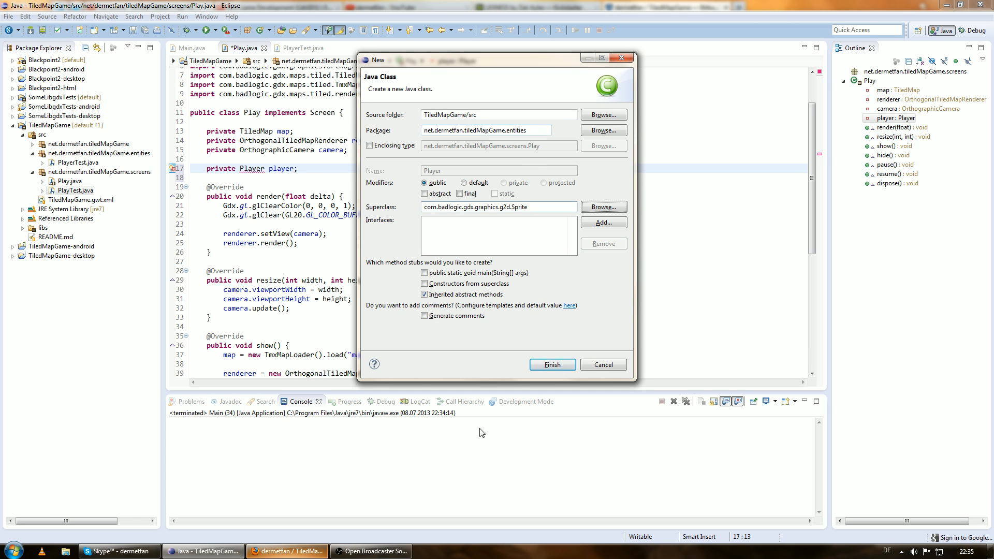
left_click(551, 365)
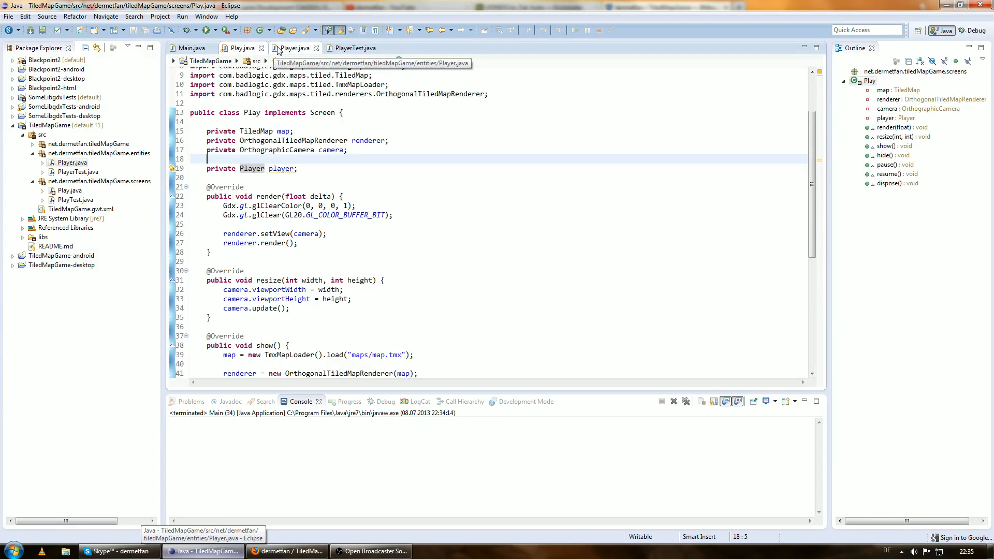
Add a documented Vector2 velocity field to Player and import Vector2.
left_click(293, 48)
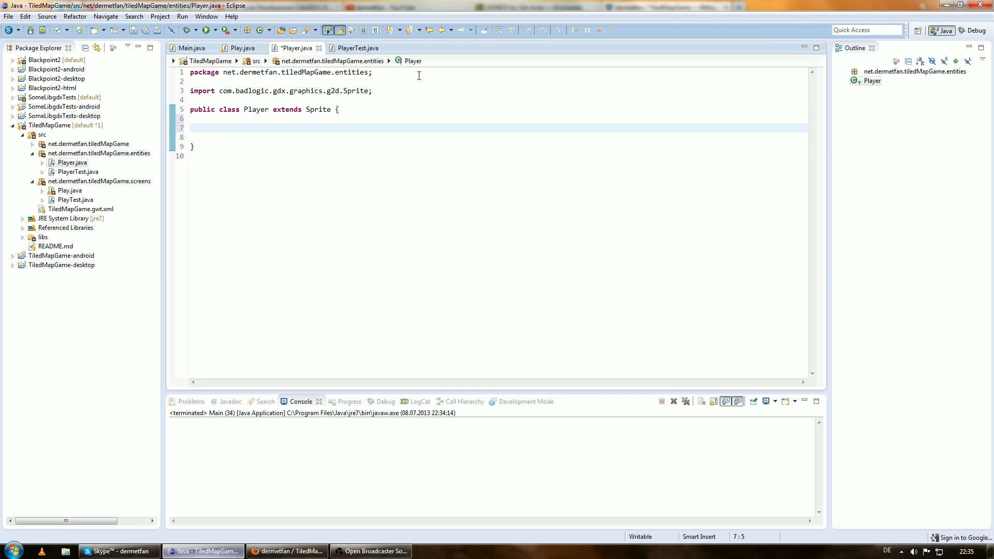
type("private")
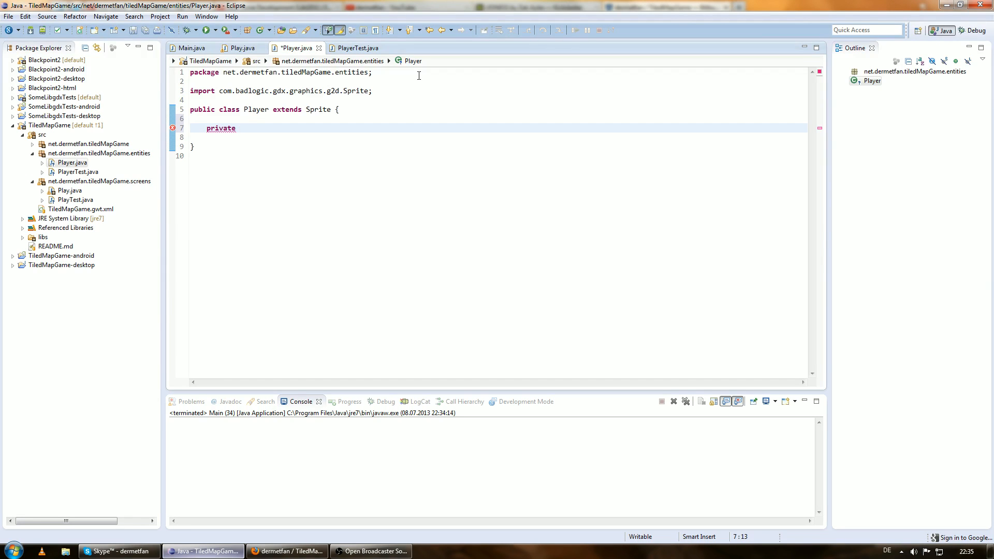
type("Vector2")
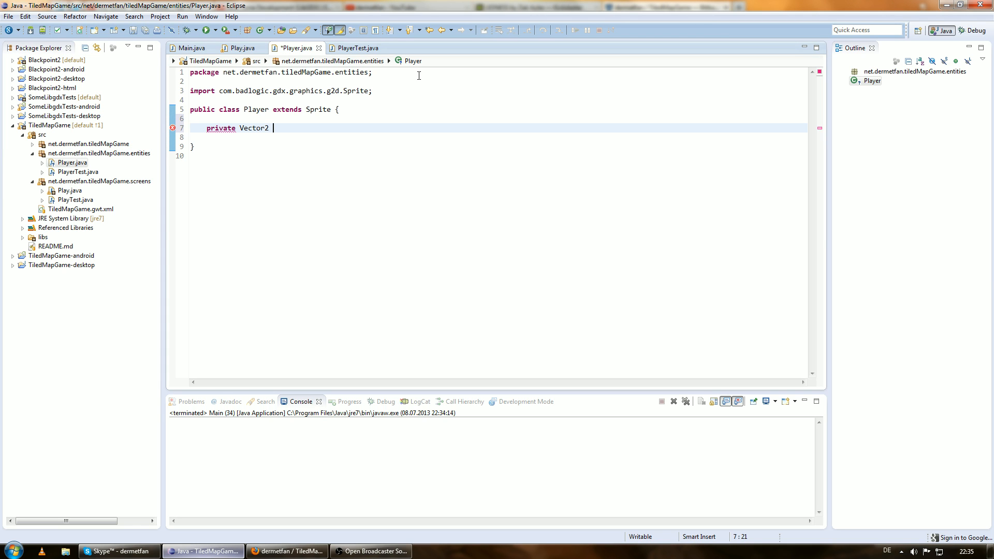
type("movem")
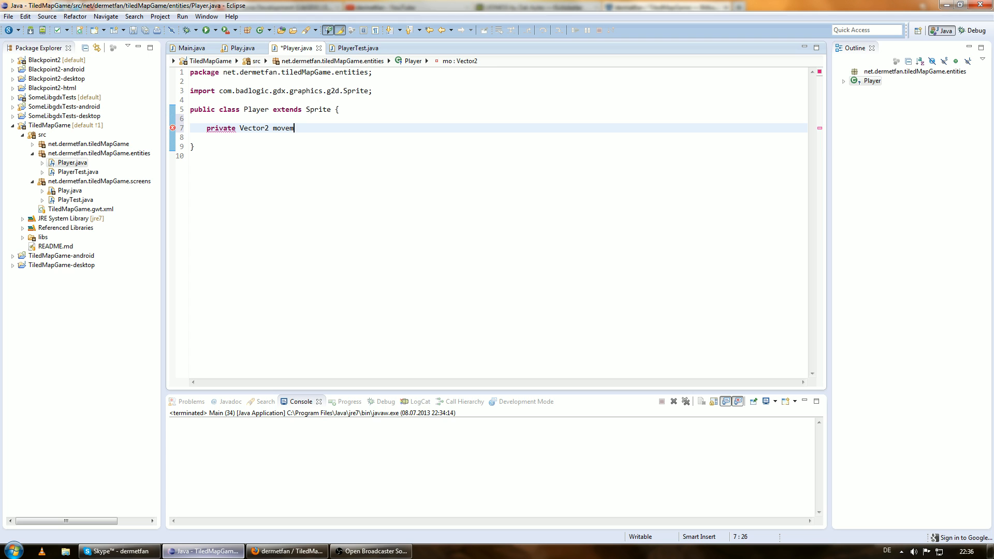
type("ent;")
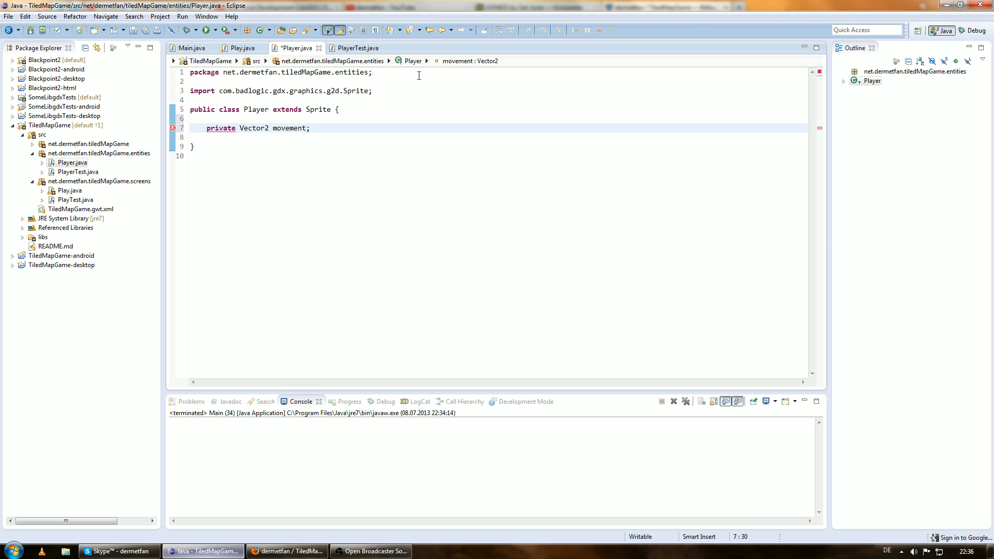
key("ctrl+shift+o")
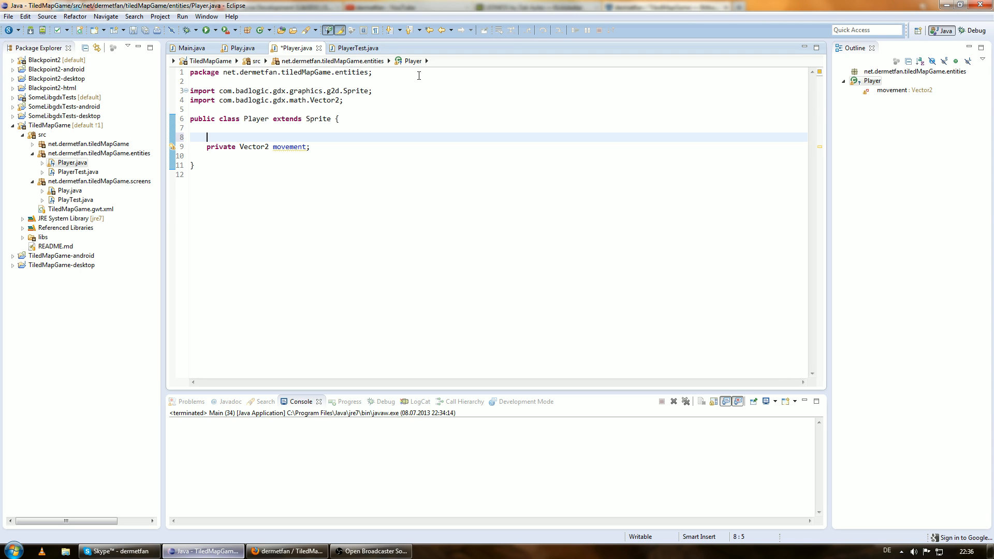
type("/** the movement velocti")
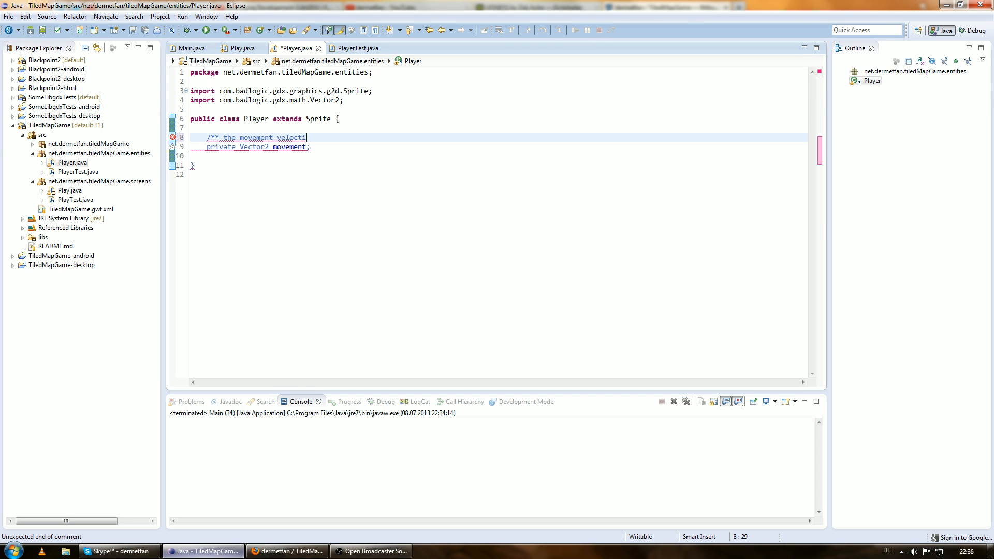
type("y */")
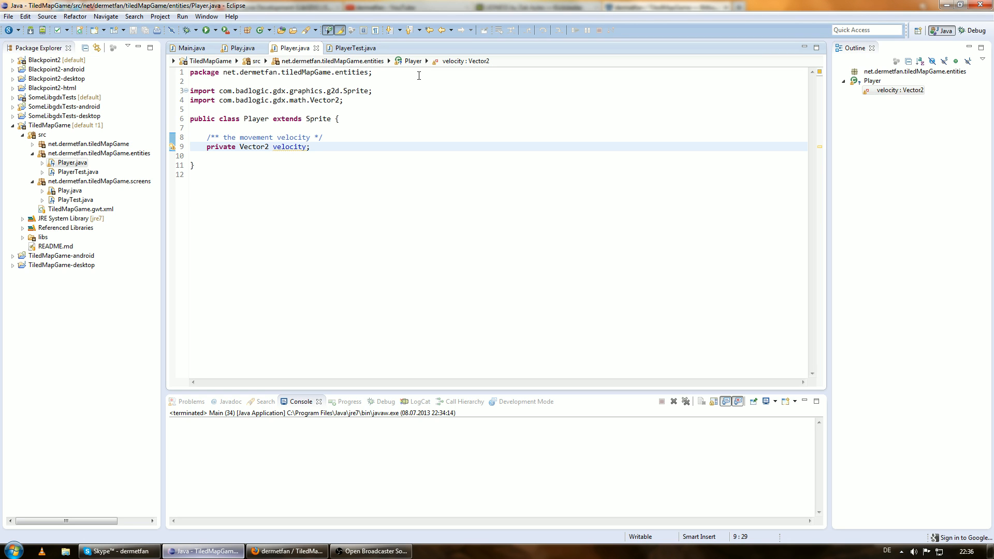
Add a float speed field equal to 60 * 2.
type("private foa")
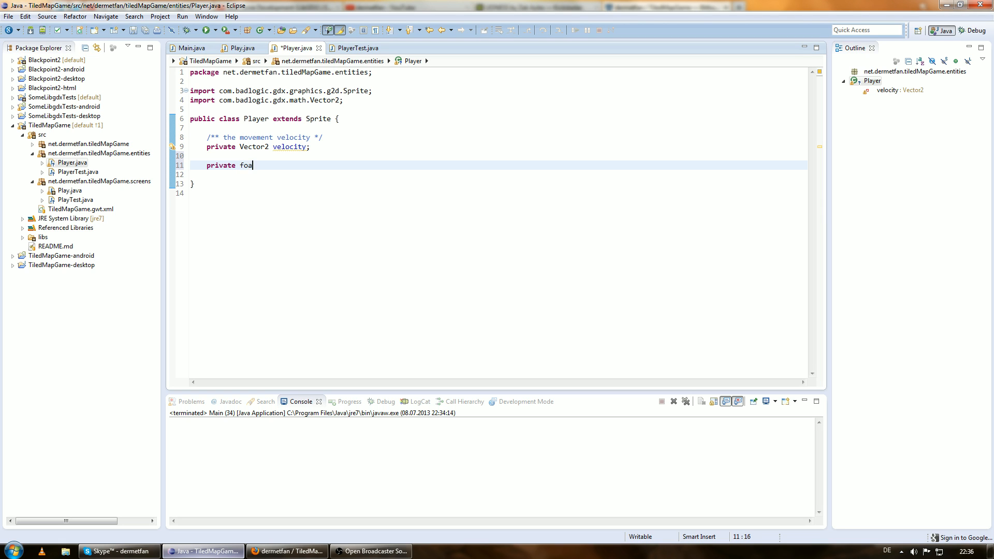
type("float spee")
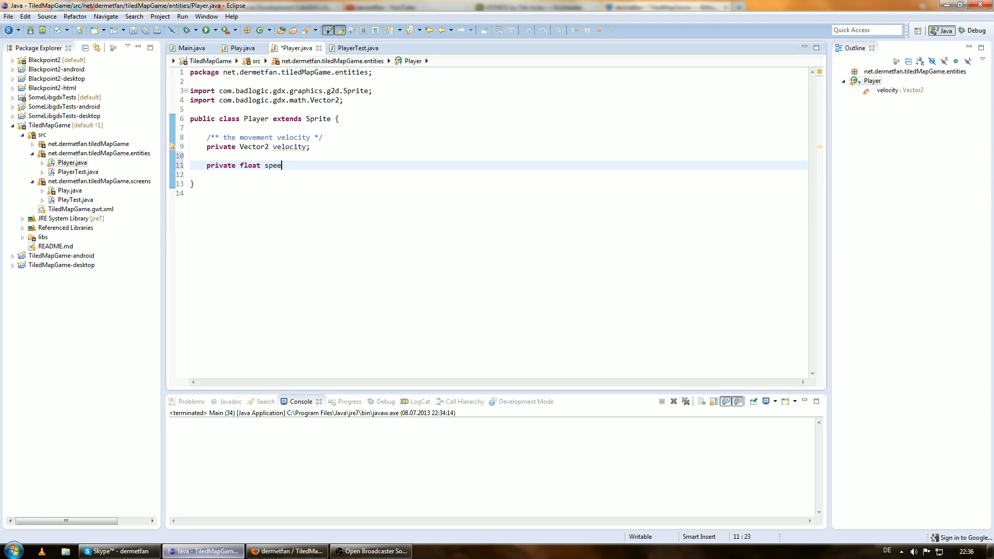
type("d =")
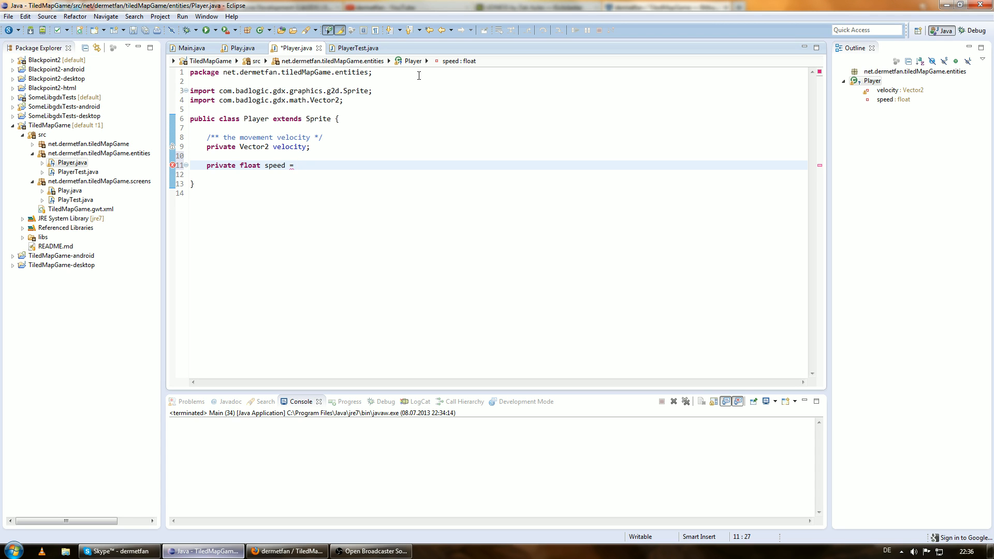
type("2 *")
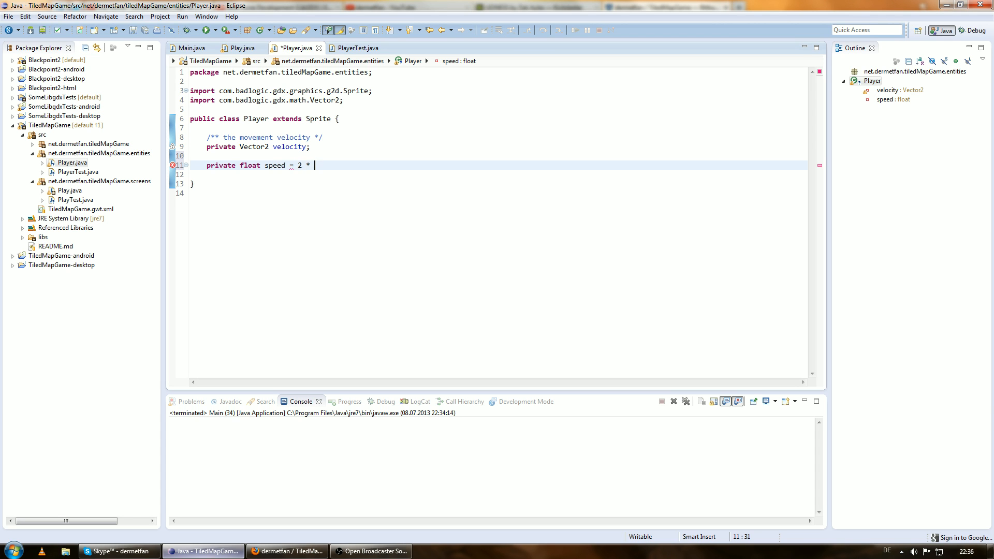
key("BackSpace")
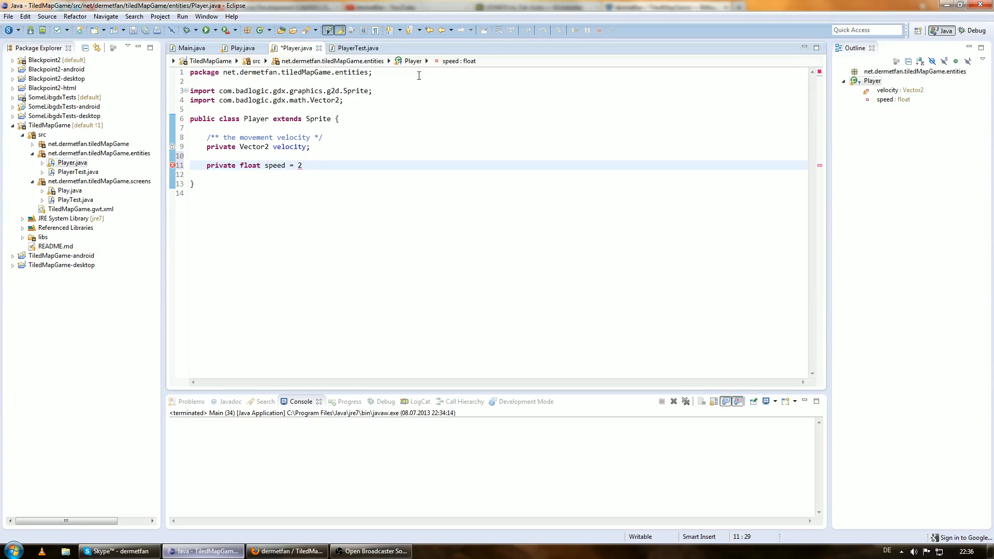
type("60")
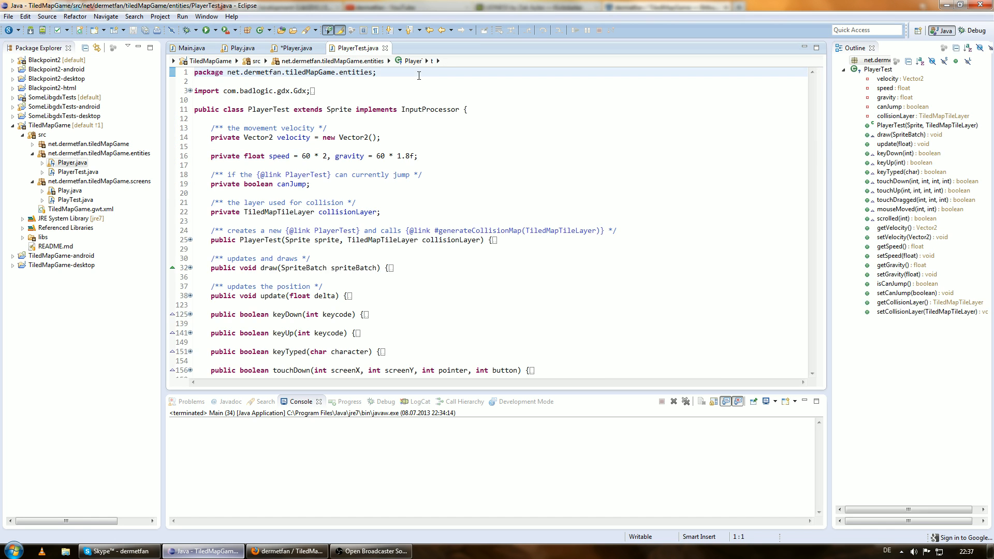
Add a float gravity field equal to 60 * 1.8f.
left_click(289, 47)
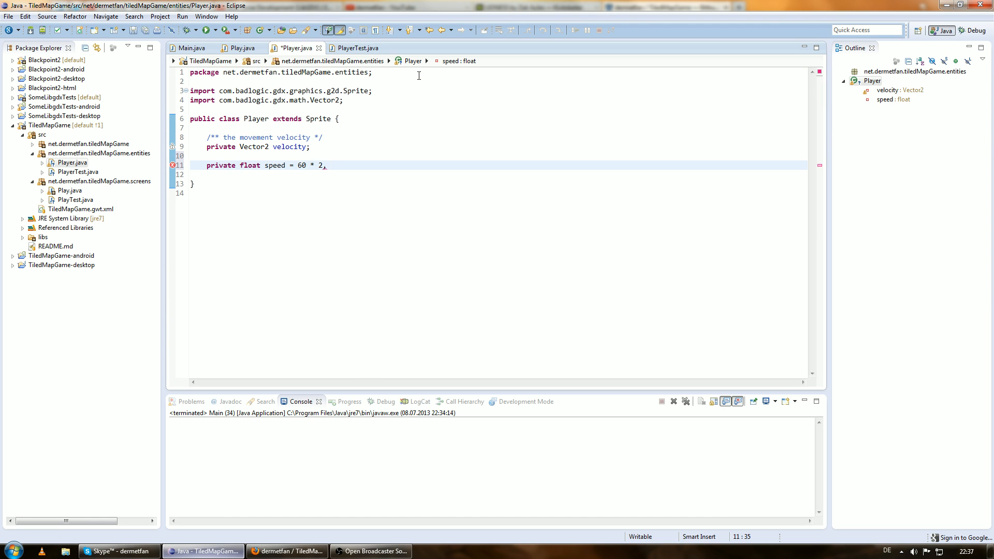
type("gr")
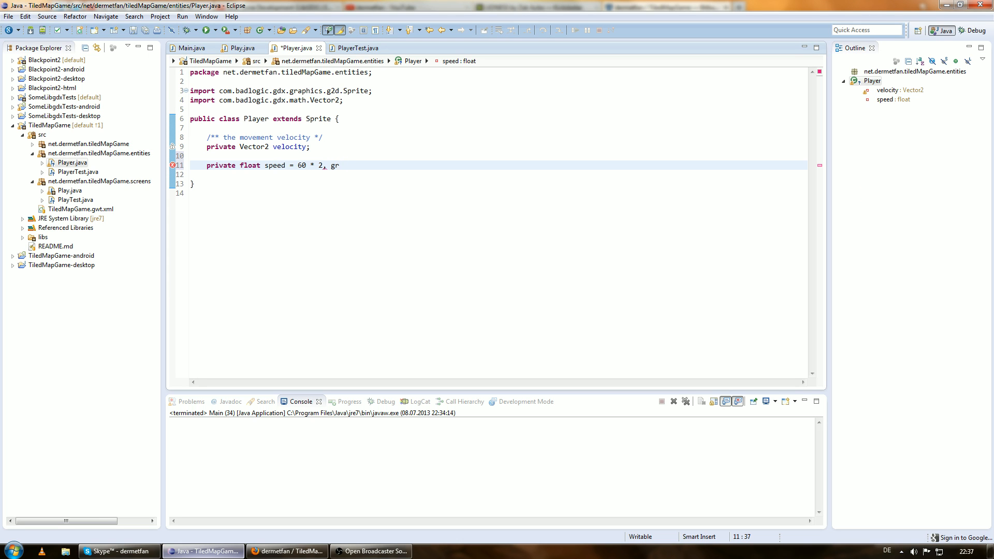
type("gravity = 60 *")
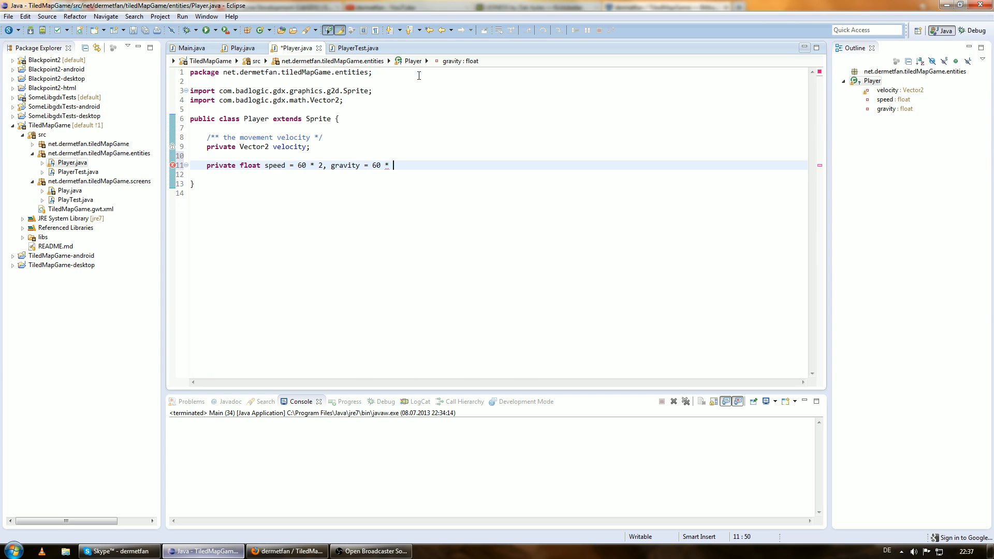
type("1.8f")
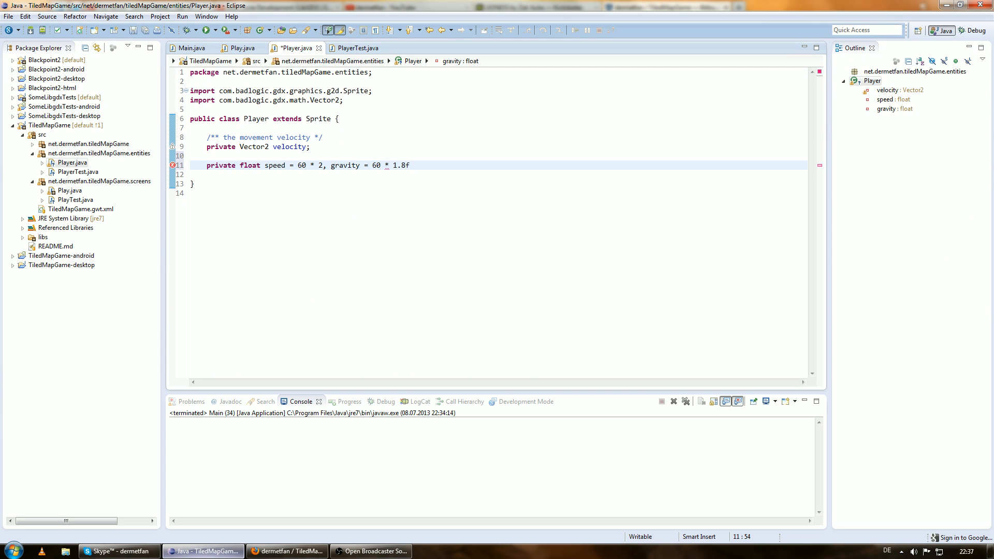
type(";")
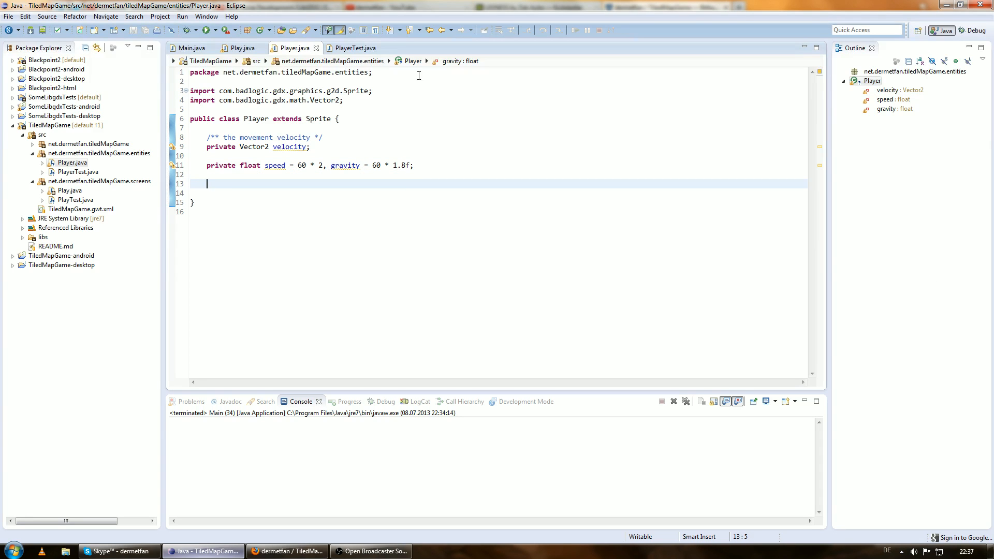
Add a Player(Sprite sprite) constructor that calls super(sprite).
type("public")
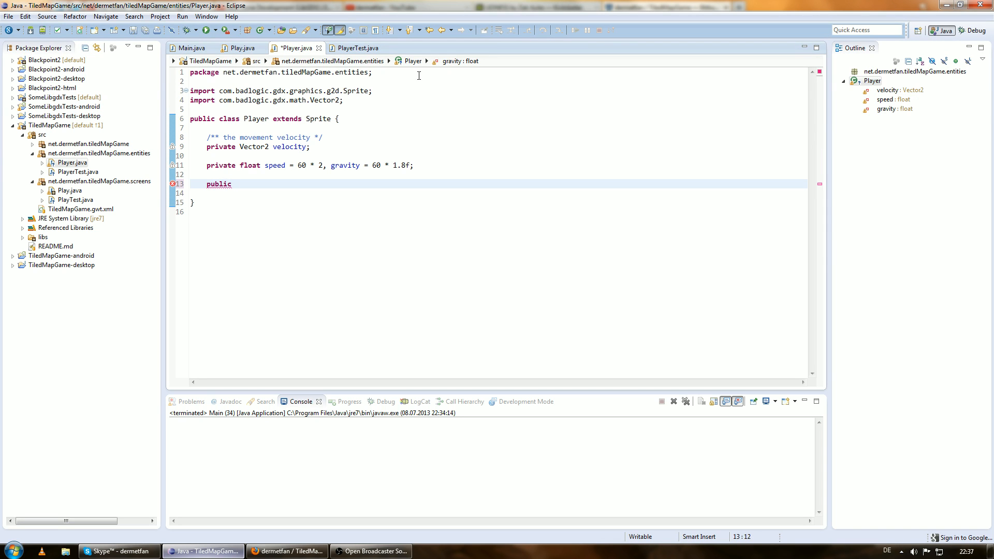
type("Player()")
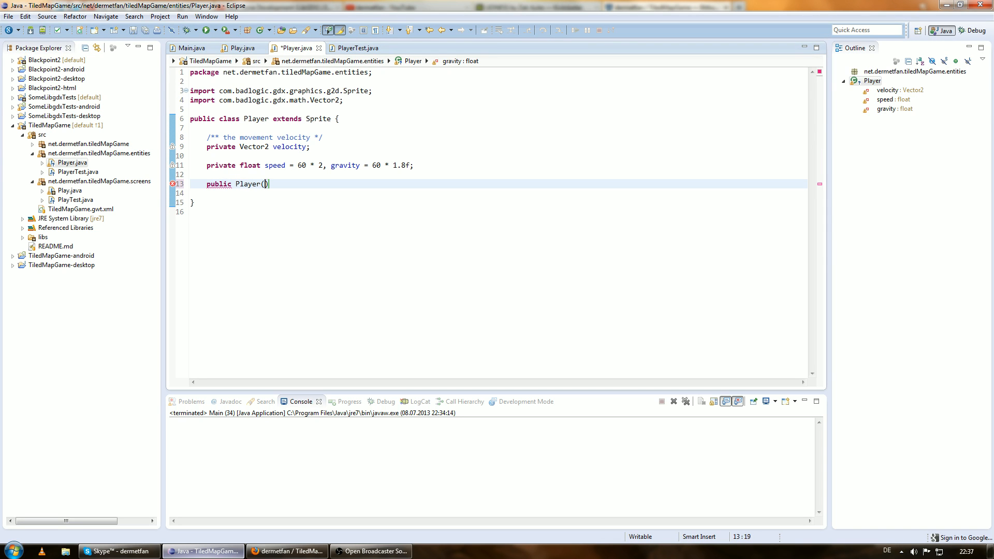
type("Sprite")
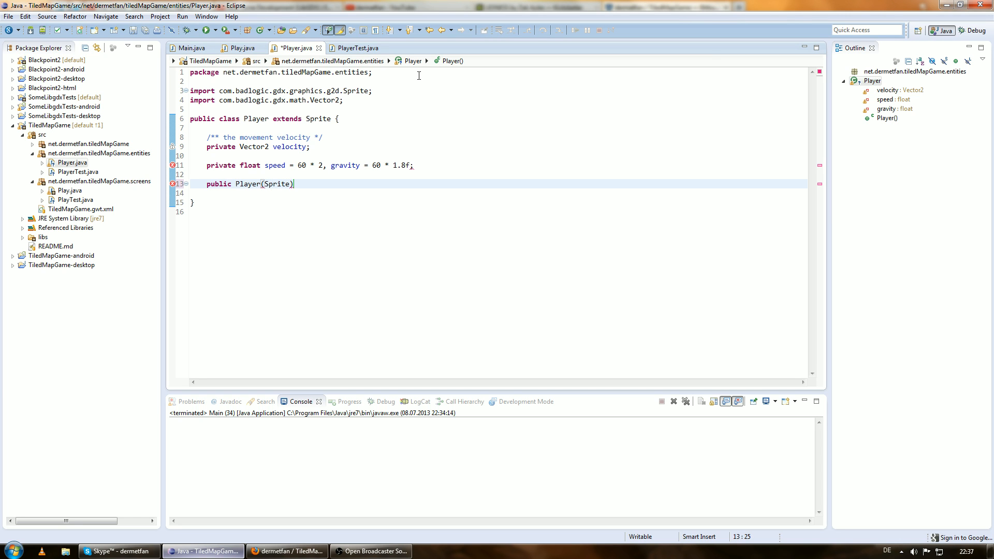
type("sprite")
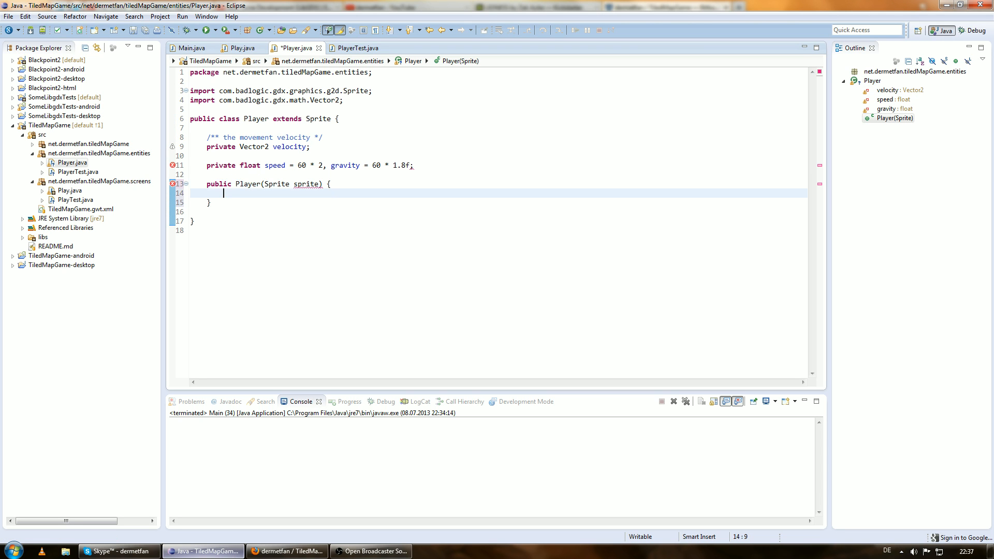
type("super()")
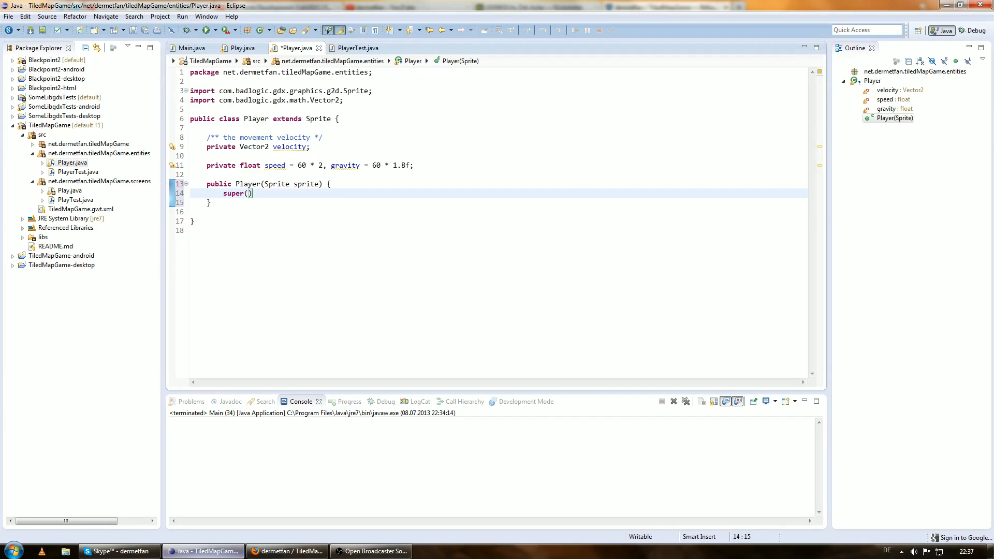
type("sprite")
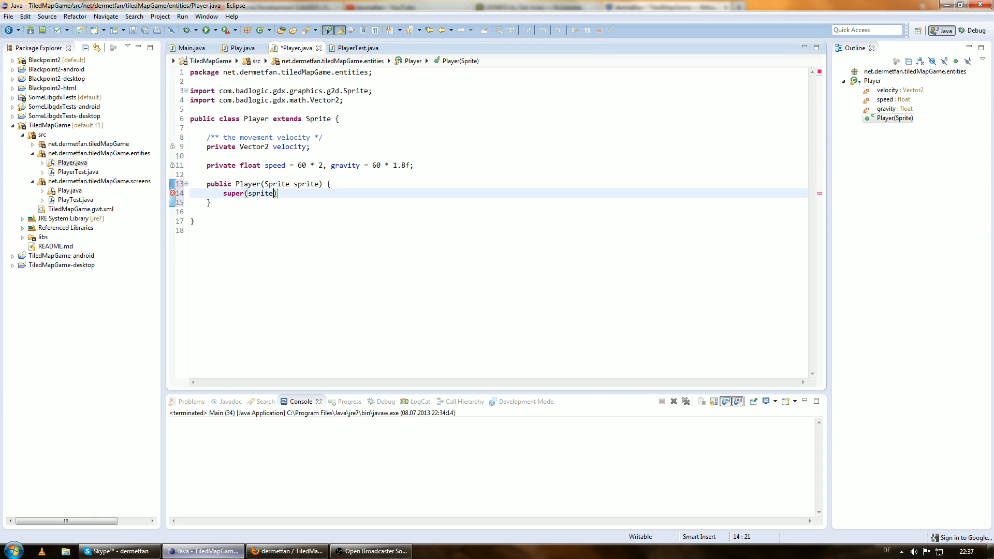
type("n")
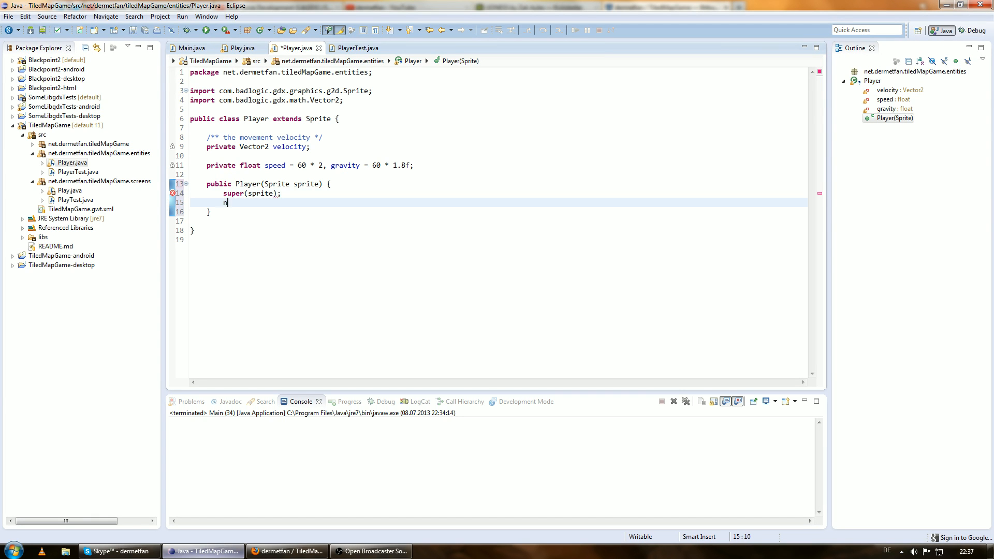
type("ew sprite")
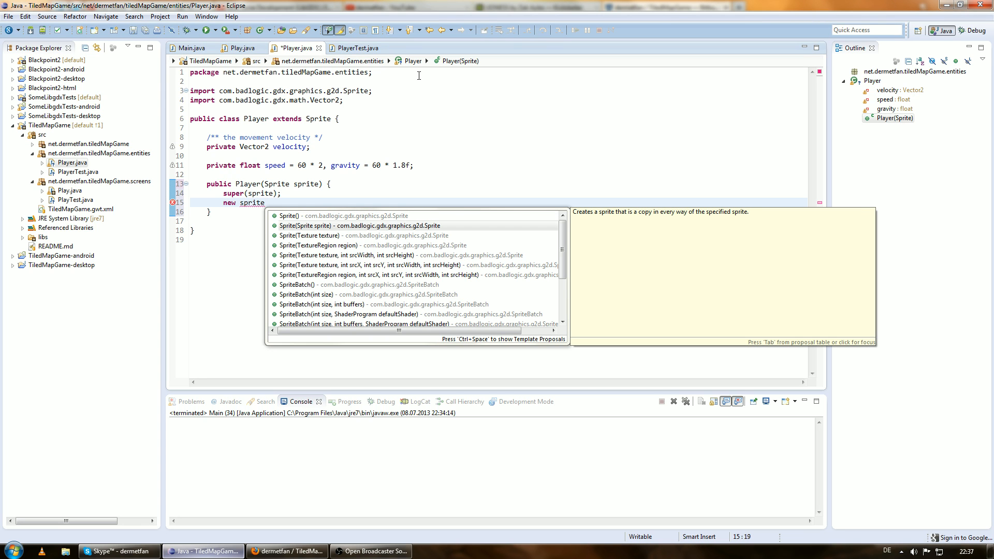
mouse_move(640, 214)
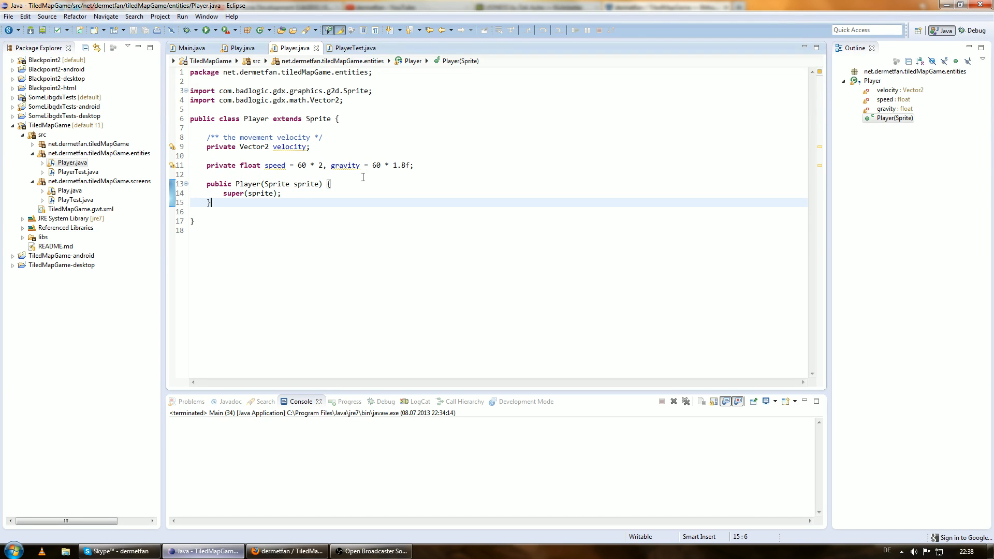
Initialize the velocity field with new Vector2().
key("enter")
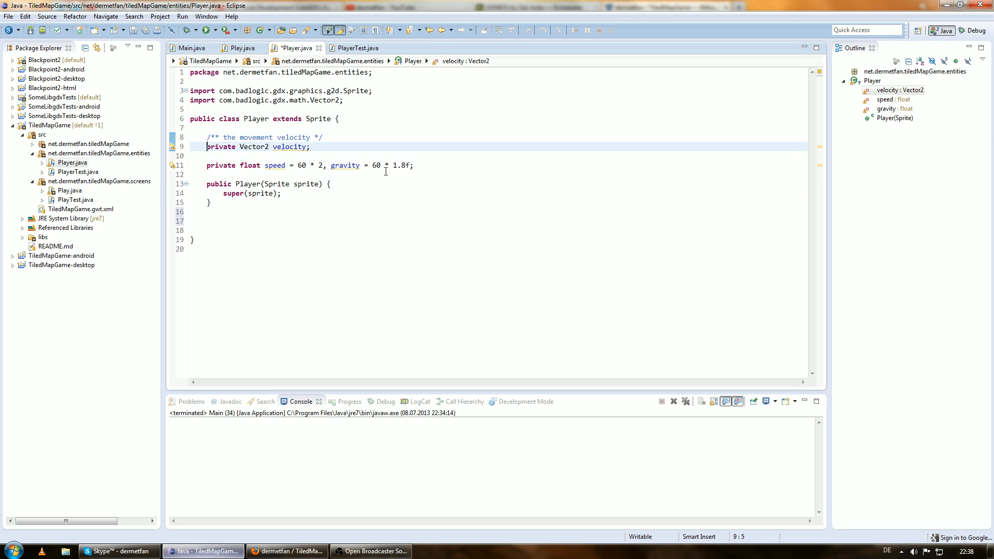
type("= new Vec")
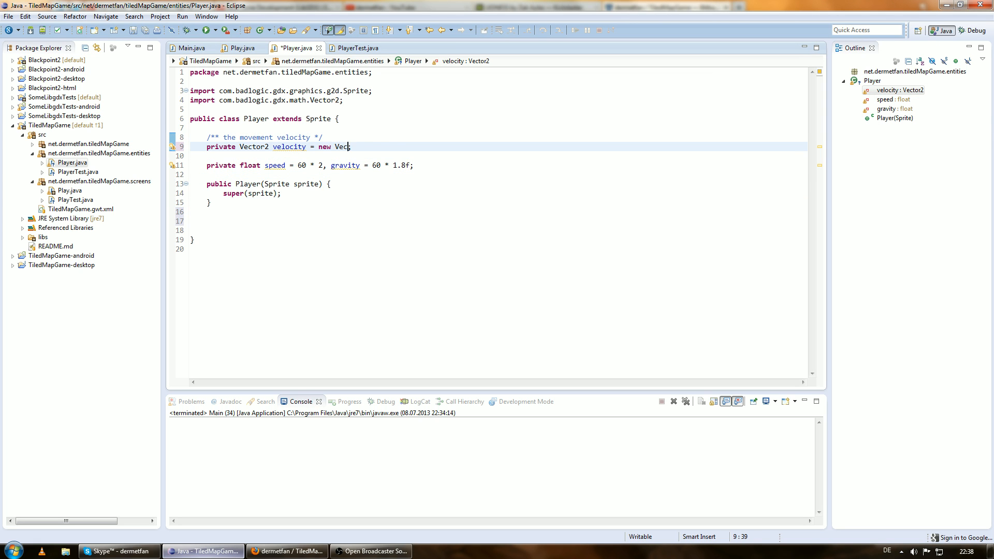
type("tor2();")
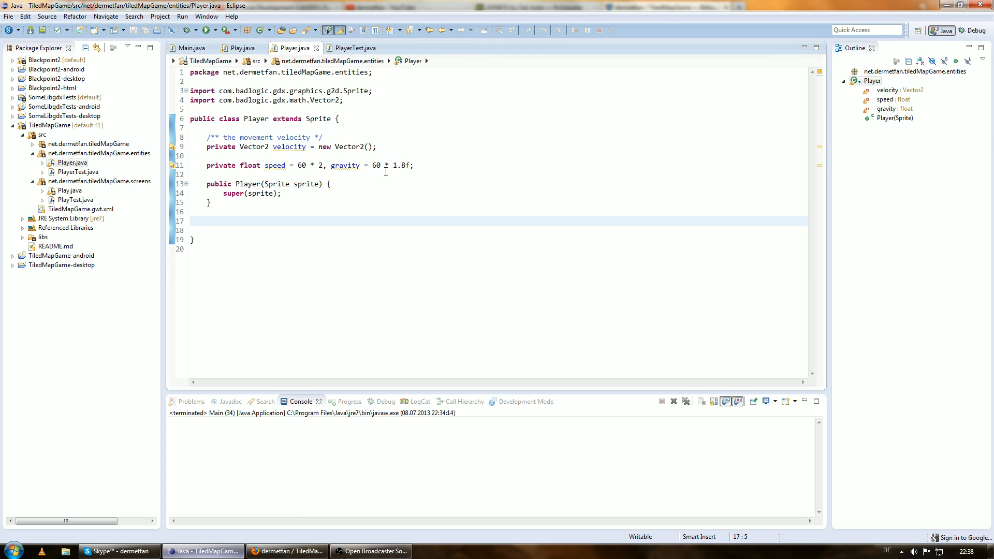
Override draw(SpriteBatch) to call update(Gdx.graphics.getDeltaTime()) before super.draw.
left_click(206, 221)
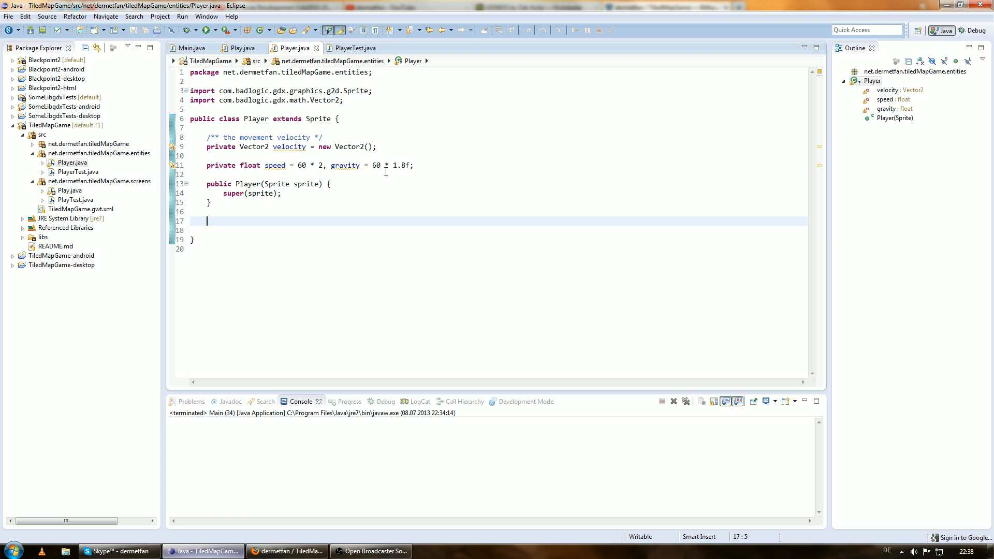
type("draw(SpriteBatch spriteBatch) {")
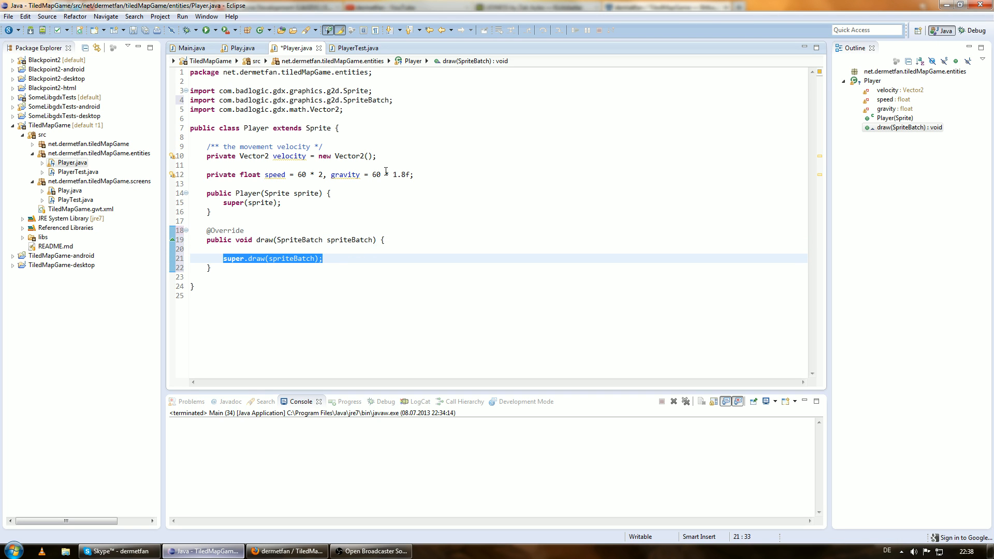
type("update")
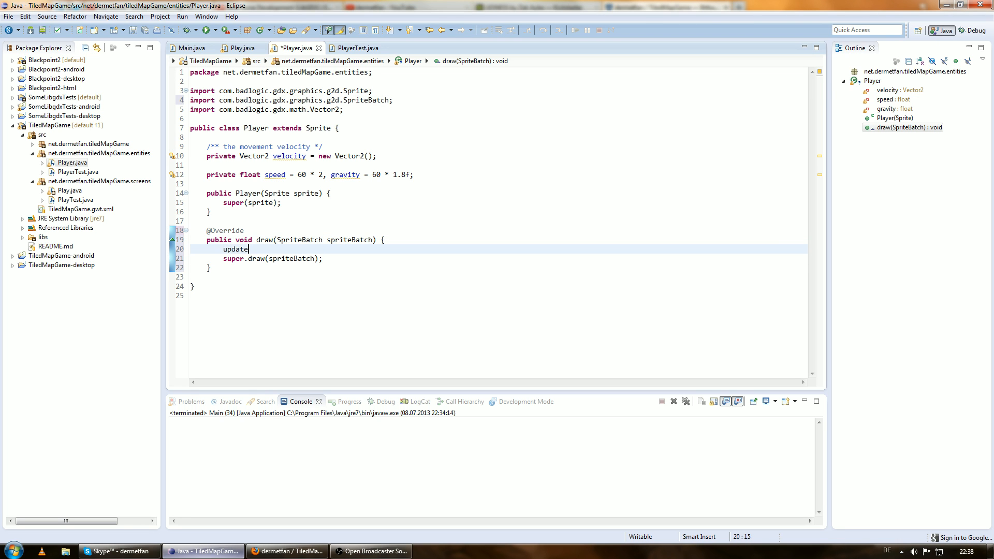
type("(G")
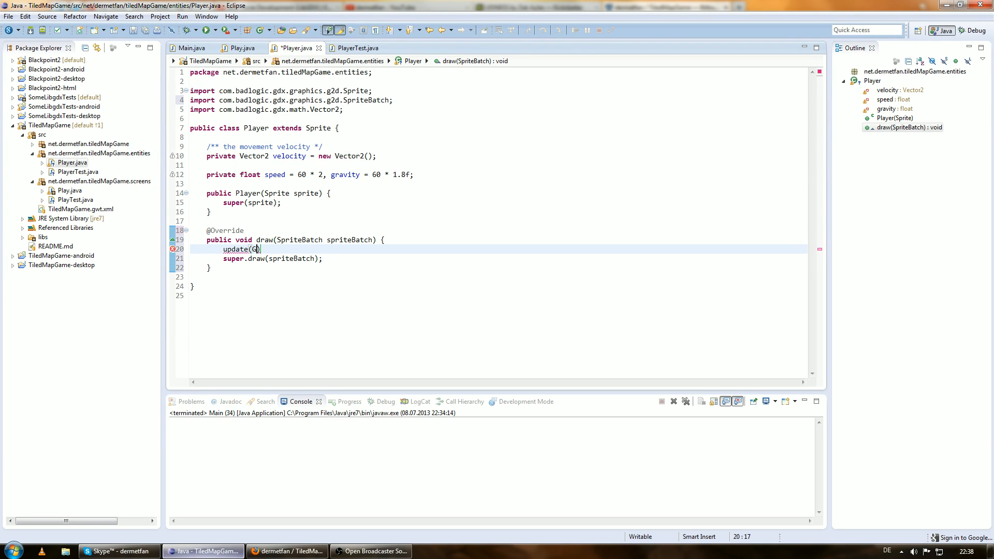
type("dx.graphics.")
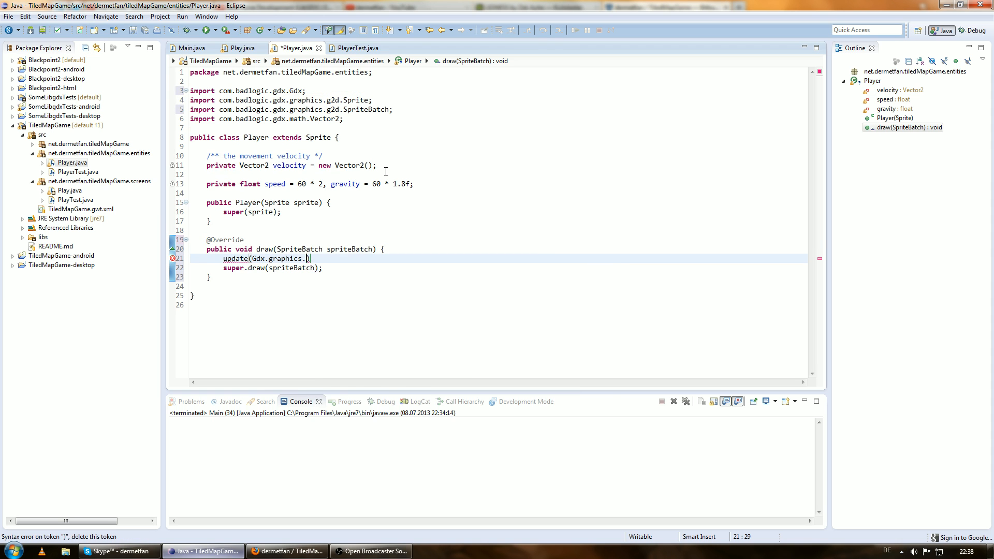
type("getDeltaTime()")
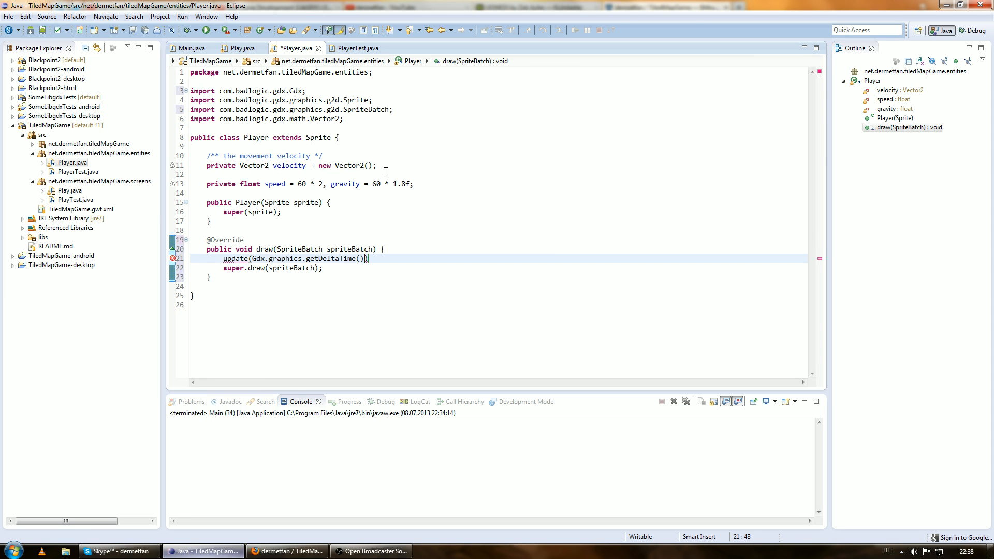
type(";")
type("public")
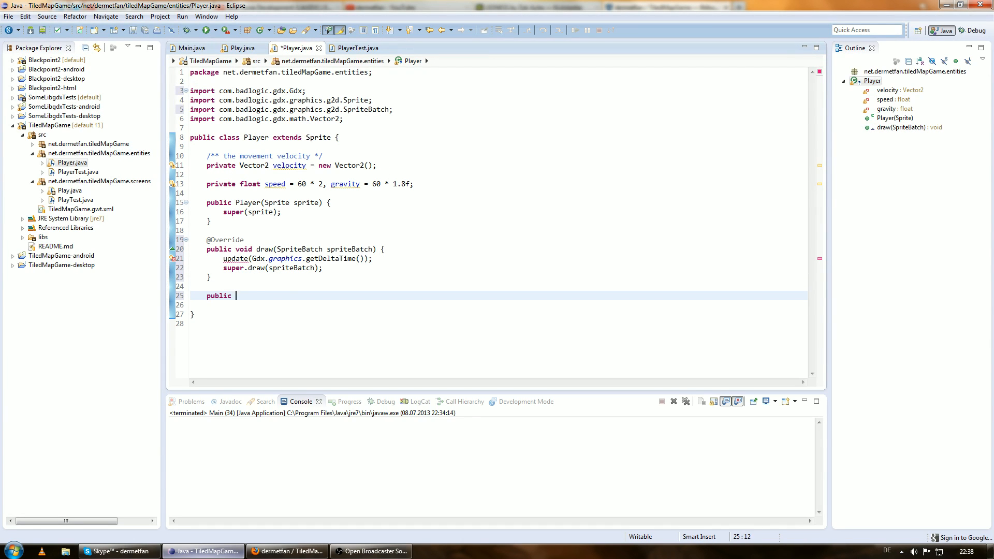
Write update(float delta) with 'velocity.y -= gravity * delta;' under an 'apply gravity' comment.
type("void update(float")
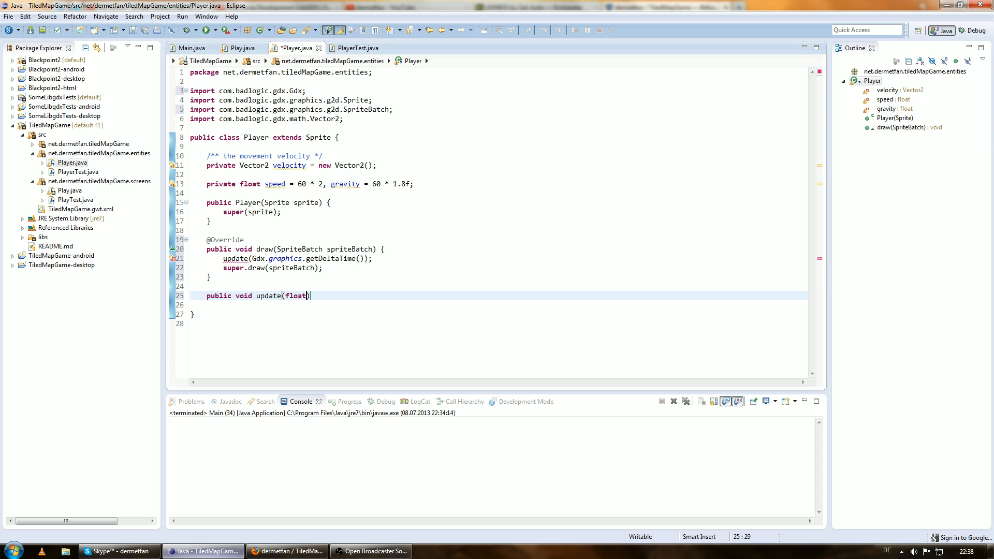
type("delta) {")
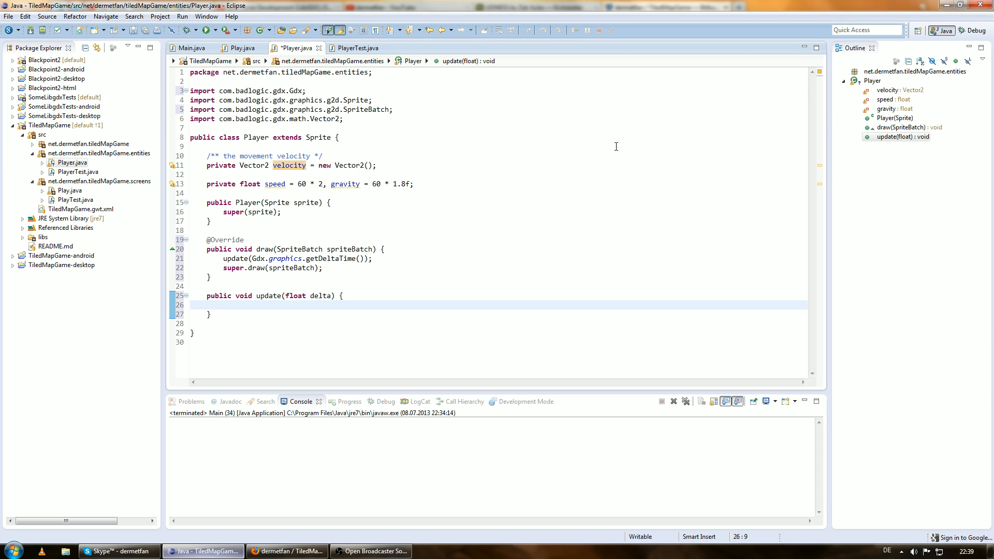
type("veo")
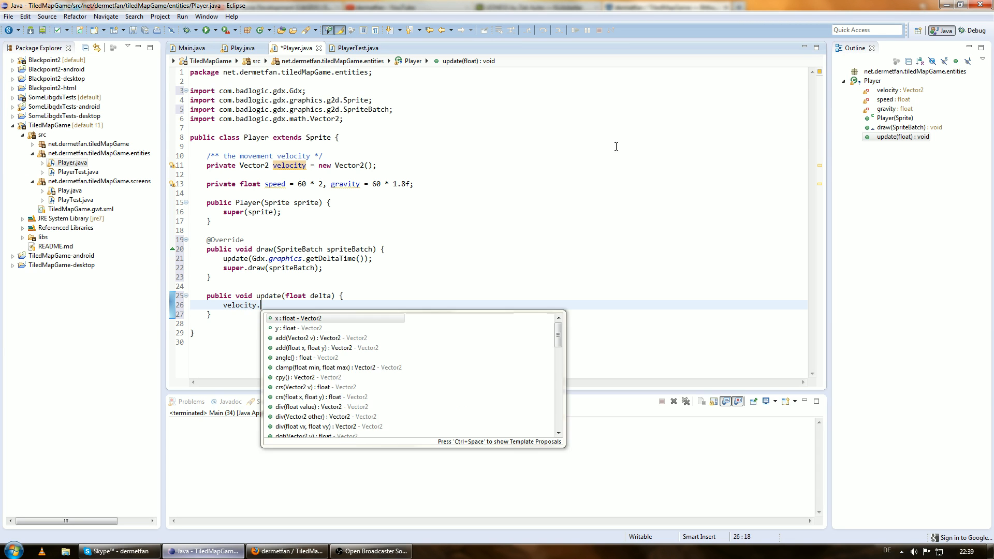
type("y -")
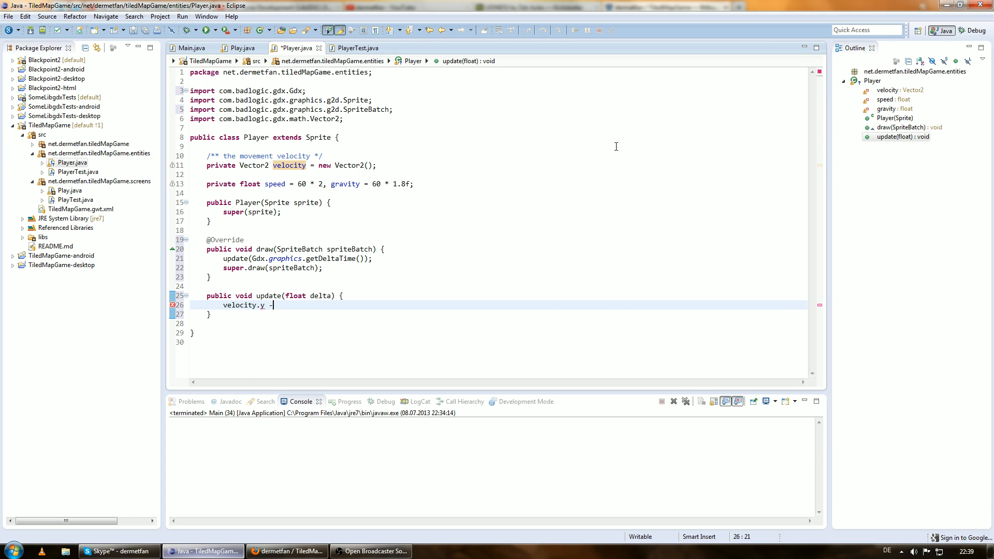
type("=")
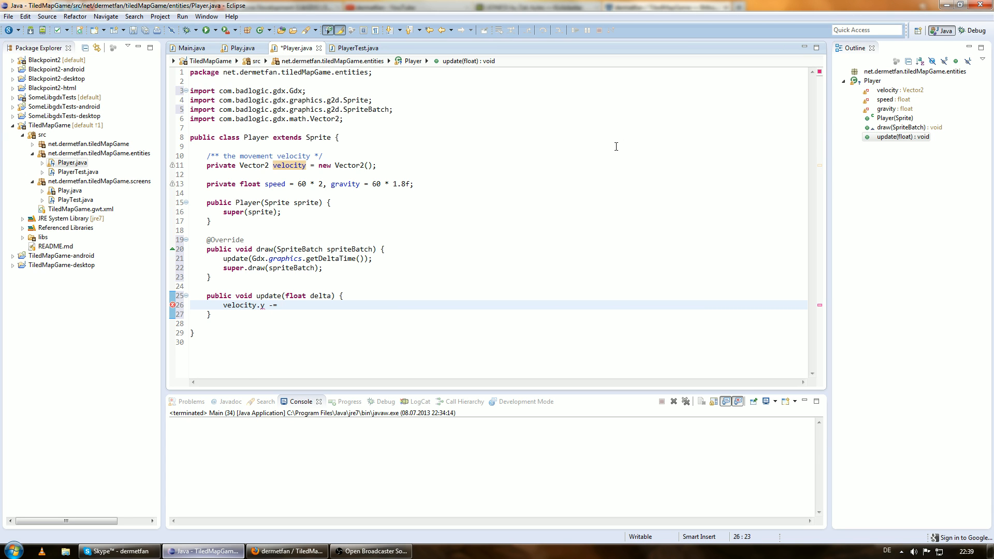
type("gra")
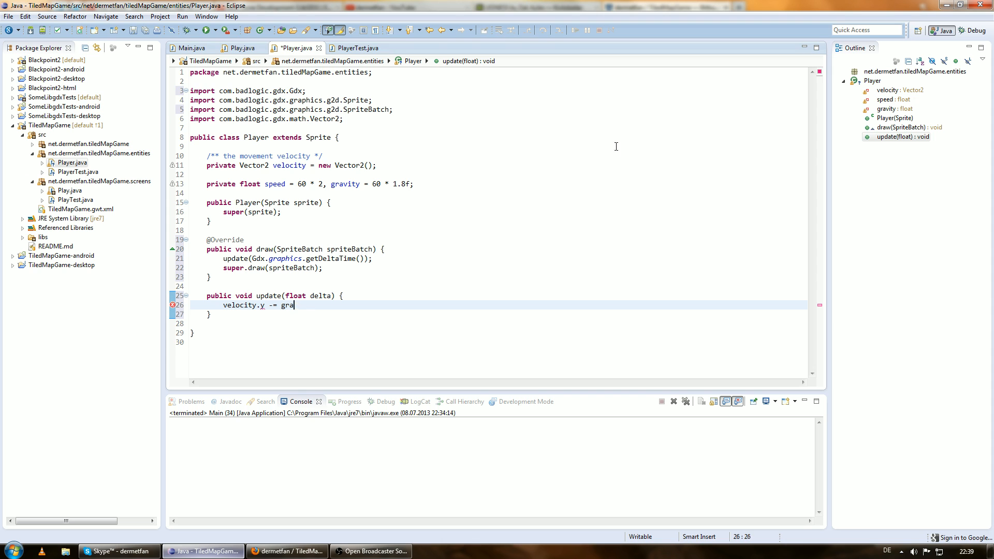
type("vity *")
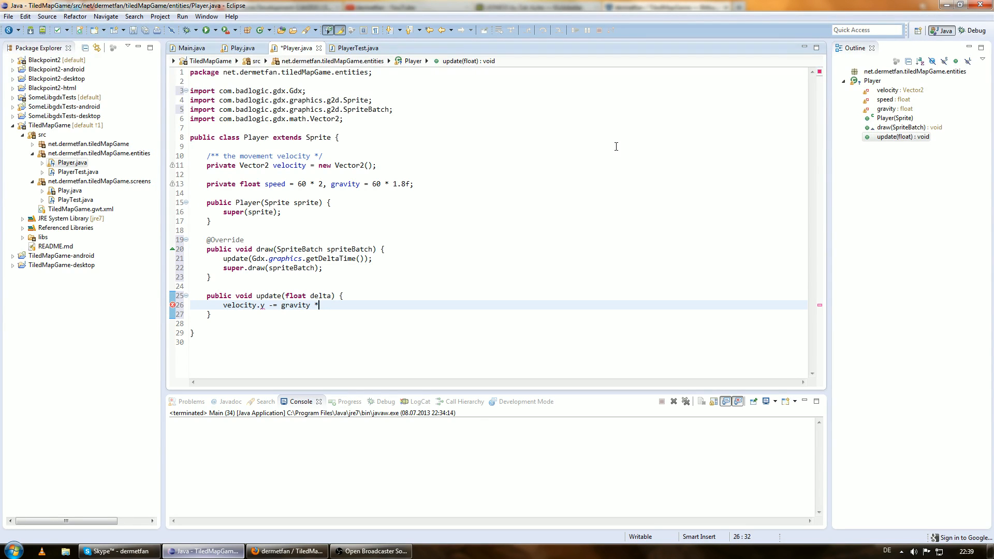
type("delta;")
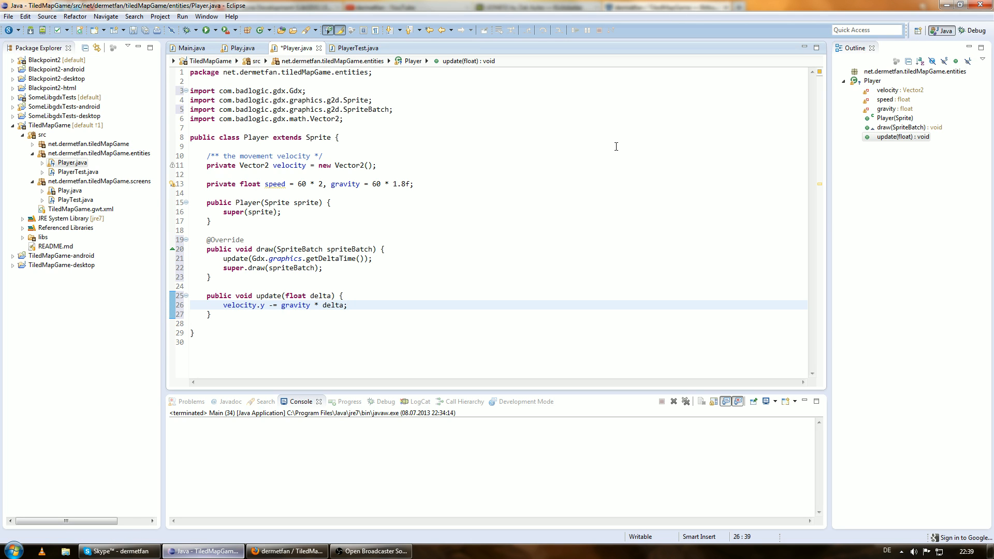
type("// aply gravit")
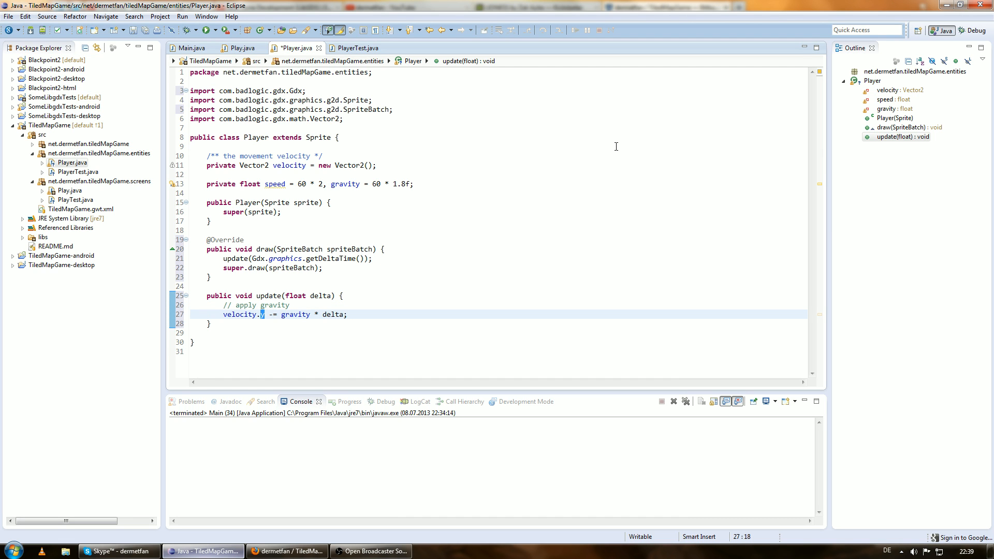
type("y")
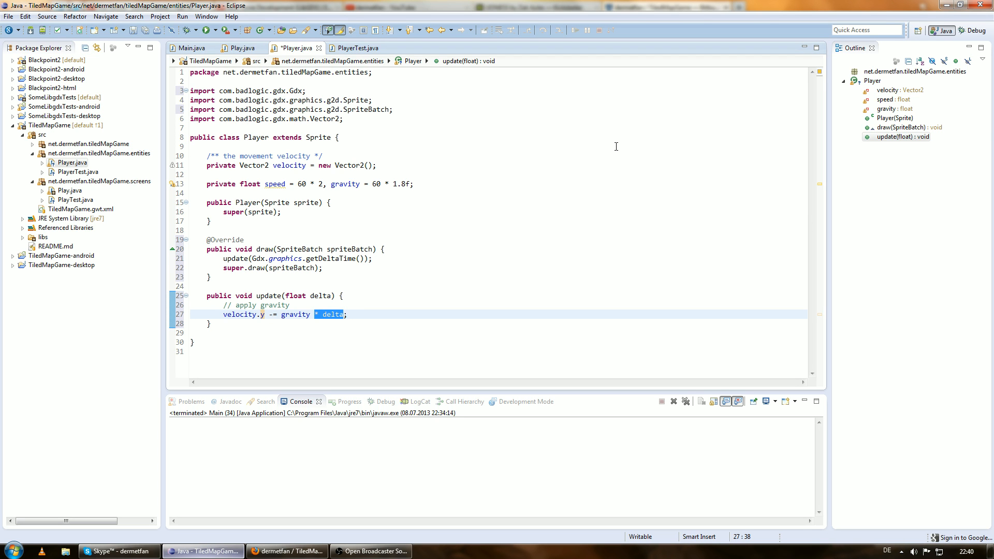
left_click(347, 314)
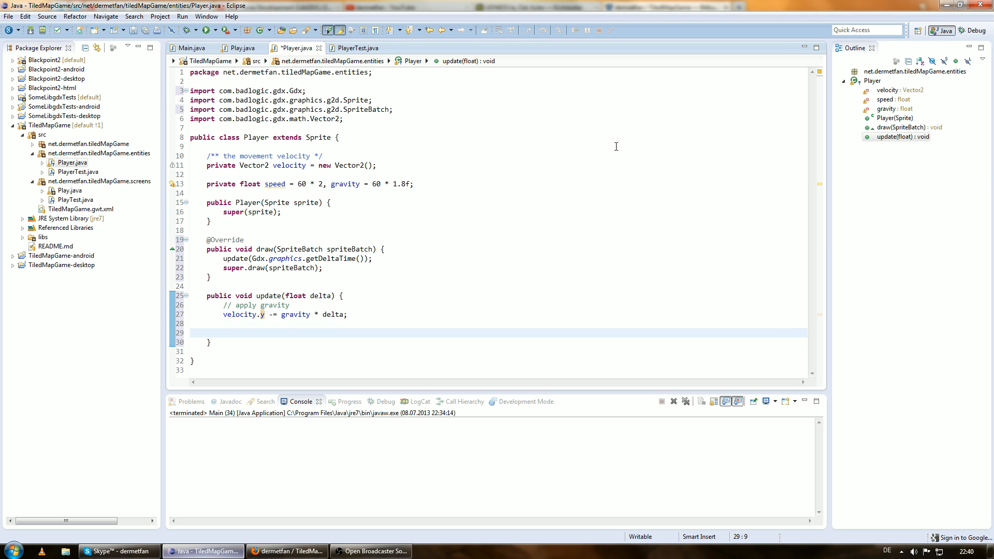
Under a 'clamp velocity' comment, cap velocity.y at speed when it exceeds speed.
left_click(223, 333)
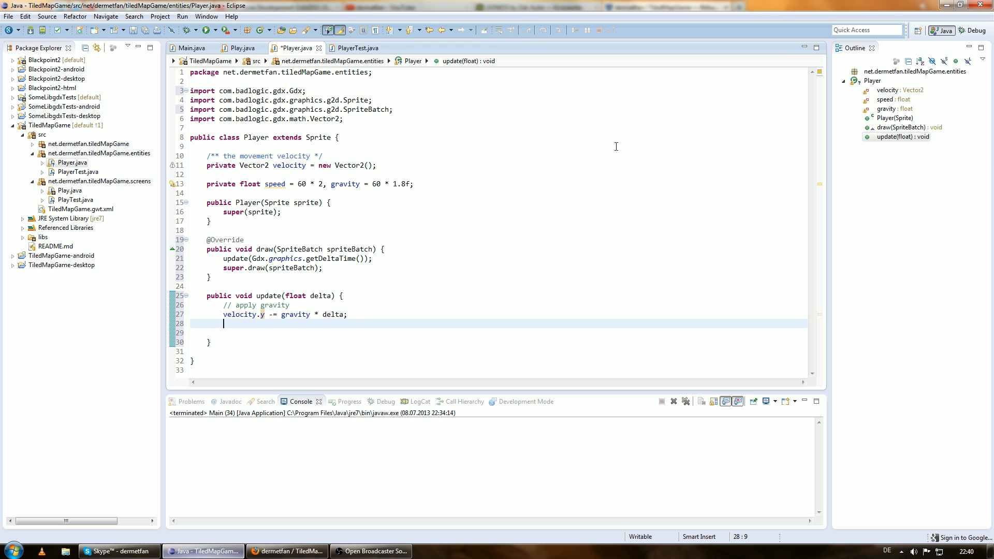
key("Down")
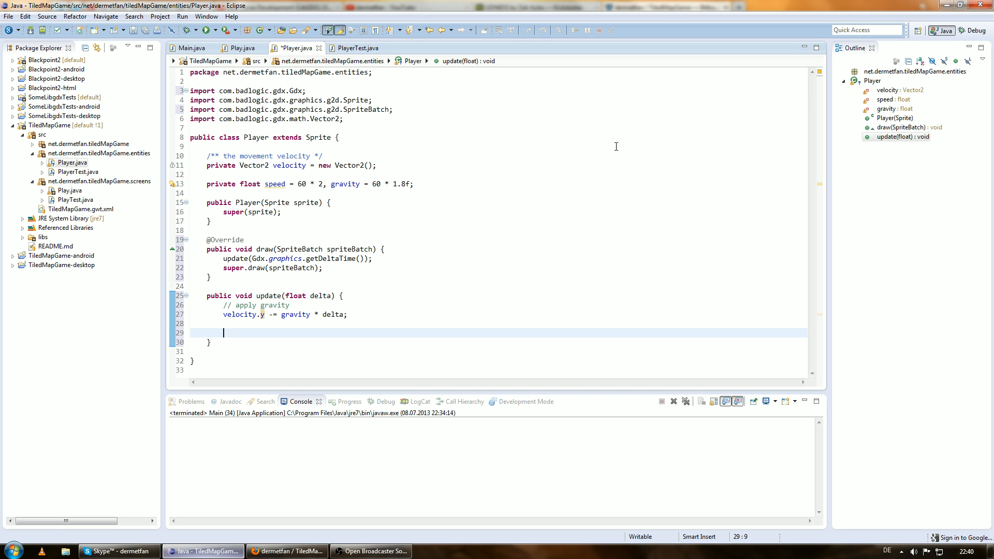
type("//")
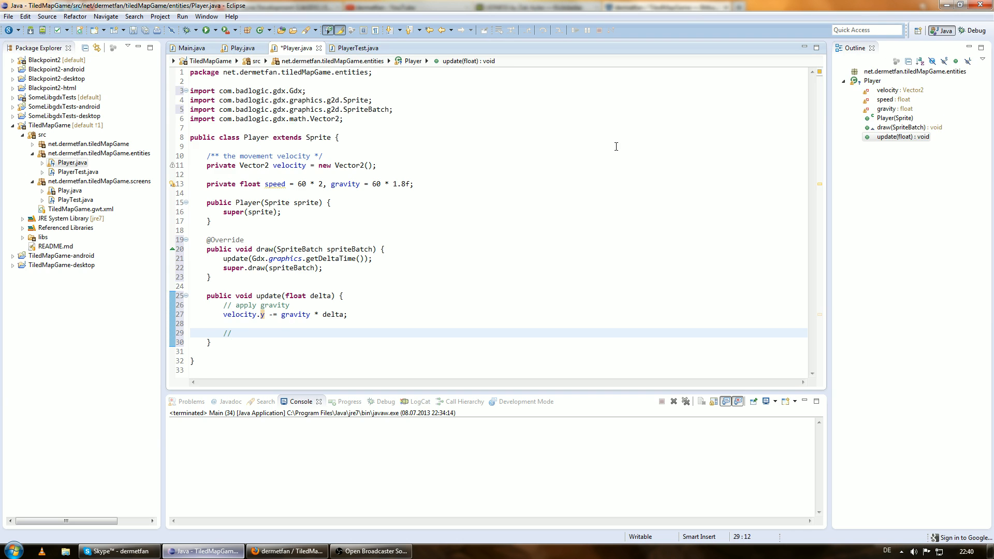
type("clamp velocity")
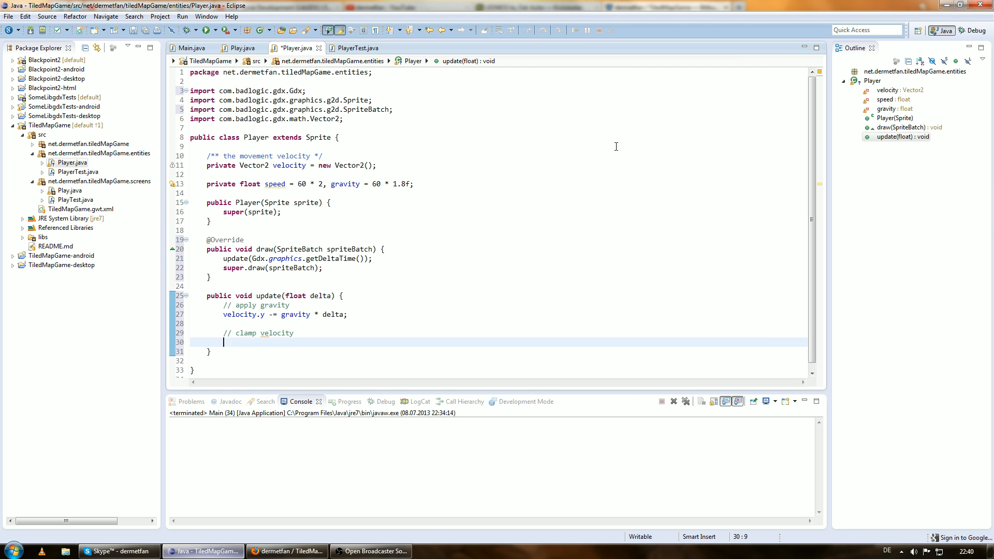
type("if(velocity.y")
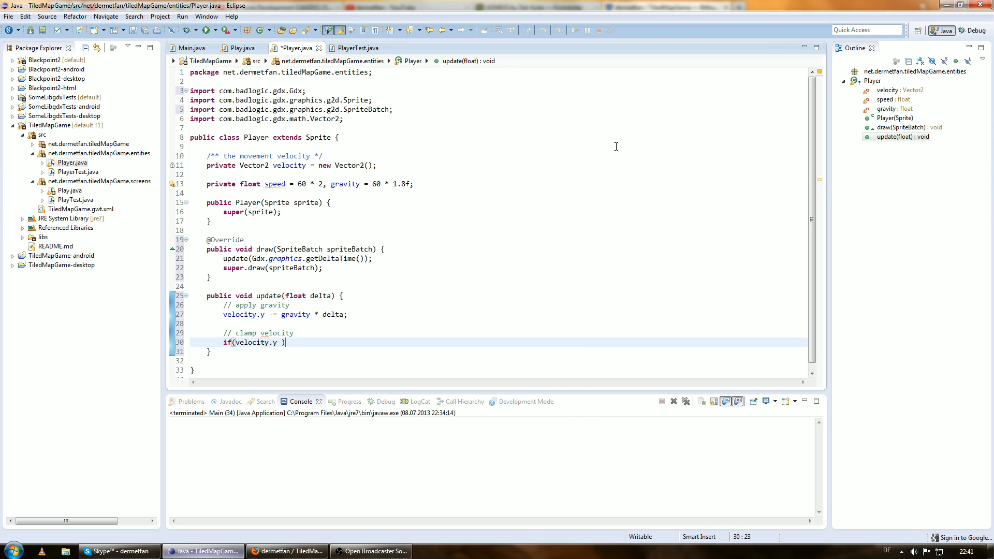
type("> speed")
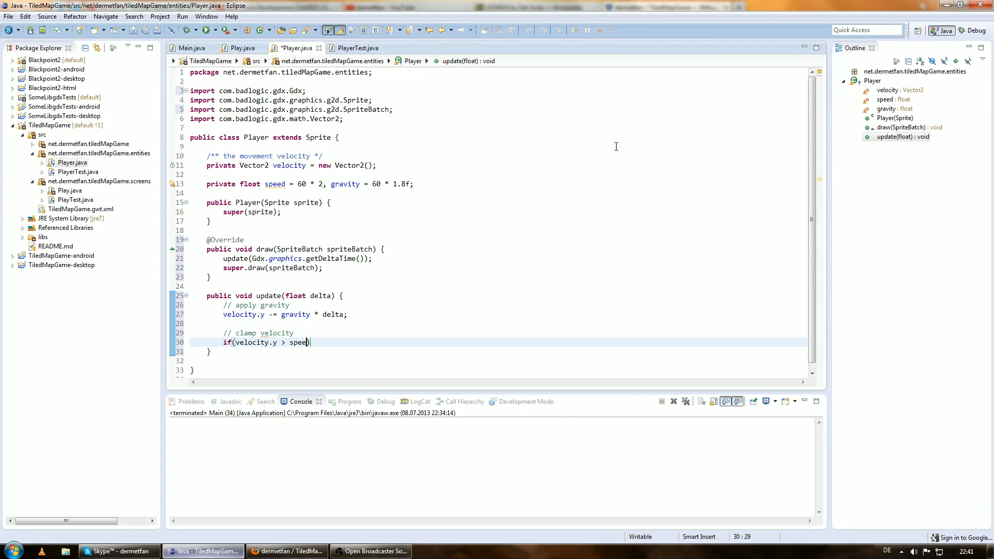
type(")")
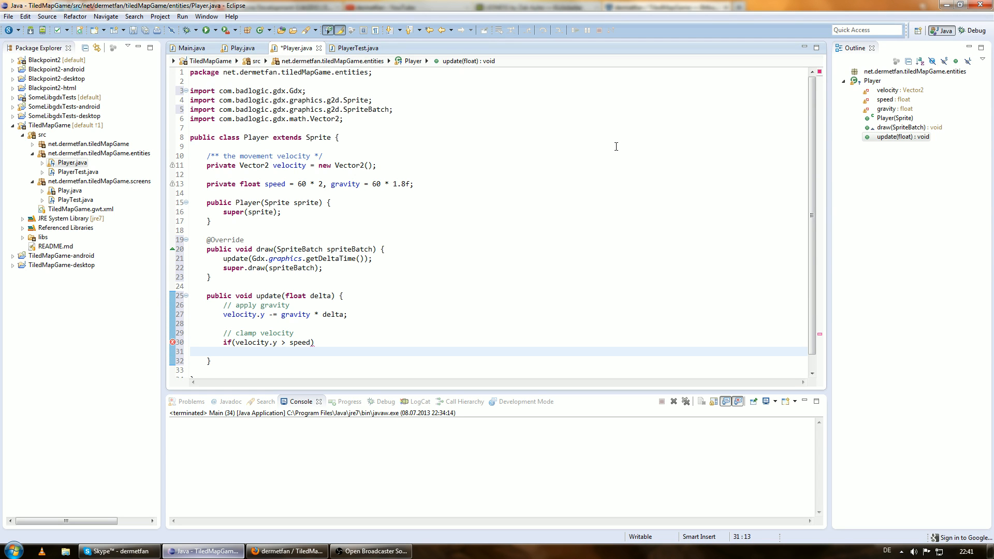
type("velo")
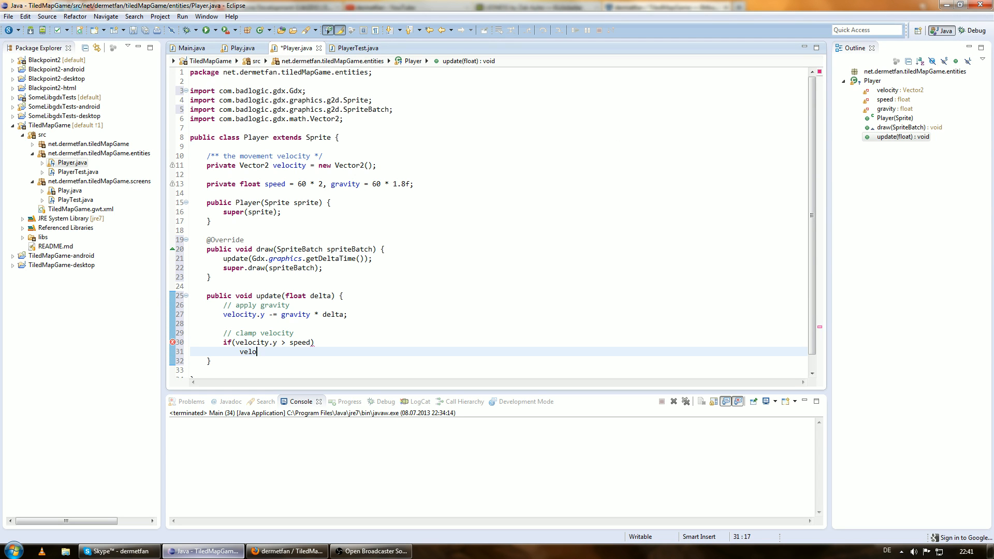
type("city.y =")
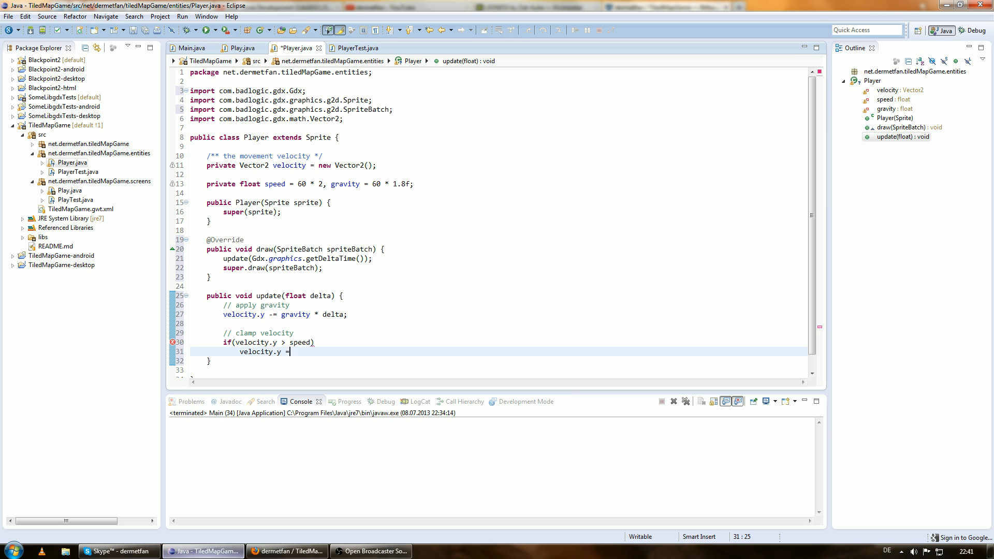
type("speed;")
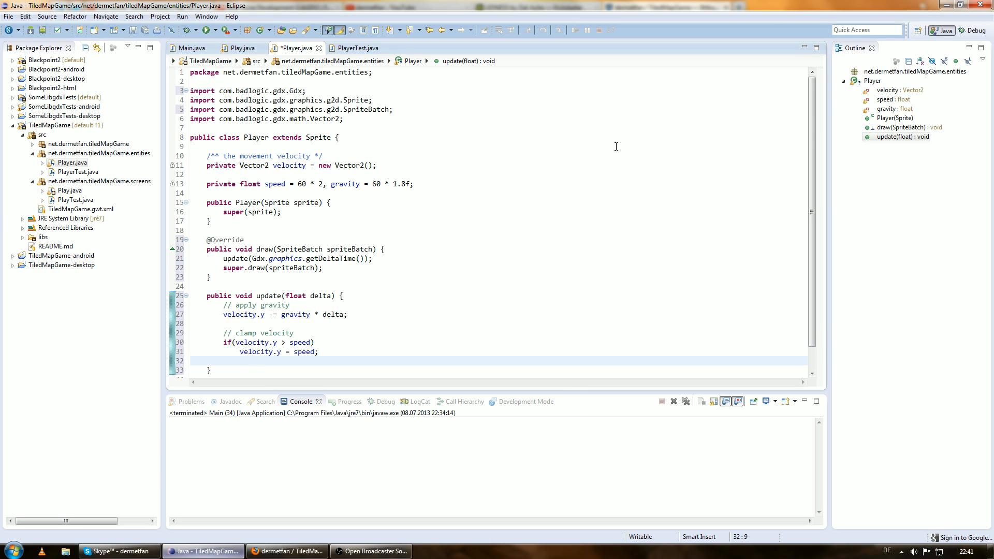
Add an else-if branch setting velocity.y to -speed, then save Player.java.
type("else if(veloc")
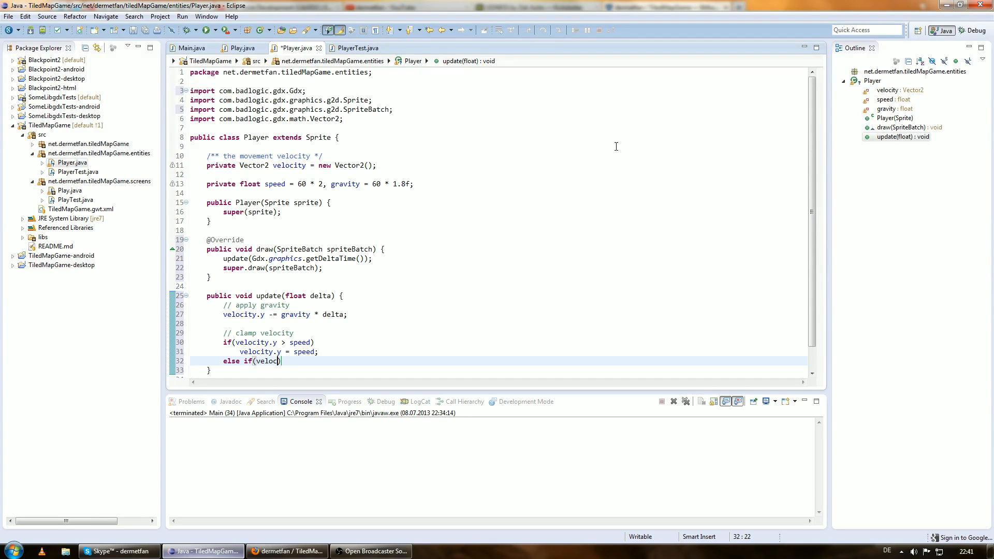
type(".y < speed")
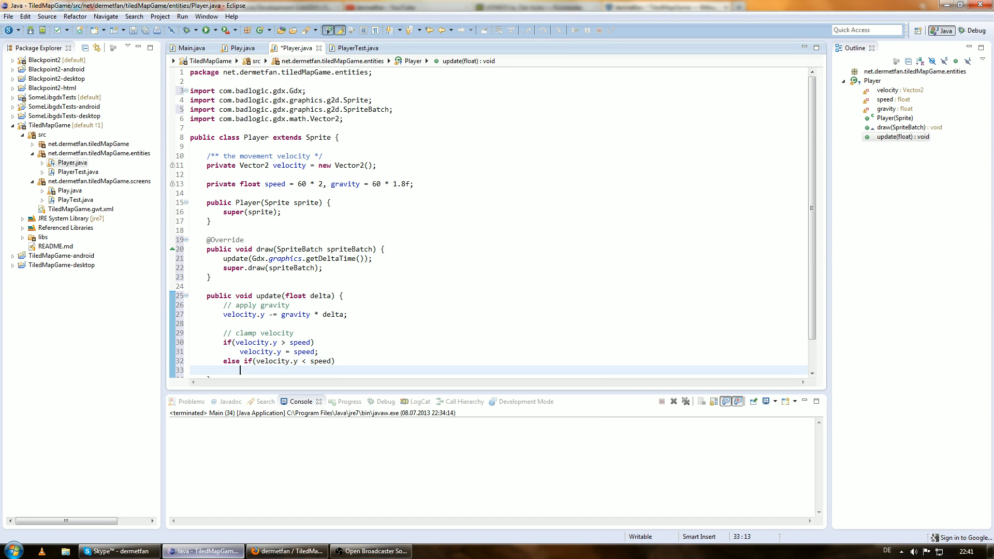
type("velocity")
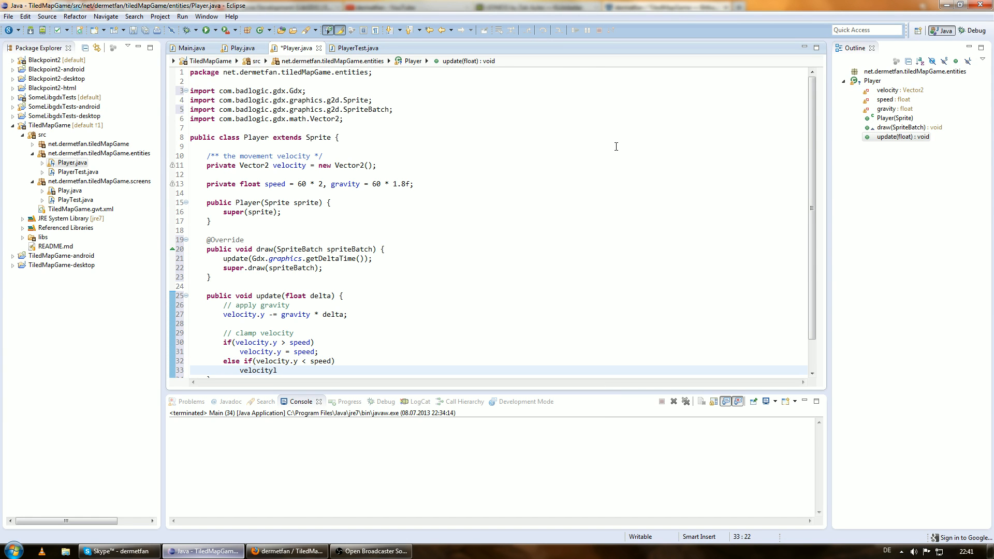
type(".y = -speed;")
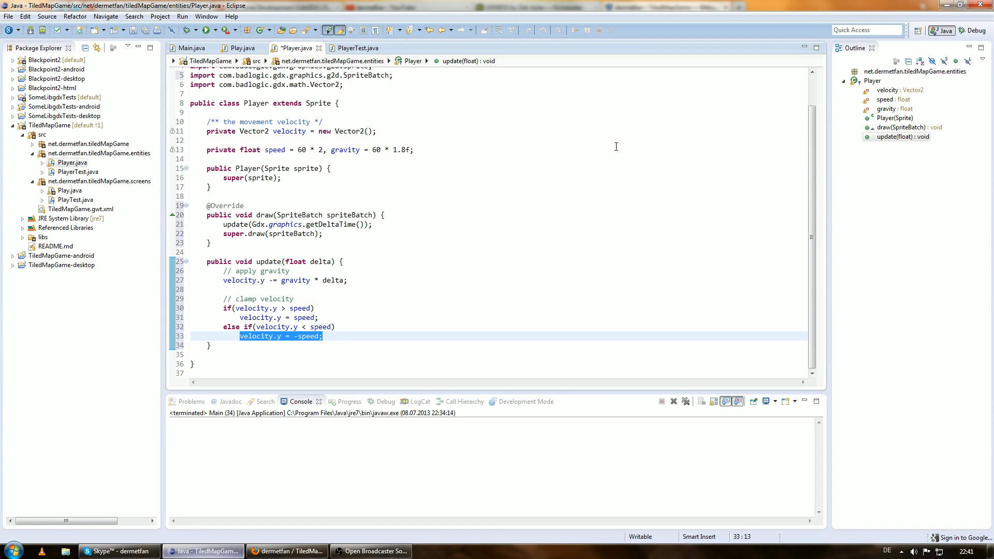
left_click(323, 336)
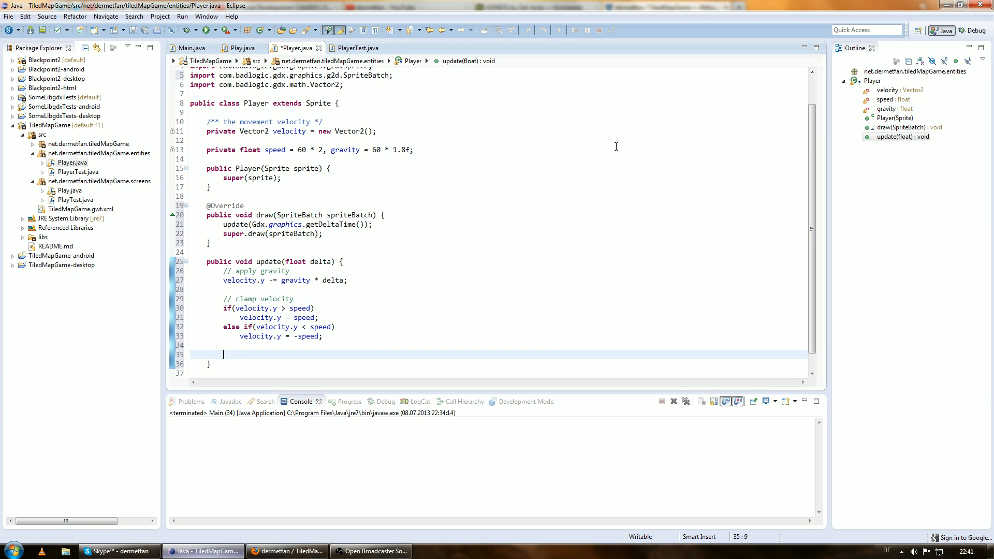
key("ctrl+s")
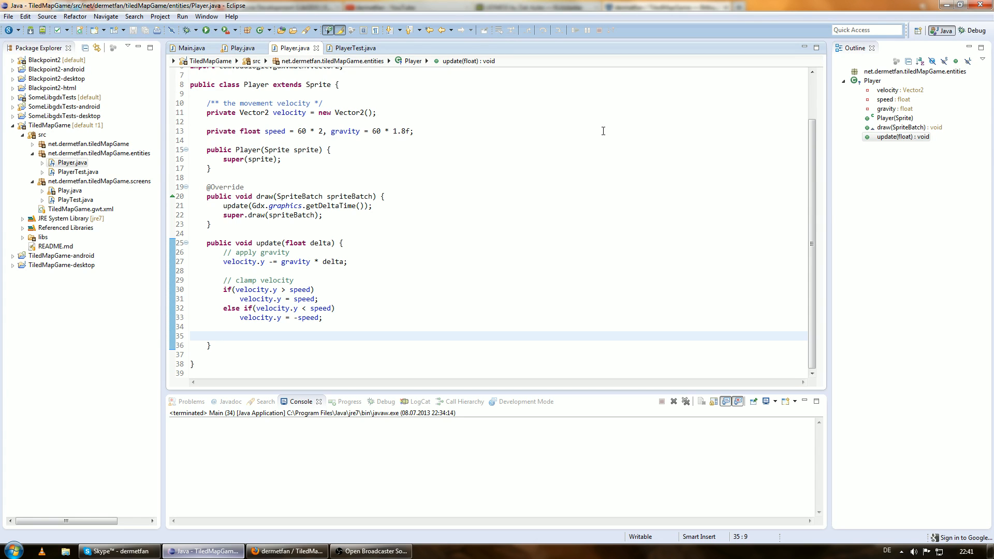
Add setX(getX() + velocity.x * delta) and setY(getY() + velocity.y * delta) to update.
type("set")
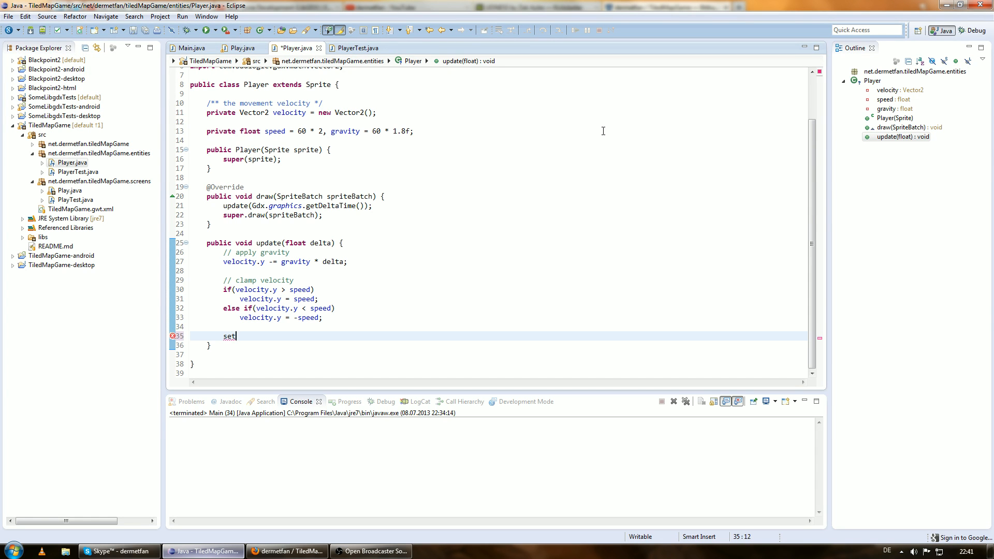
type("X(x")
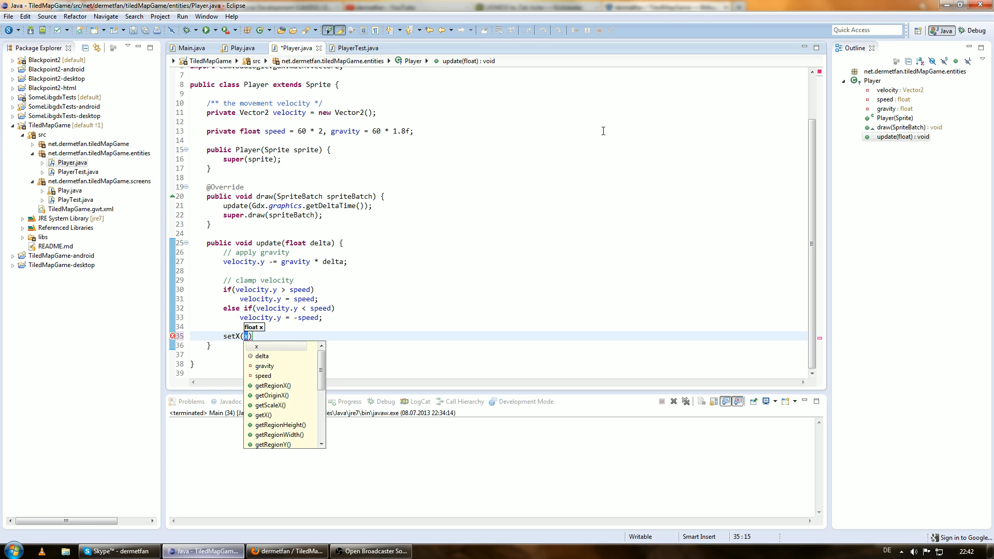
type("getX(")
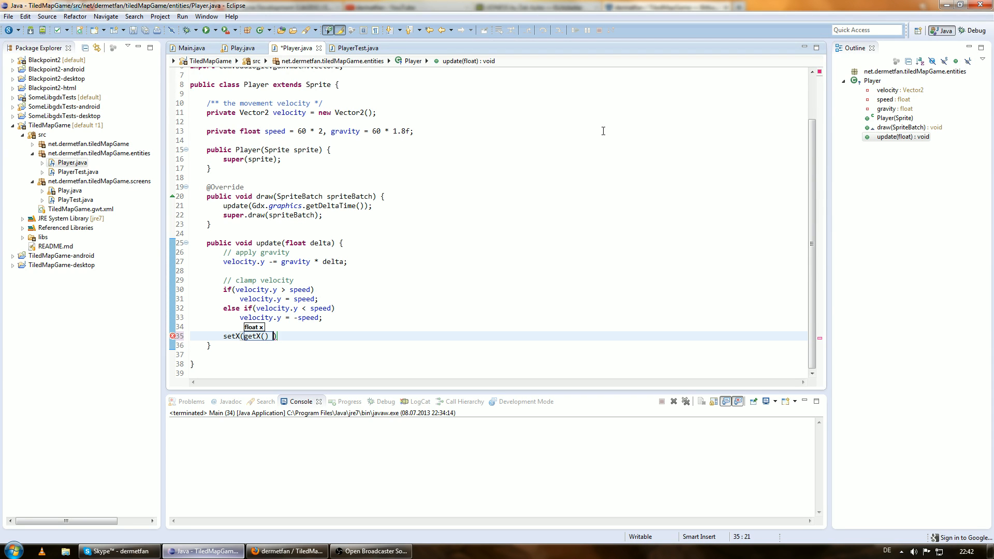
type("+ velocity")
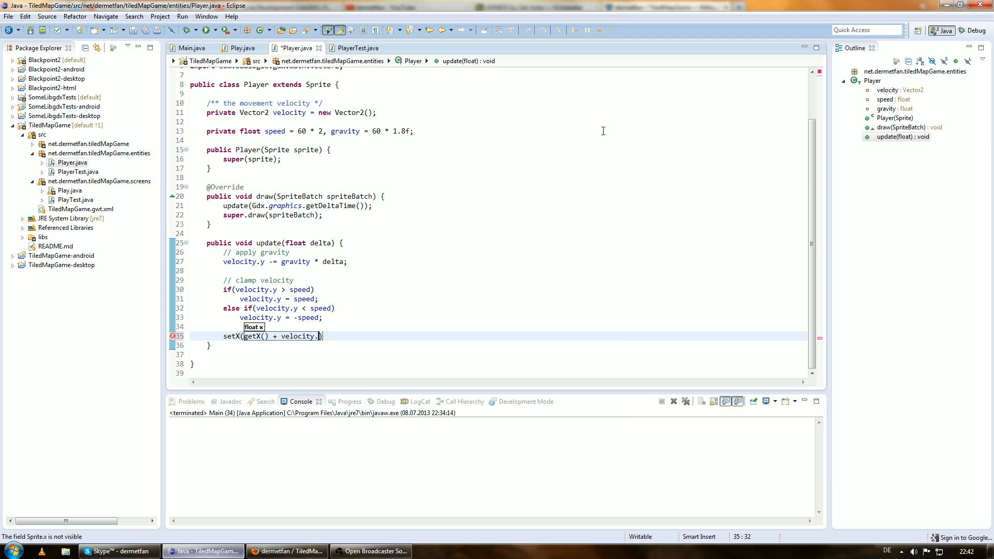
type(".")
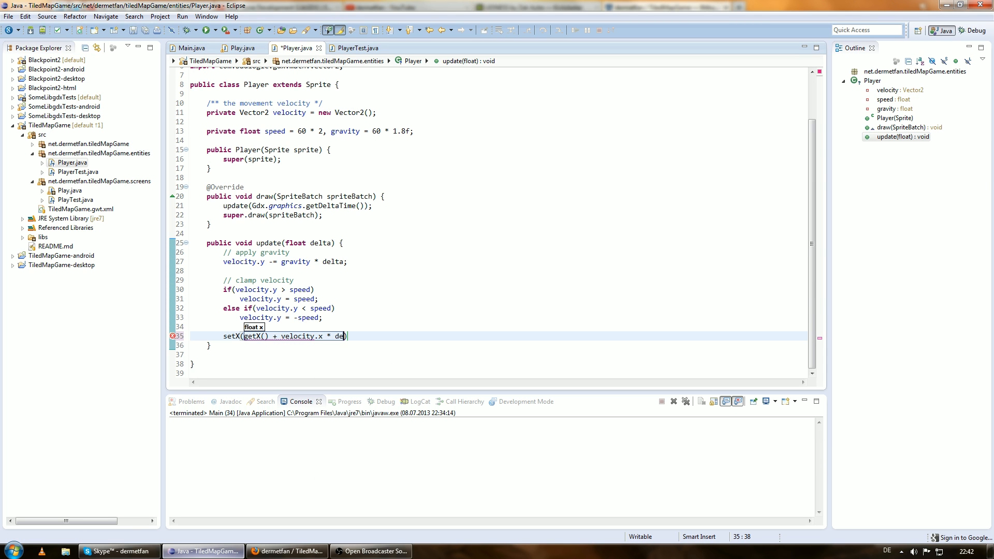
type("lta);")
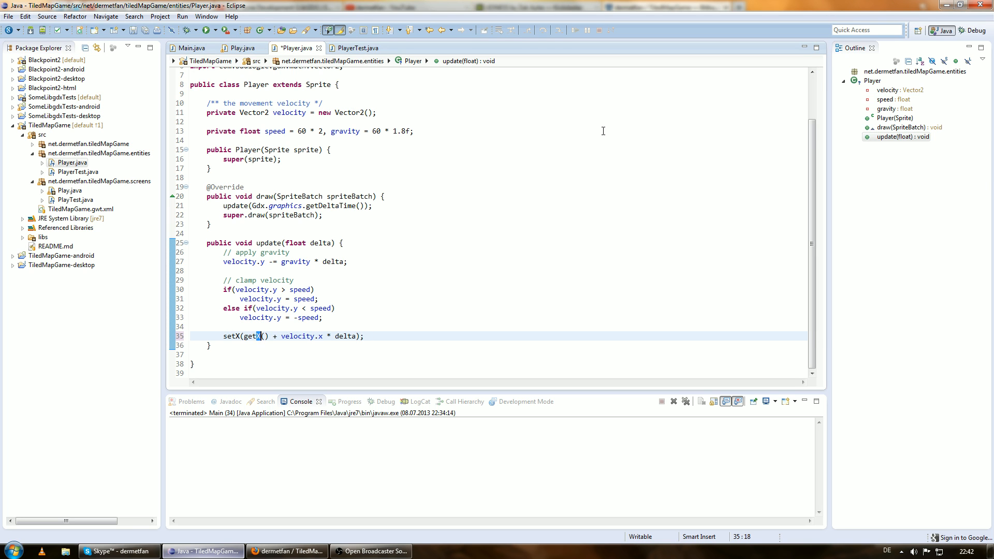
left_click(282, 336)
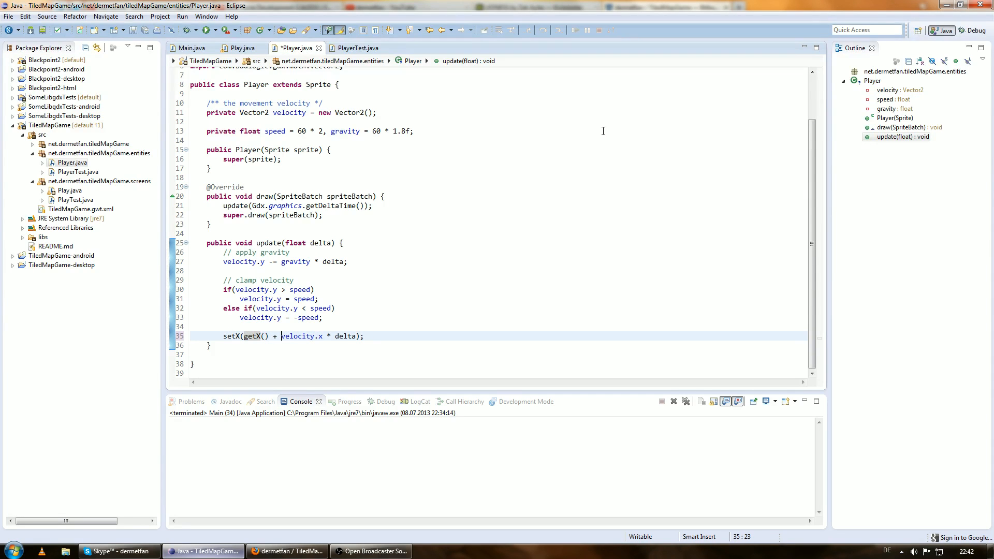
double_click(299, 336)
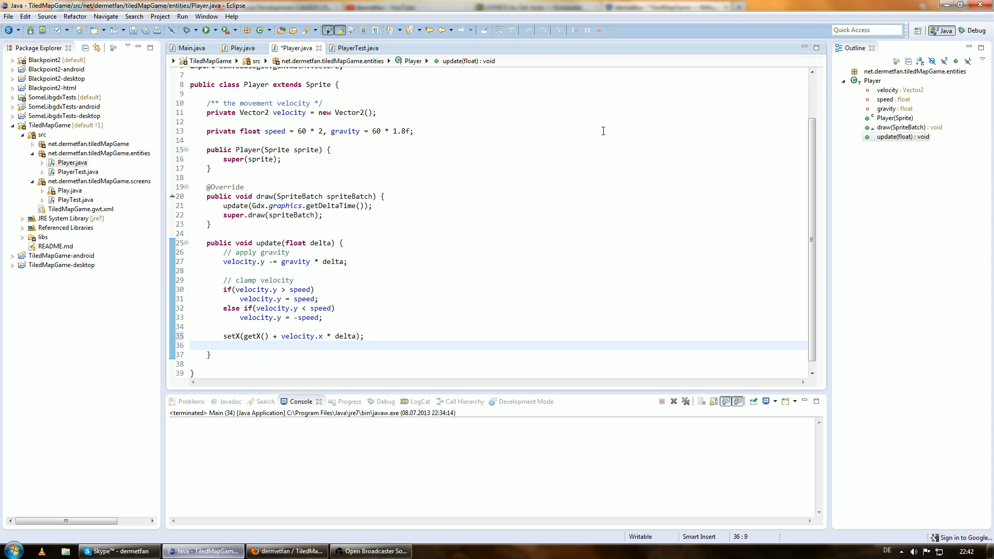
type("s")
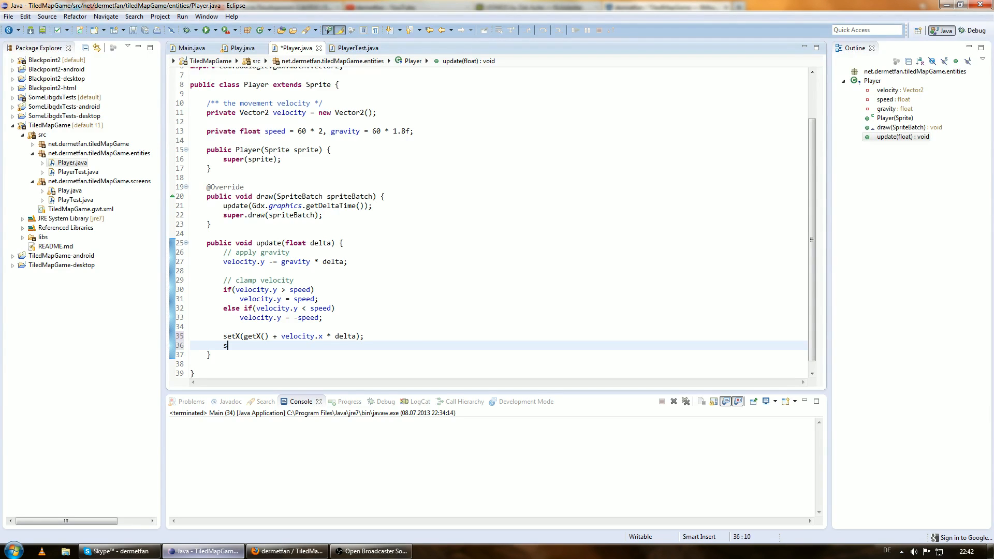
type("etY(getY() + velocity.y * delta);")
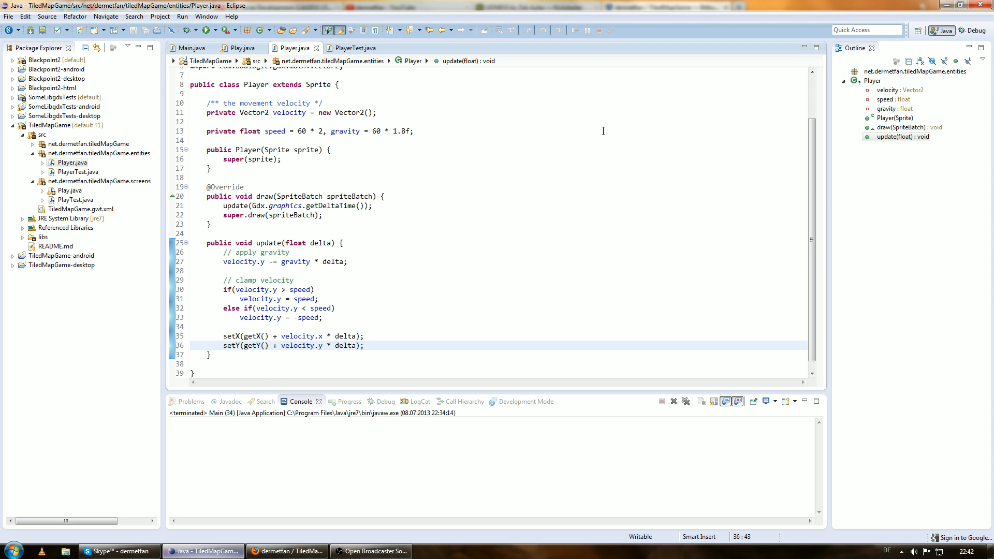
In Play.java show(), assign player = new Player(new Sprite(new Texture("img/player.png"))).
left_click(241, 48)
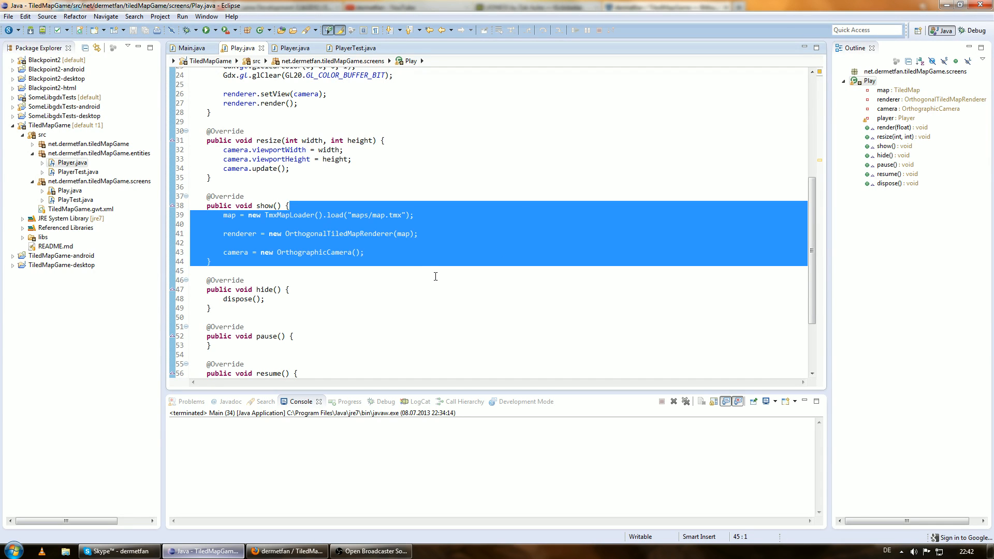
type("p")
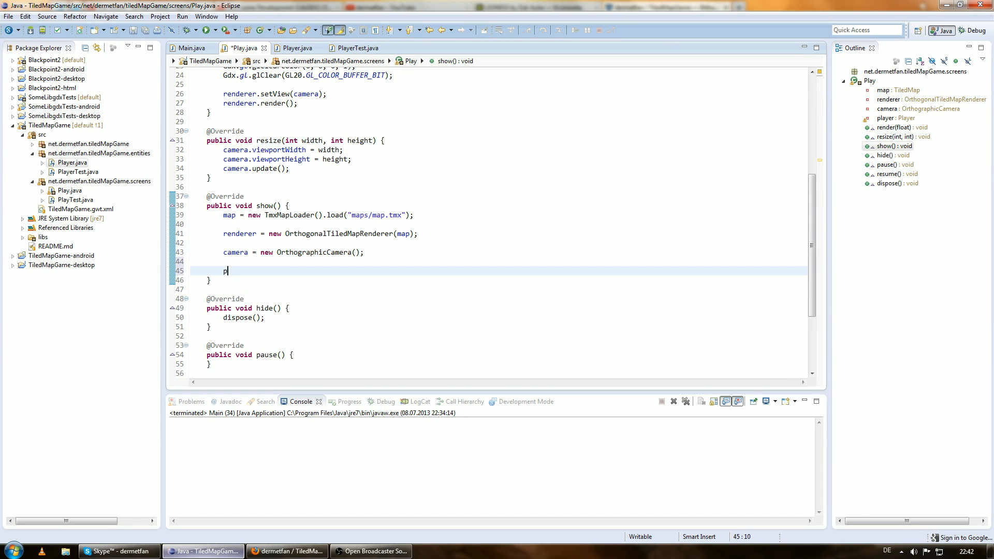
type("layer = new Player")
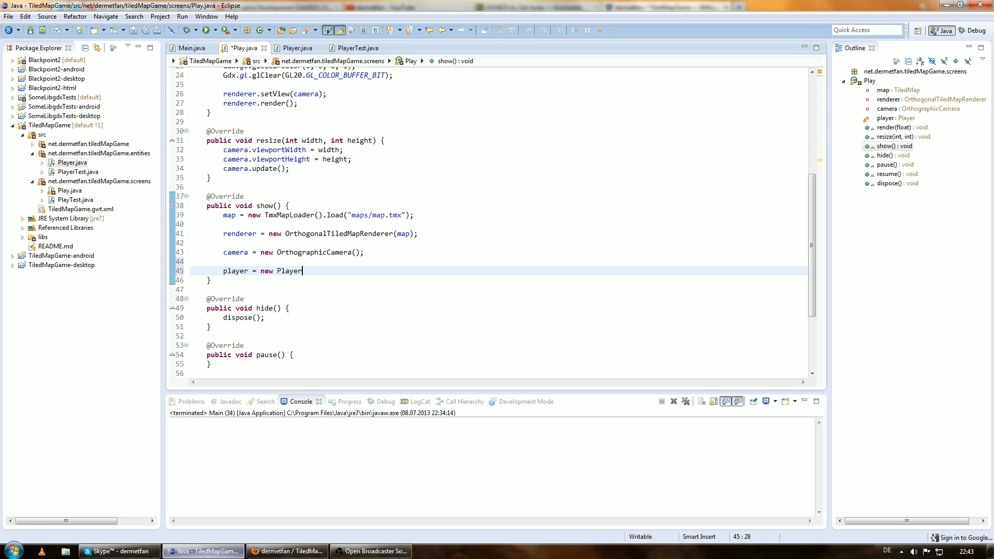
type("(")
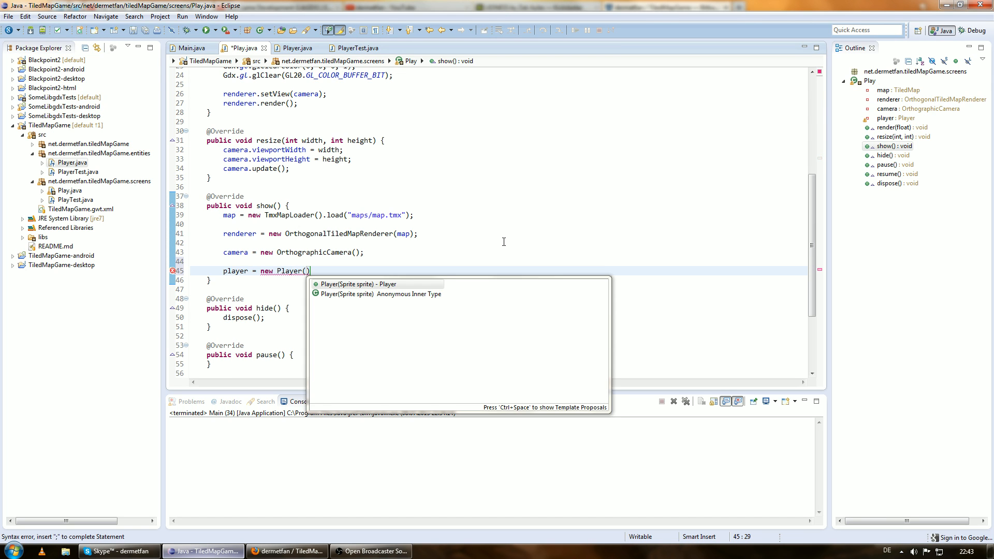
type("new Sprite(")
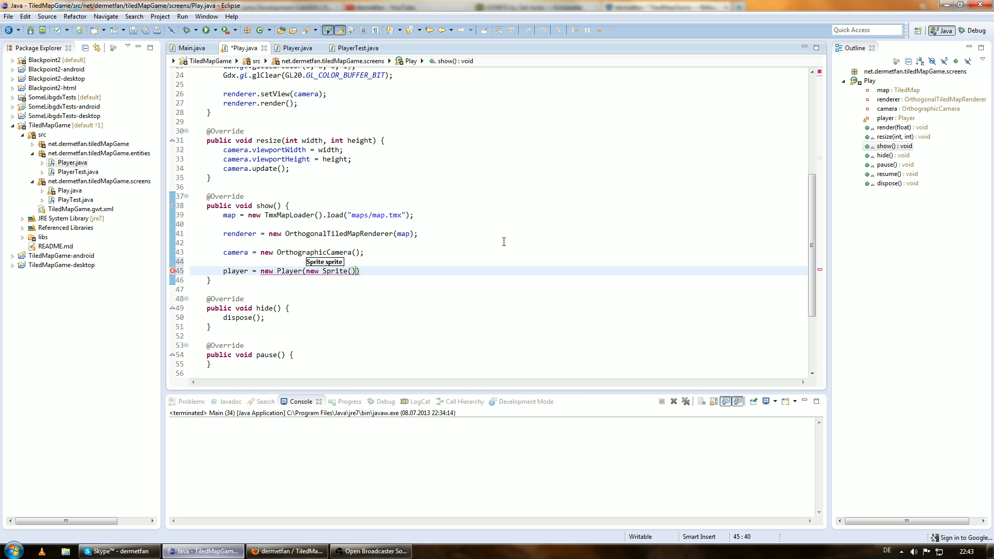
type("new Texure")
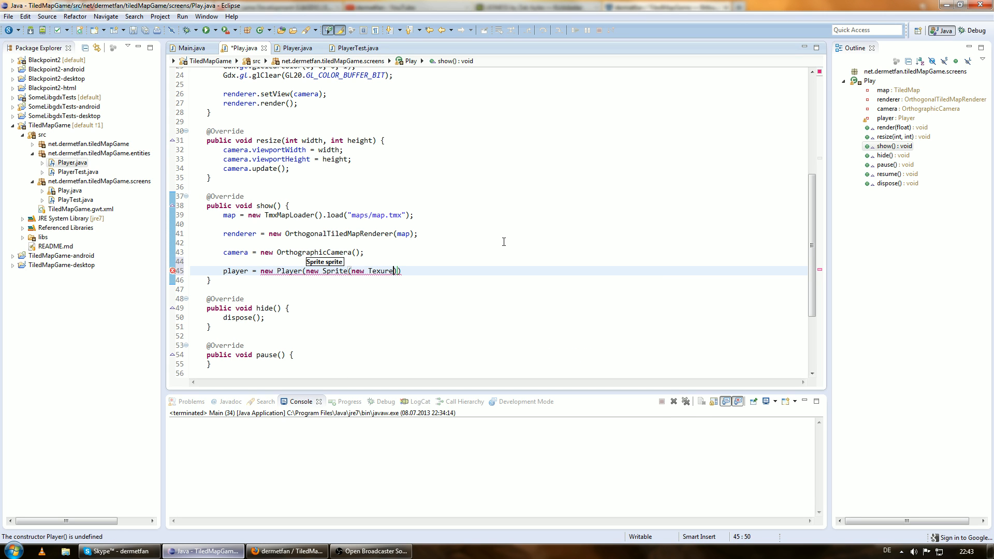
type("e")
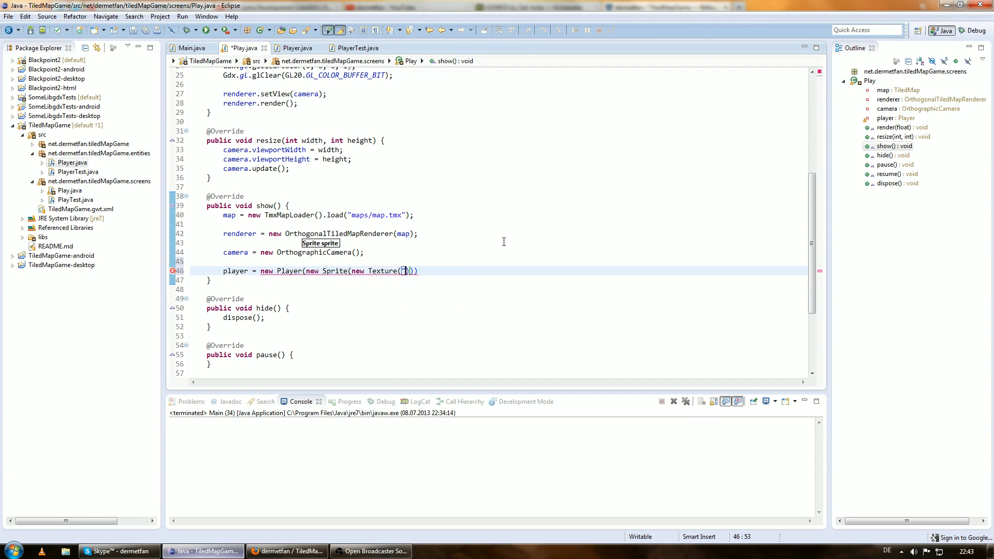
type("img/player.png")
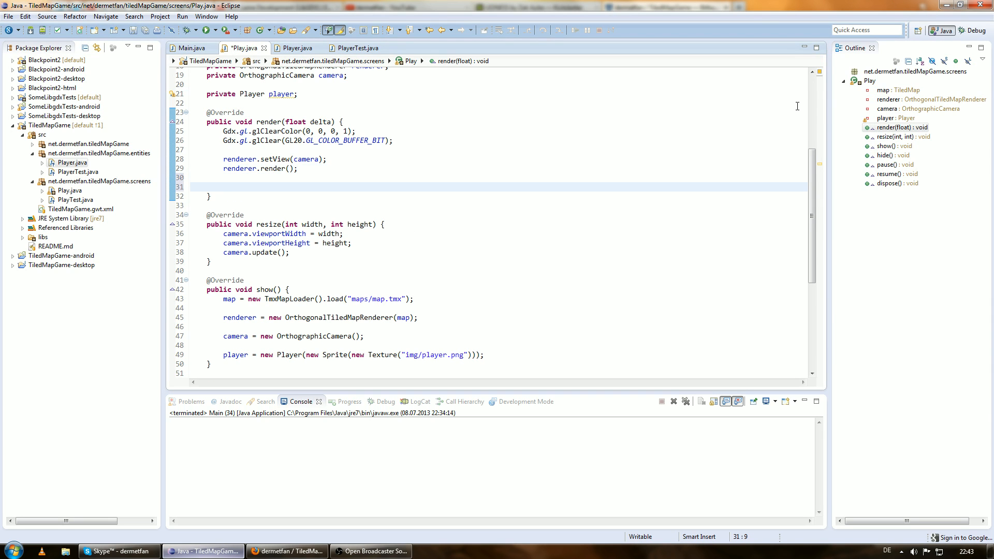
In render(), call player.draw(renderer.getSpriteBatch()) between the batch's begin() and end() calls.
type("player.draw(spriteBatch);")
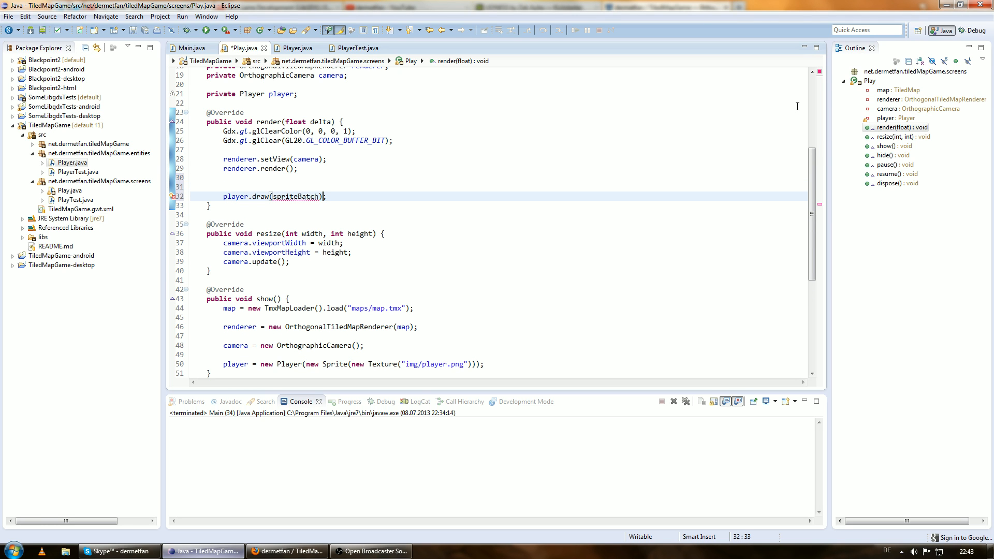
double_click(295, 196)
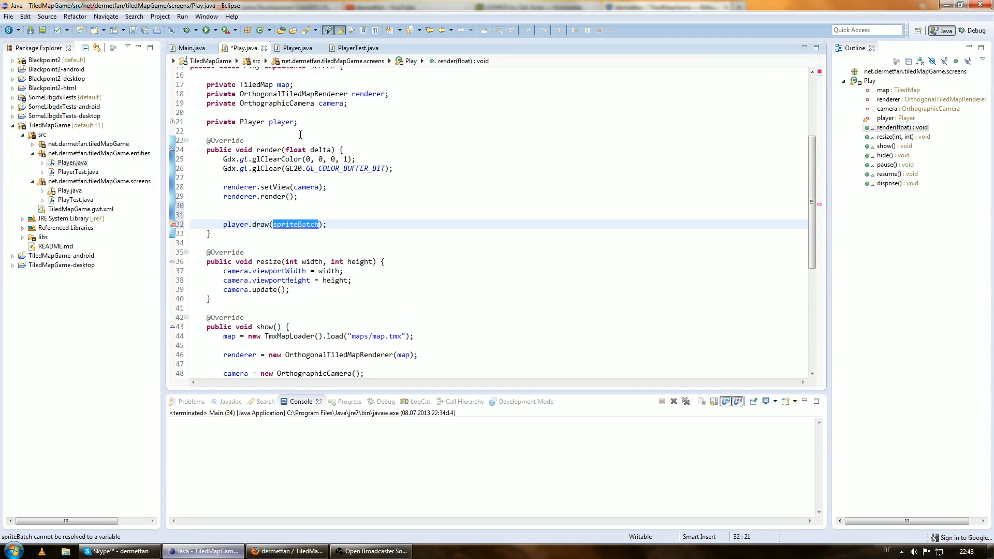
mouse_move(347, 93)
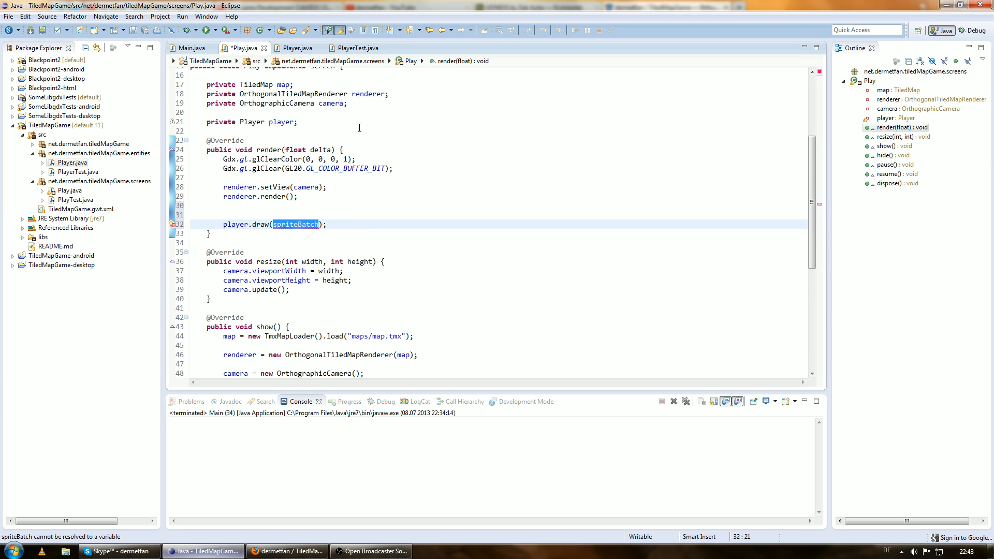
scroll("down", 3)
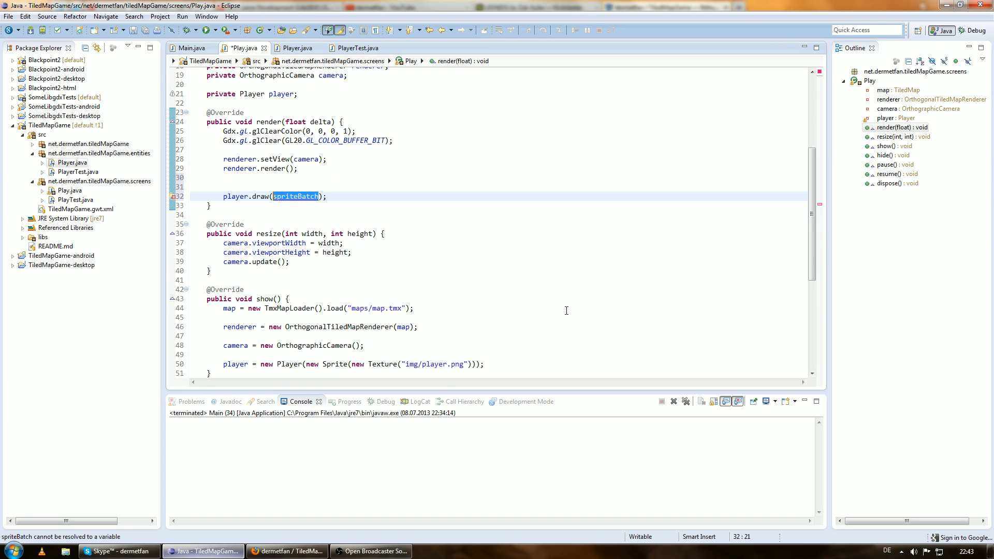
type("renderer.getS")
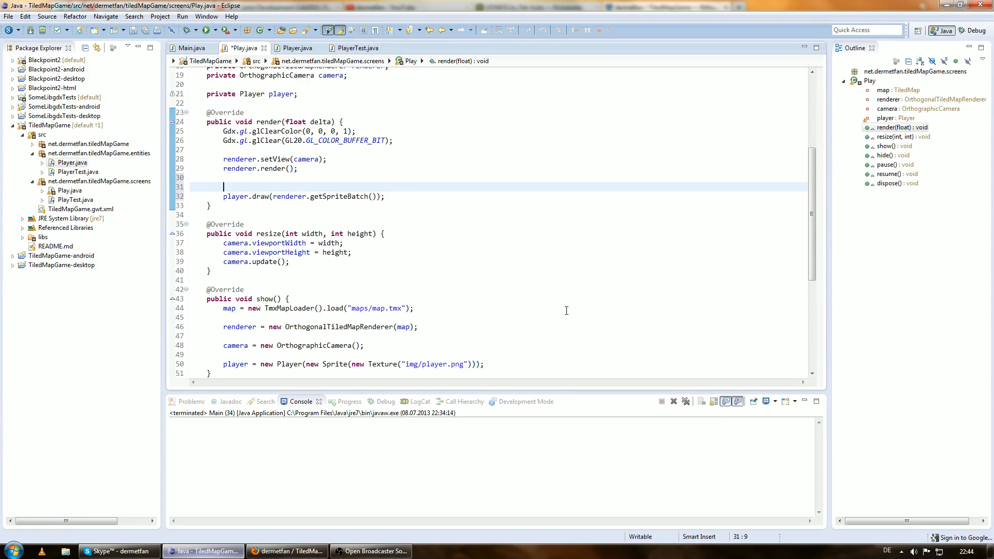
type("renderer")
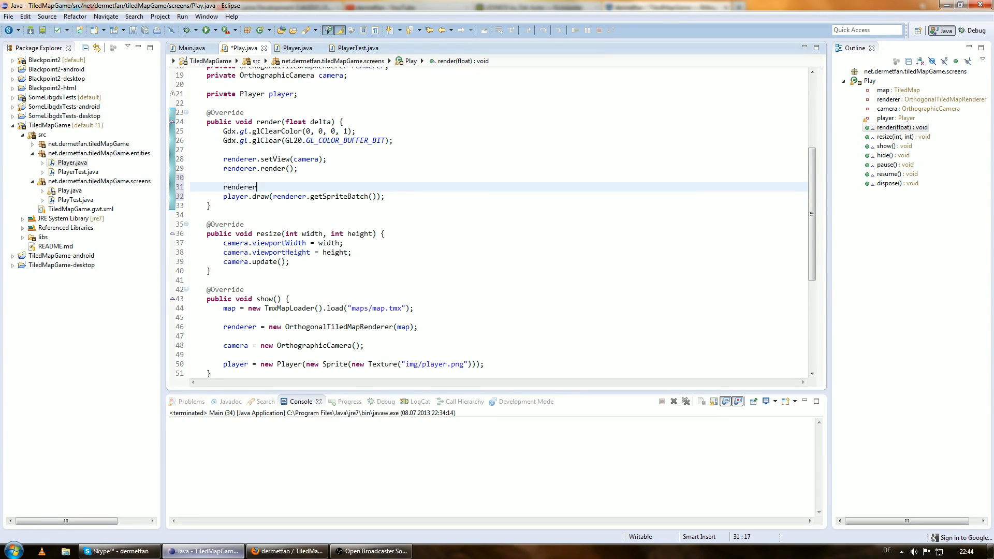
type(".getSpriteBatch()")
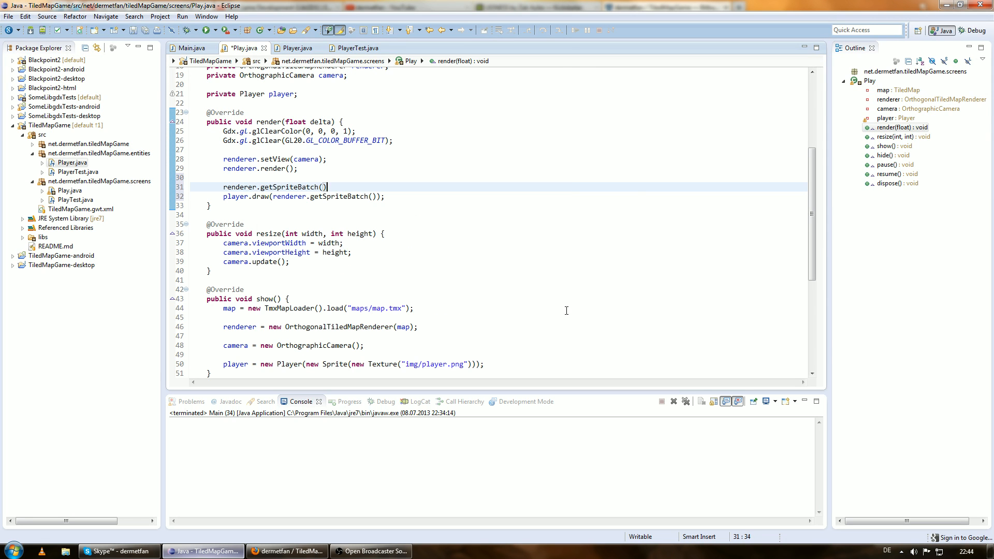
type(".begin();")
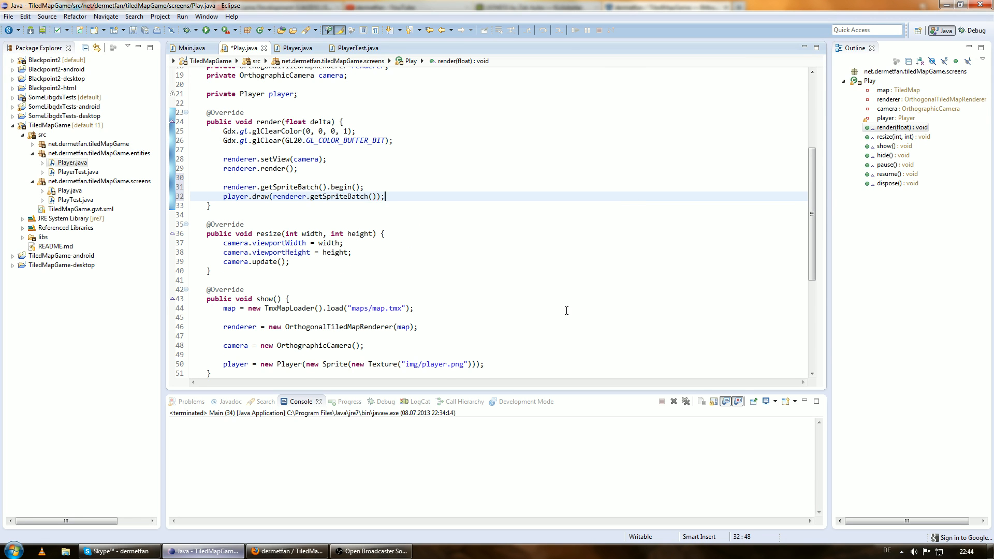
type("renderer.getsp")
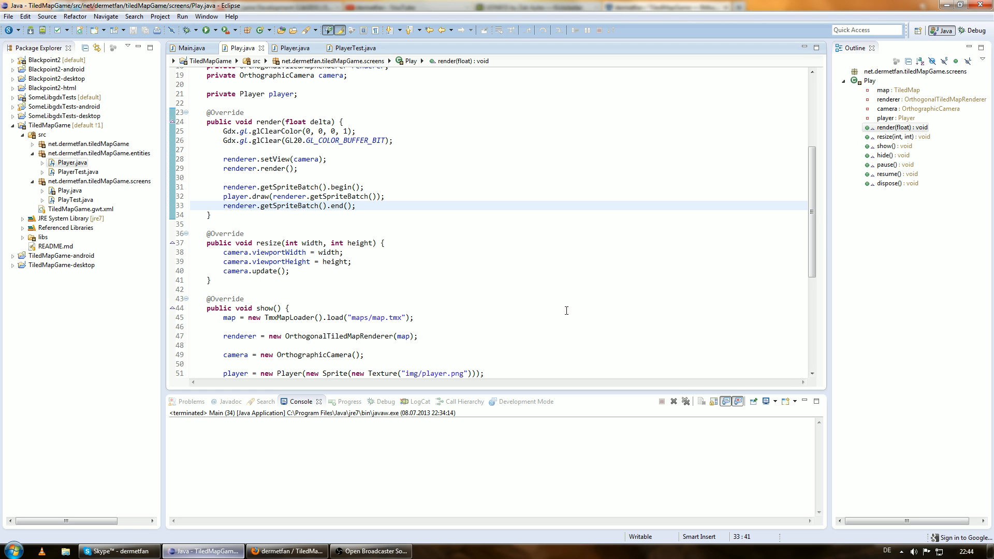
Run the desktop launcher Main class to test the game, then close it.
left_click(189, 47)
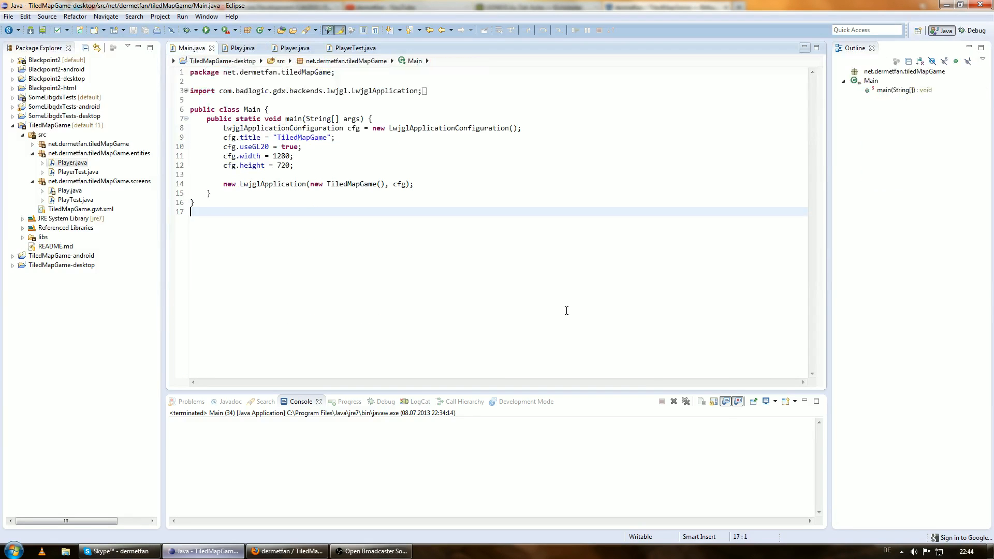
left_click(243, 47)
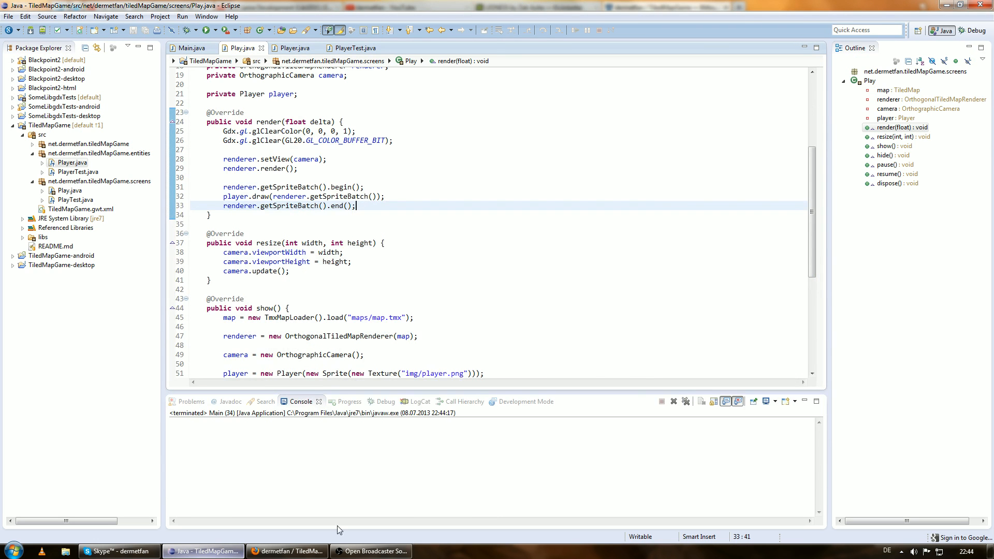
left_click(370, 551)
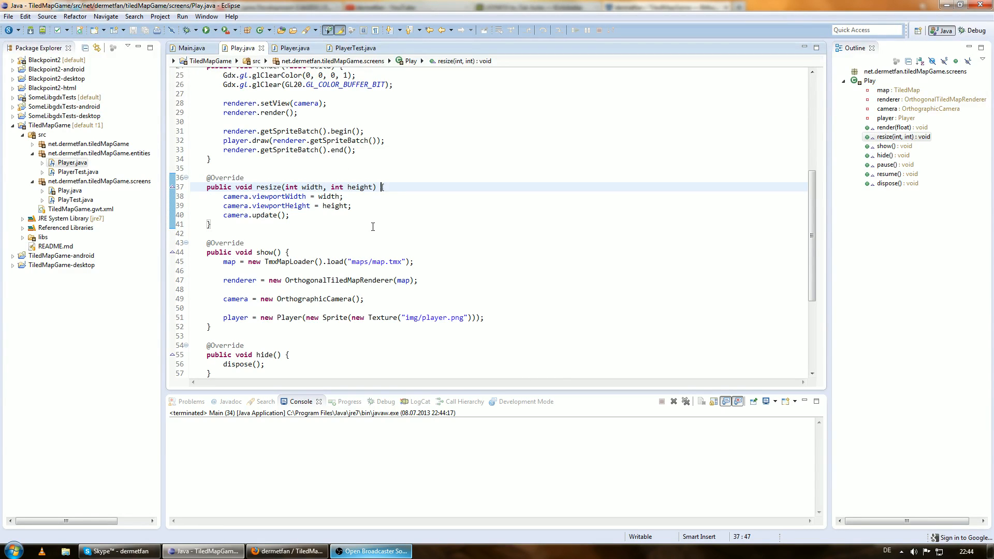
mouse_move(404, 248)
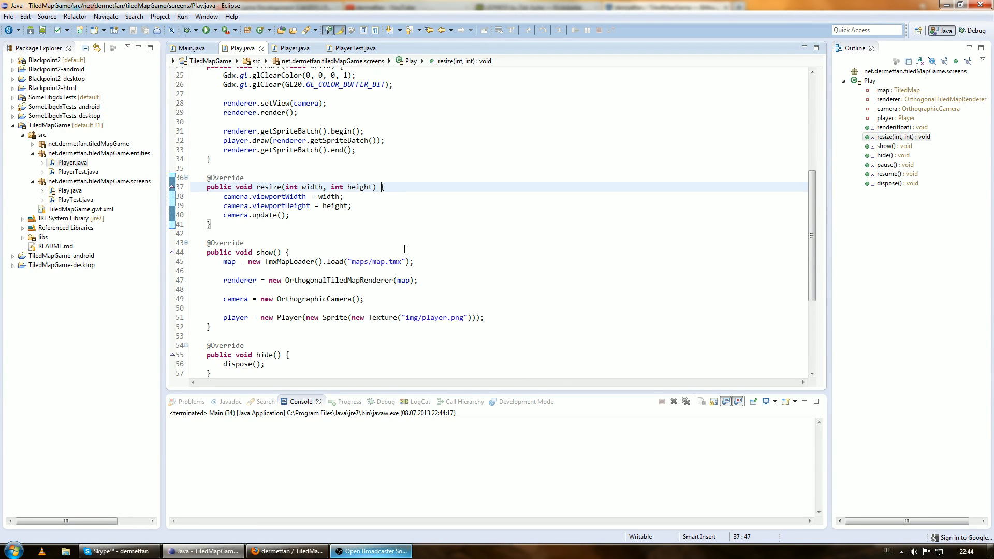
mouse_move(440, 257)
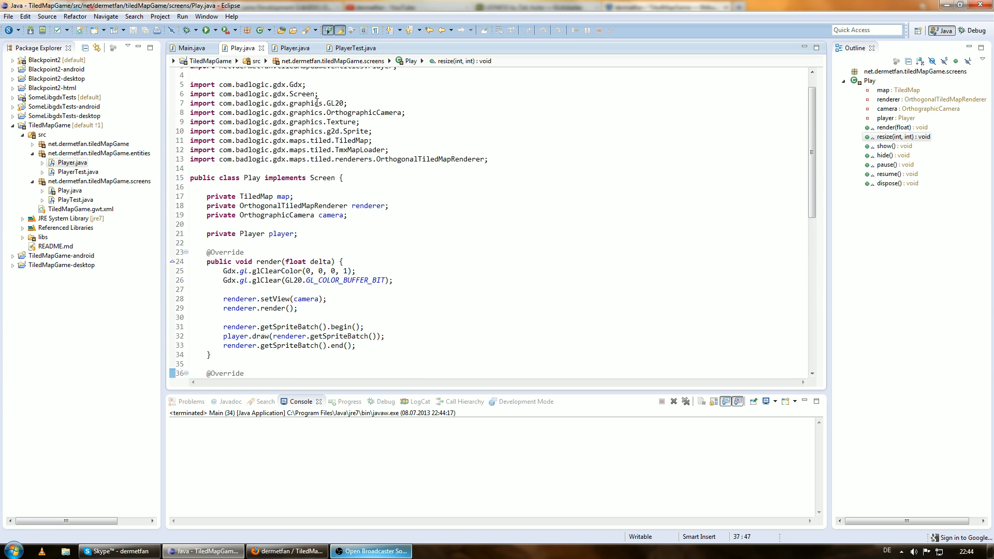
Scroll back through Play.java and highlight the player variable in the draw call.
scroll("down", 3)
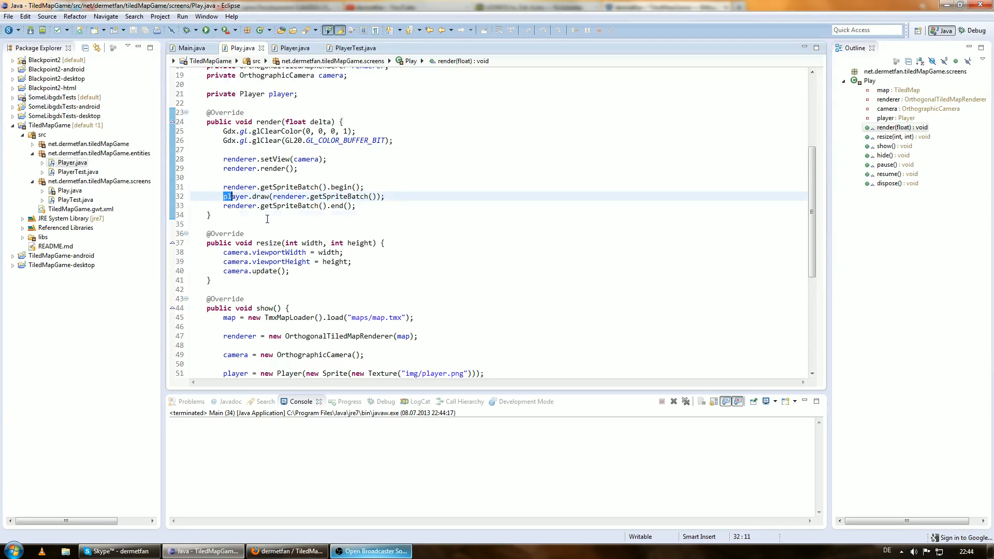
double_click(238, 196)
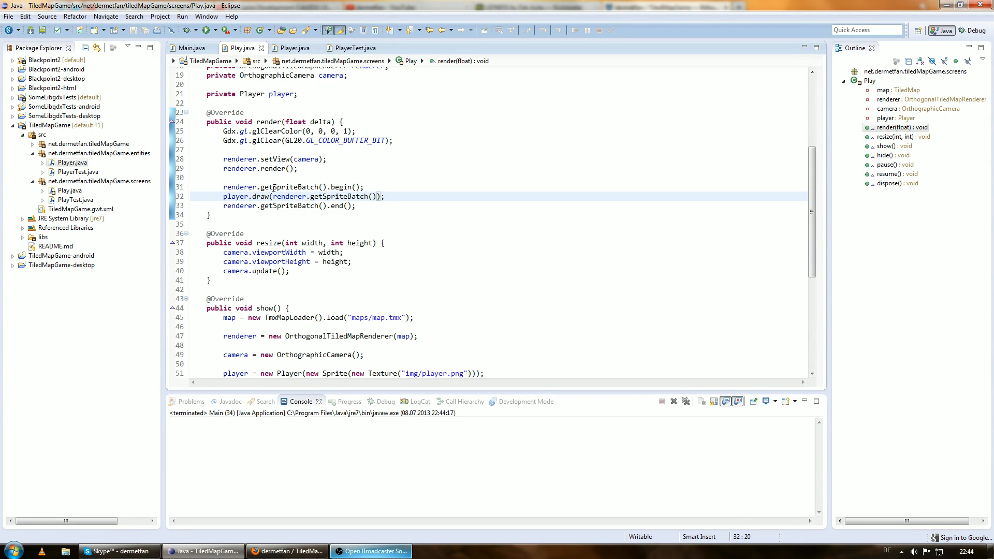
left_click(292, 48)
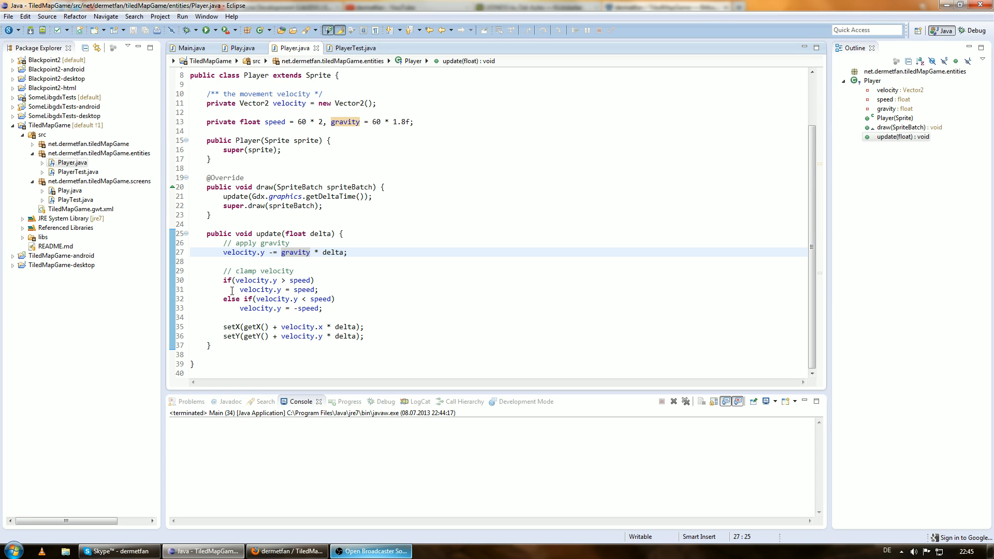
Select and review Player's gravity and speed-clamping update code, then return to Play.java.
left_click_drag(224, 270, 323, 309)
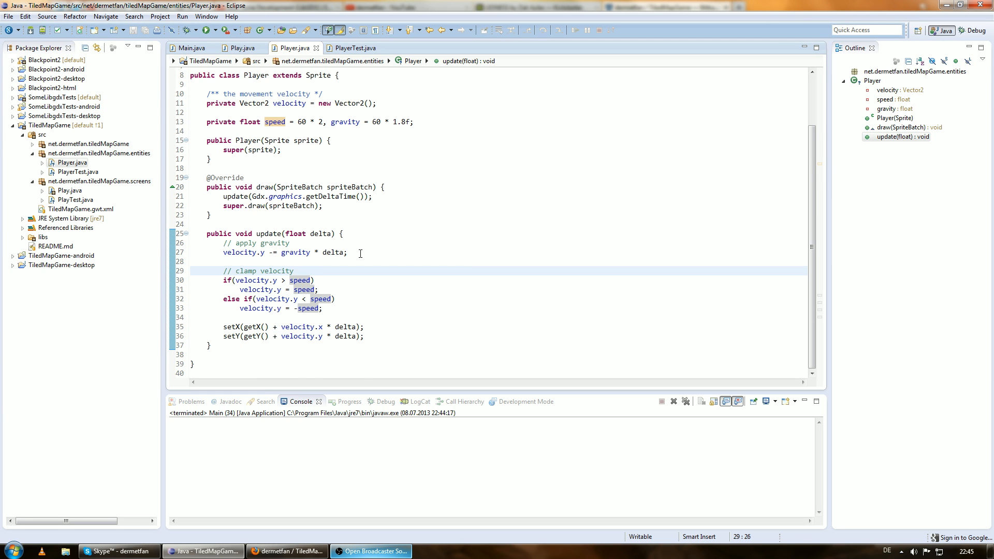
left_click(240, 48)
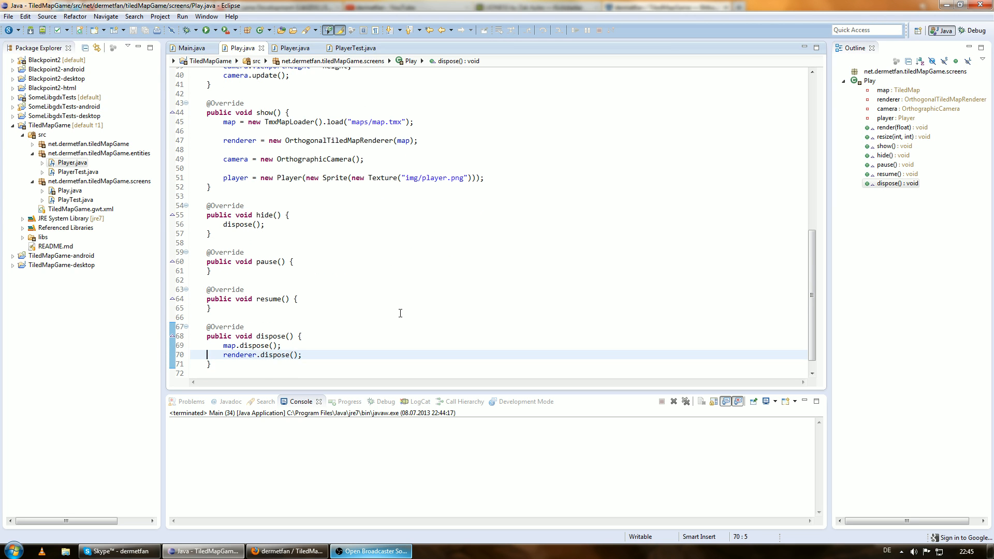
Add player.getTexture().dispose() to Play's dispose method.
type("player.")
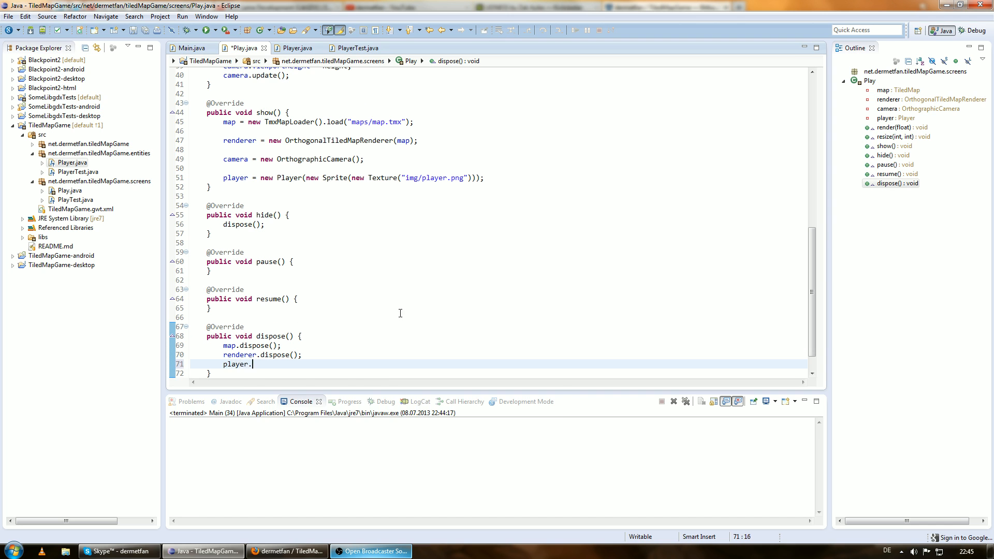
type("getTexture().")
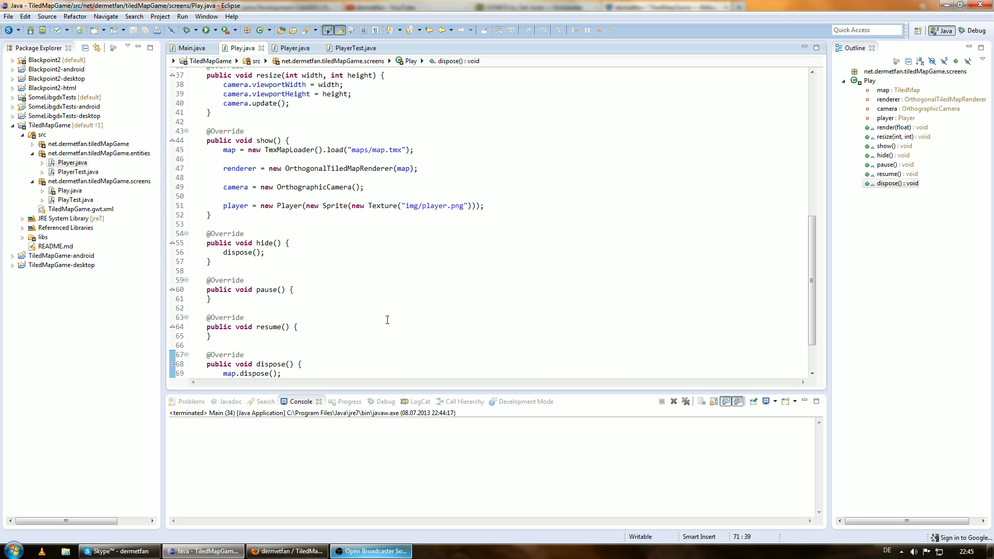
mouse_move(389, 503)
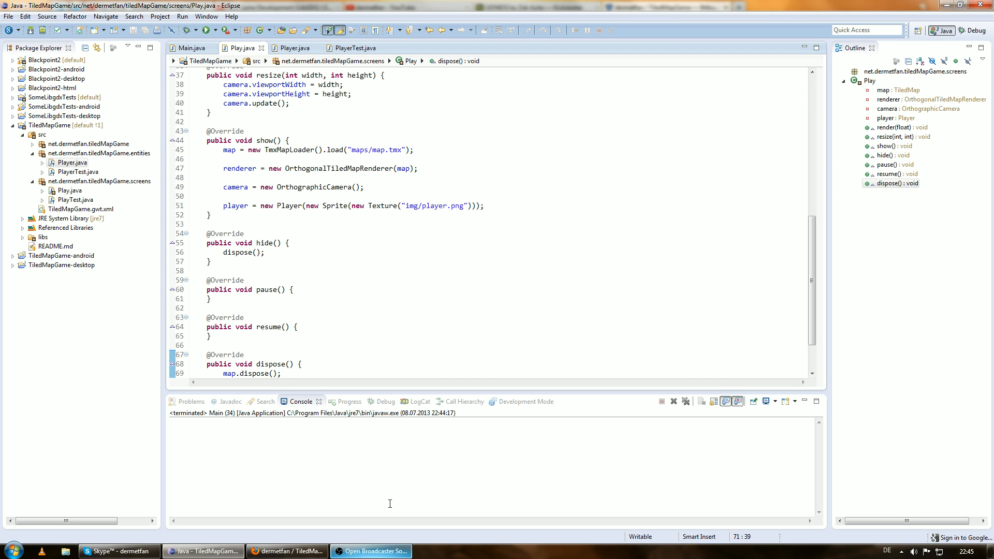